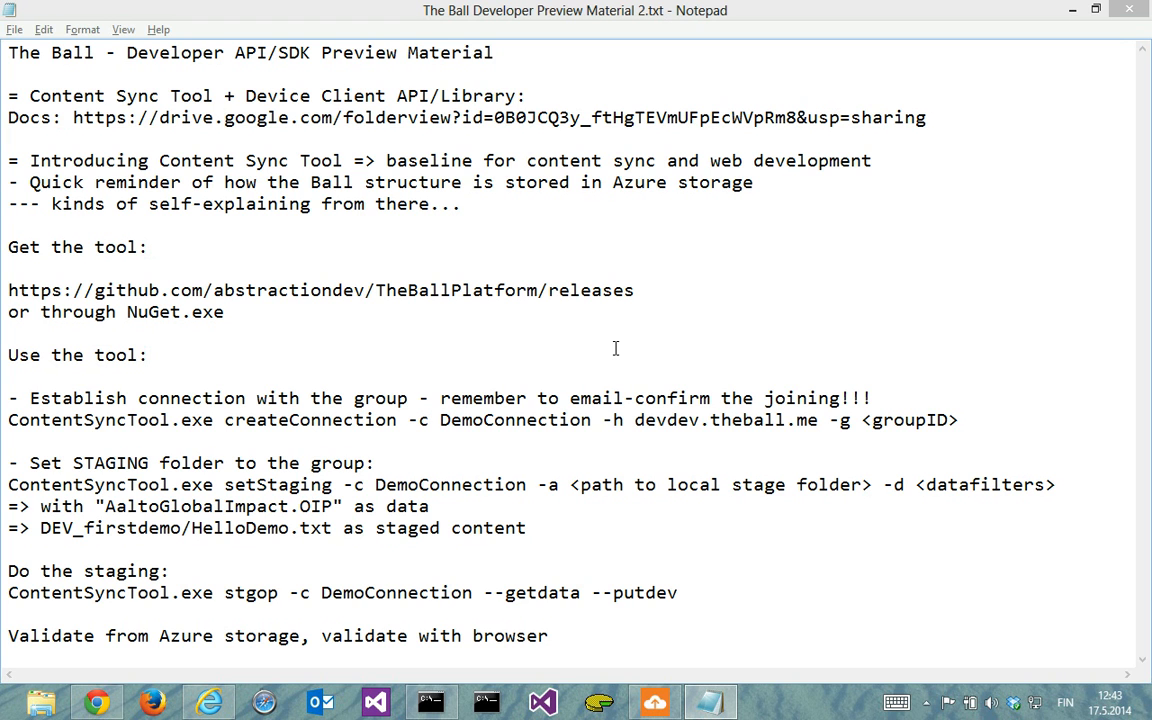
mouse_move(402, 320)
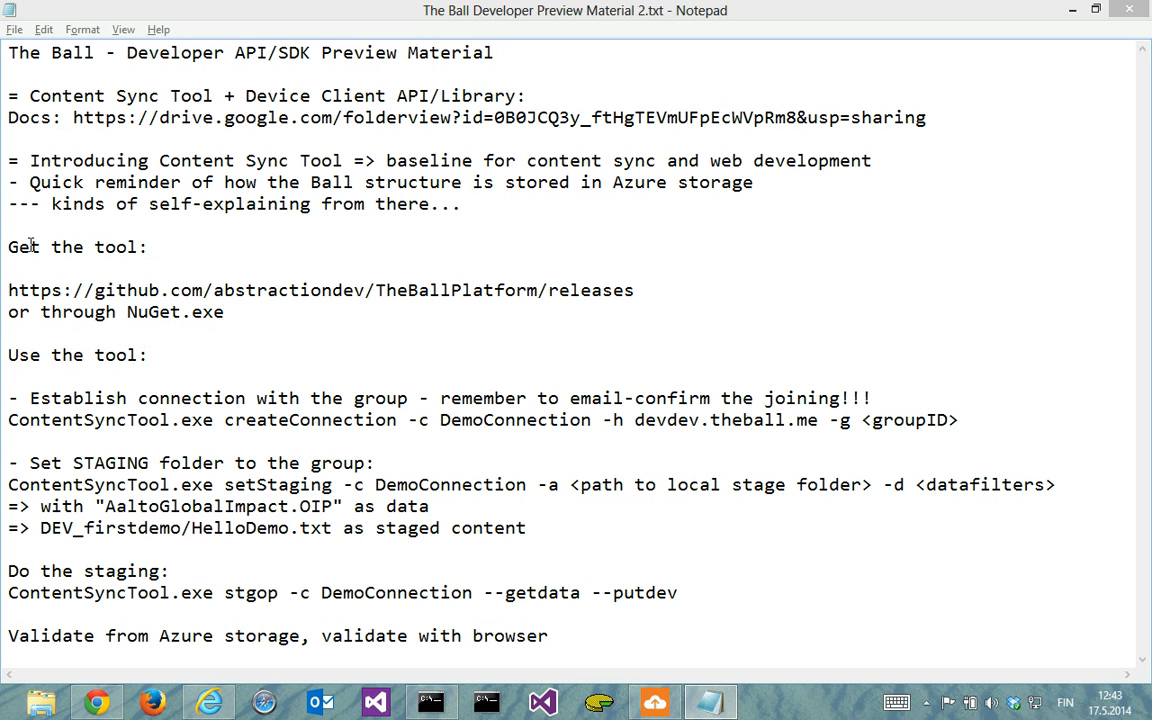
mouse_move(36, 312)
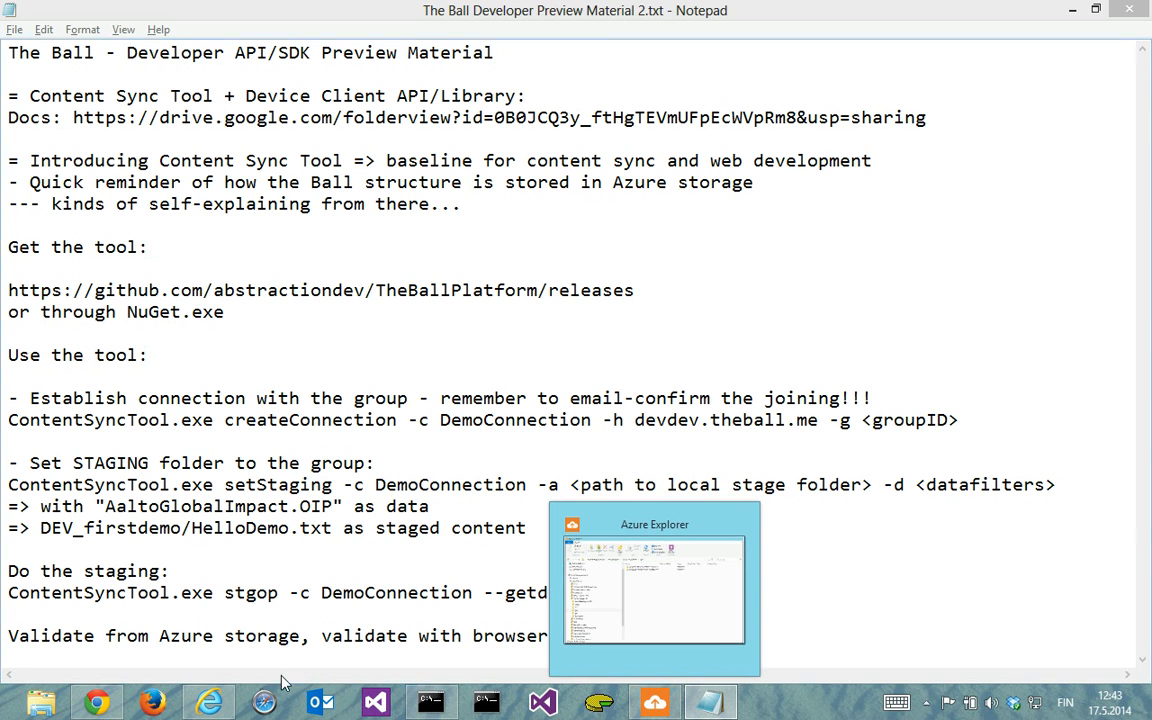
Step: Sign in to The Ball Platform with a Yahoo ID and enter the DevDev Demo group page
left_click(96, 700)
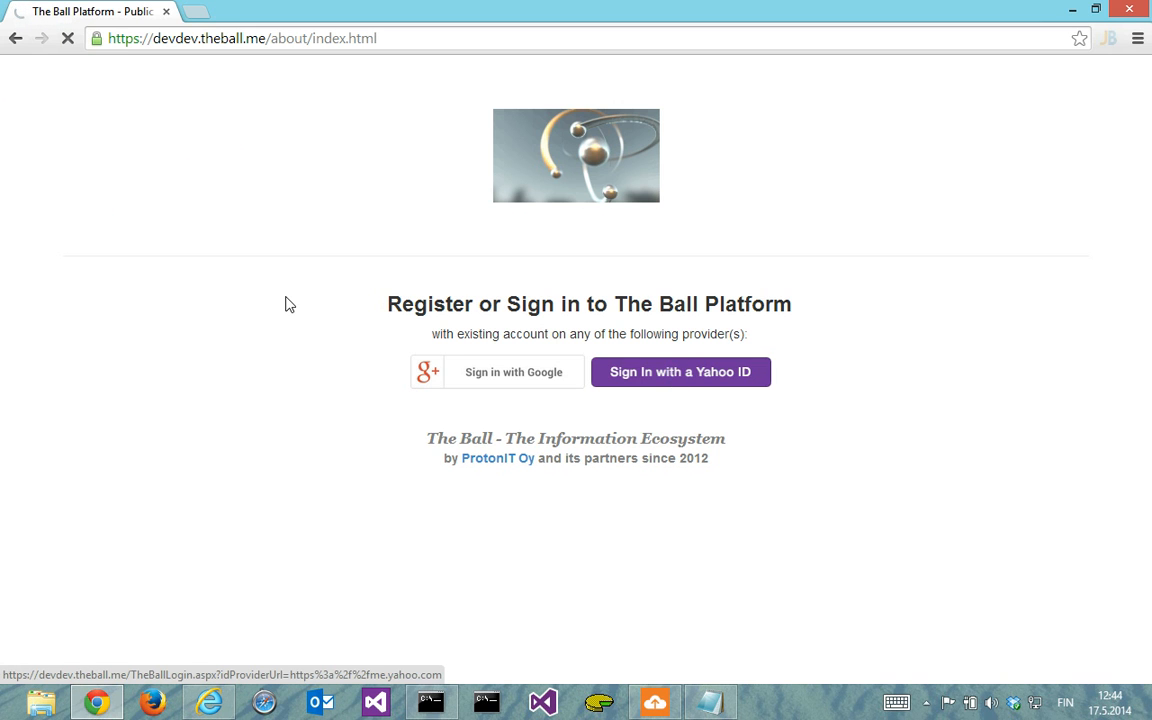
left_click(680, 370)
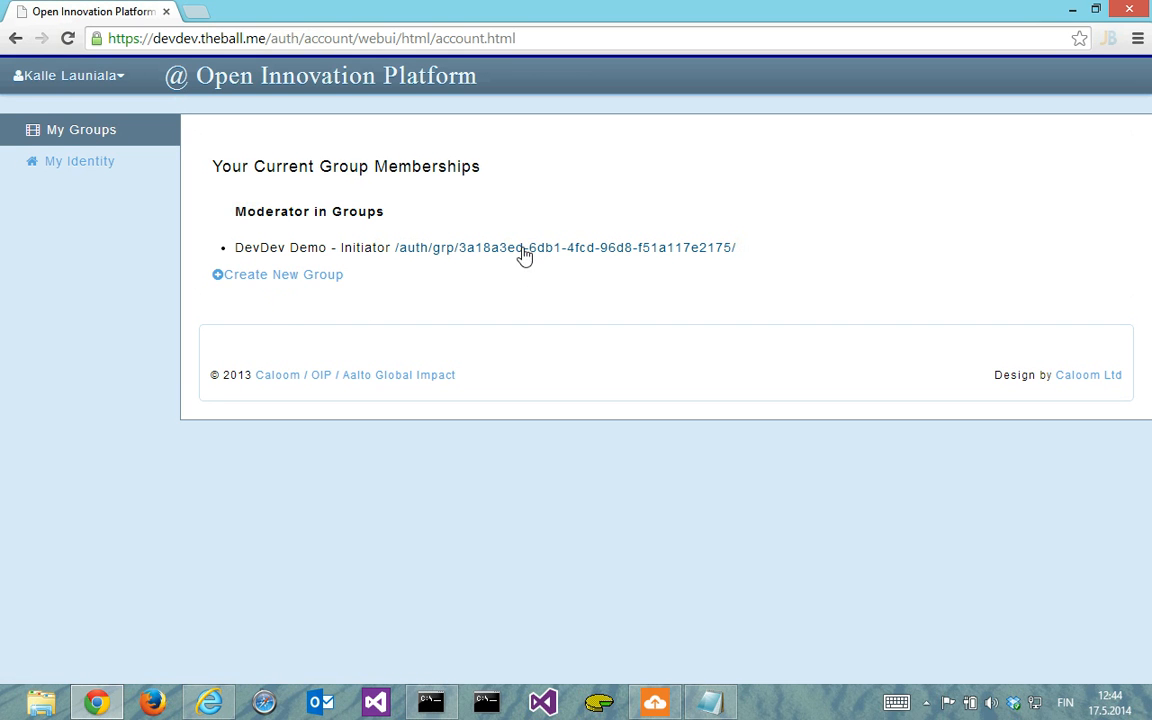
mouse_move(472, 258)
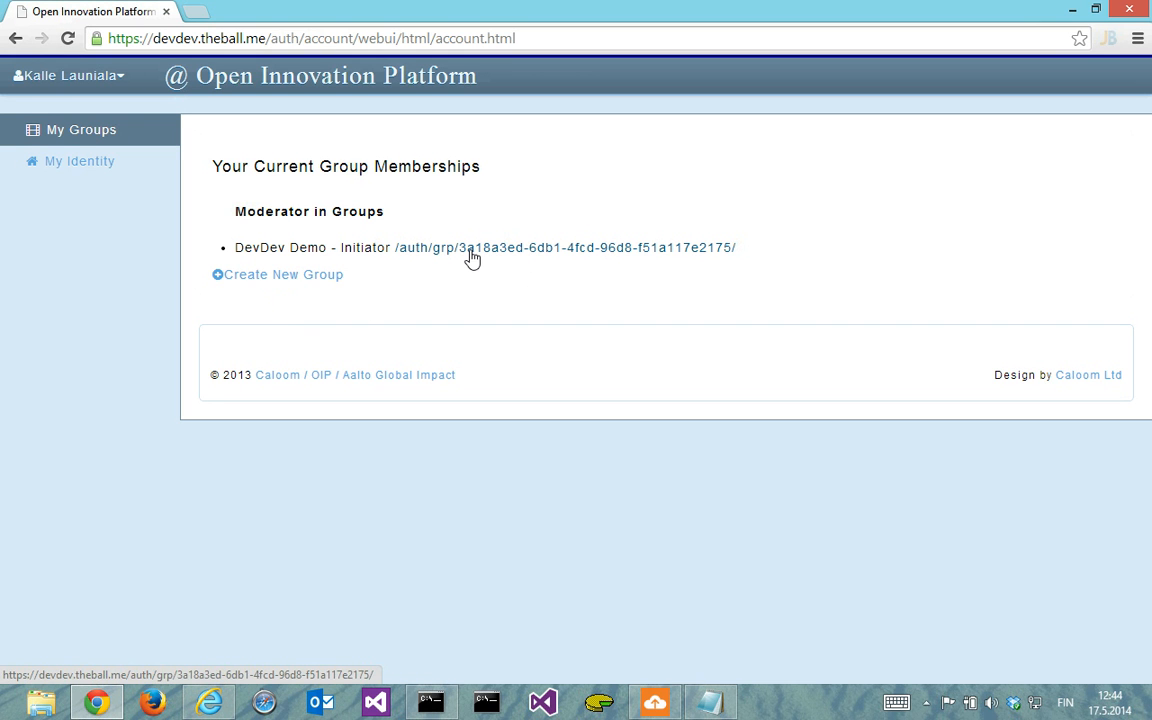
left_click(564, 248)
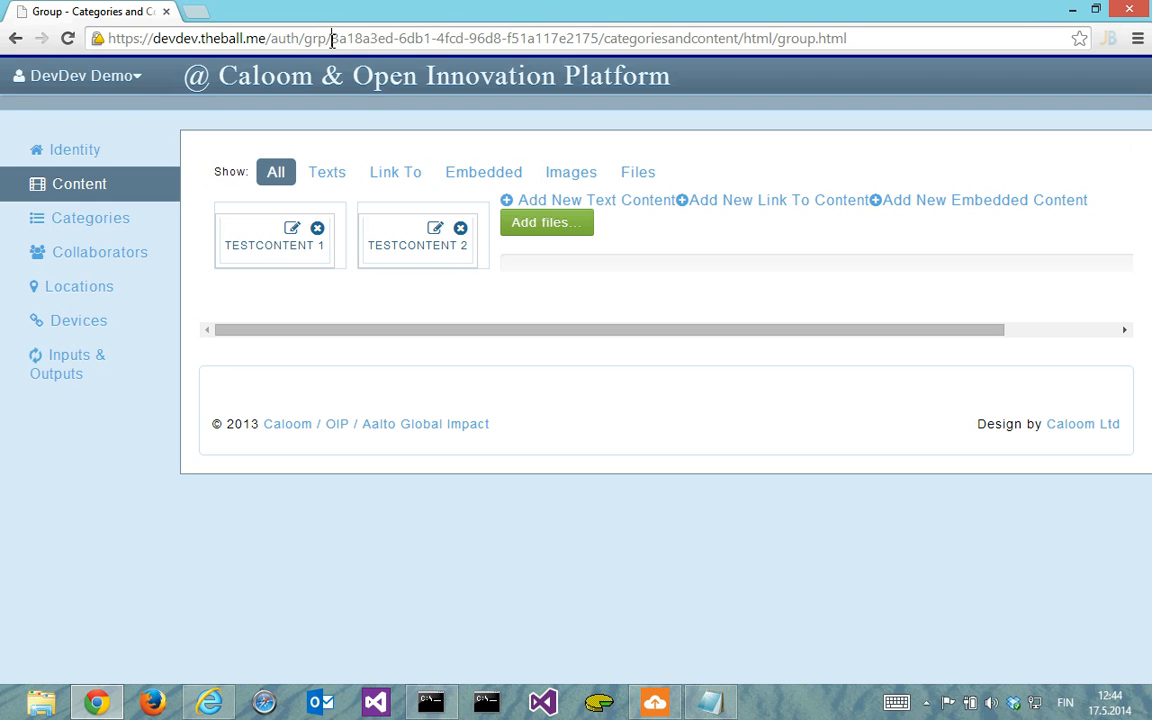
mouse_move(656, 700)
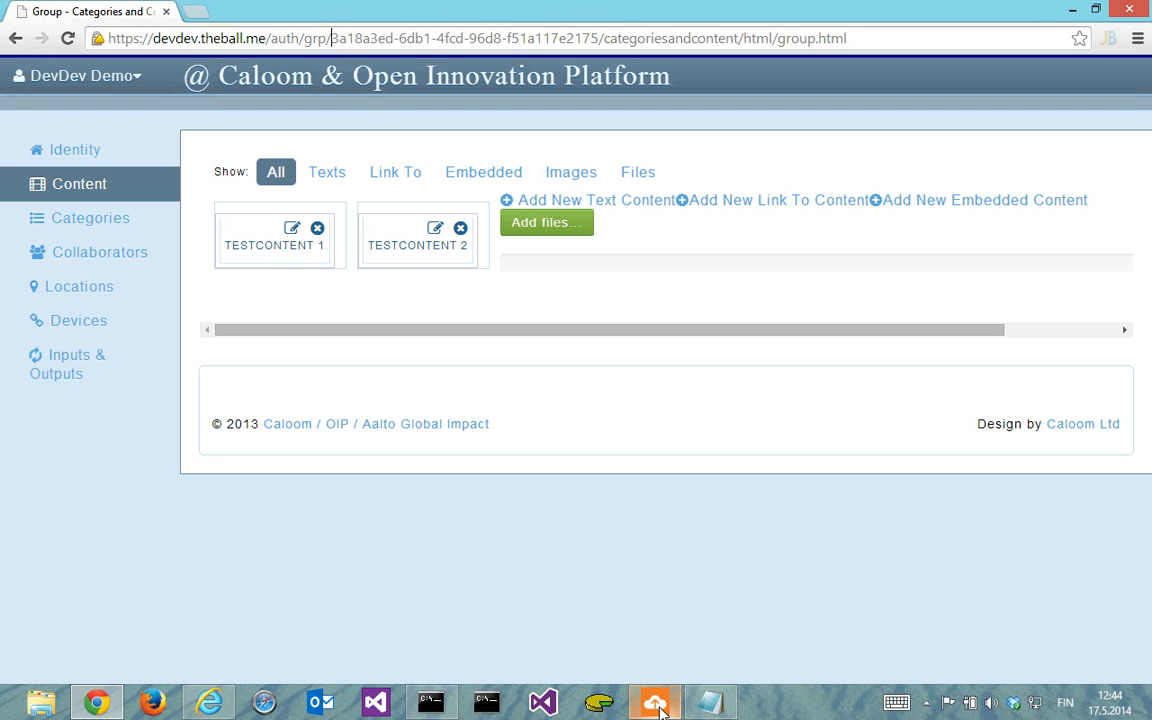
mouse_move(656, 700)
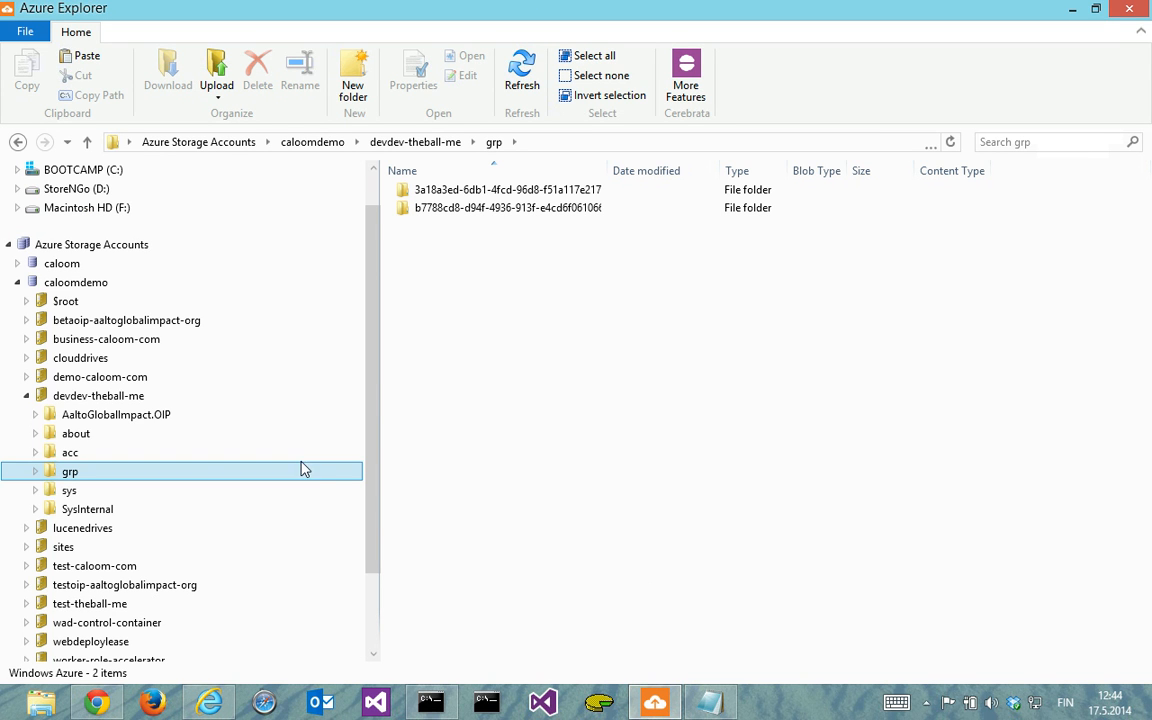
left_click(100, 396)
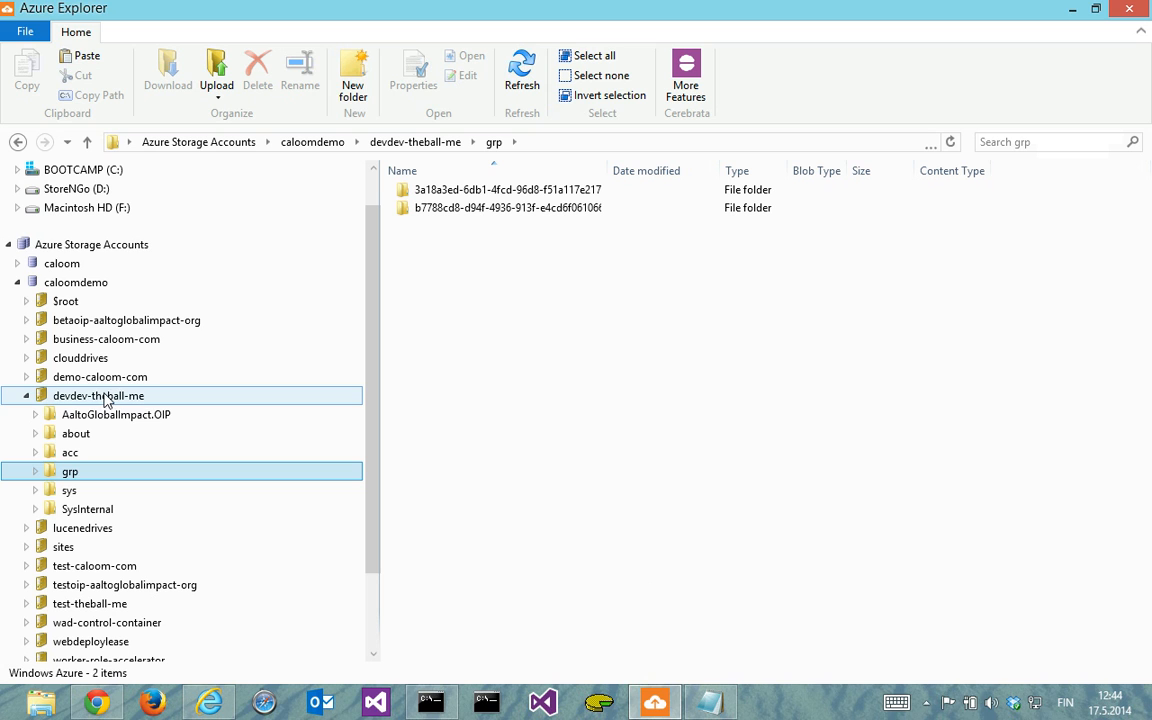
left_click(116, 414)
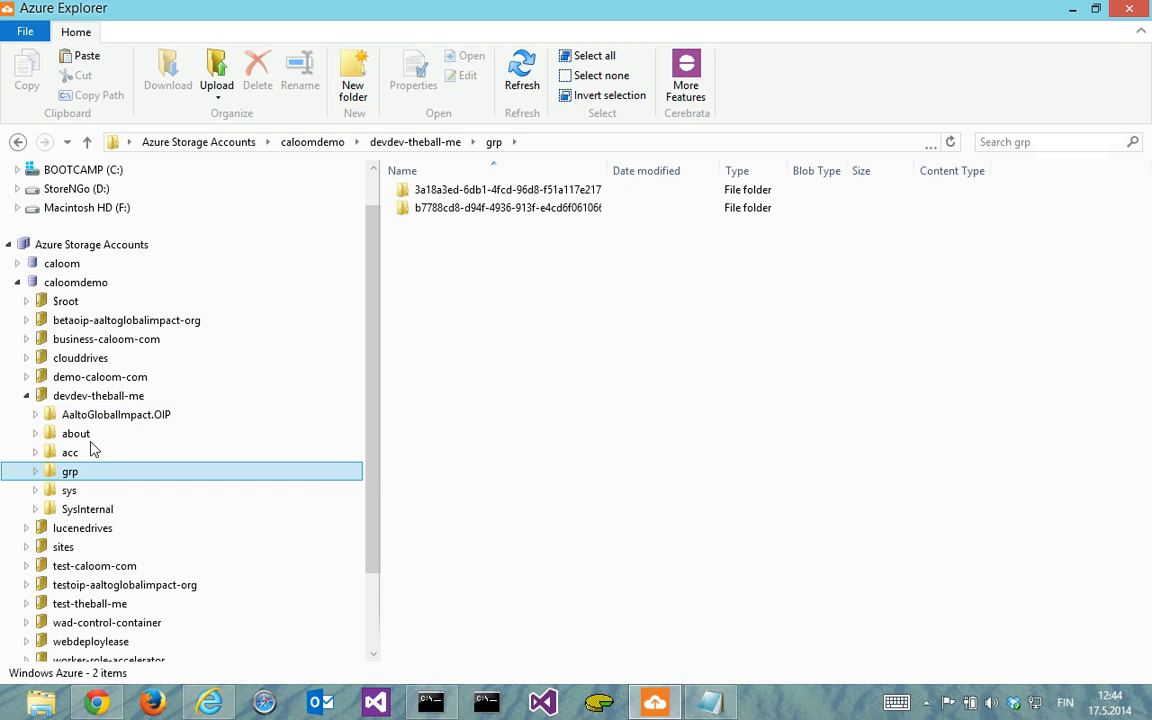
left_click(98, 396)
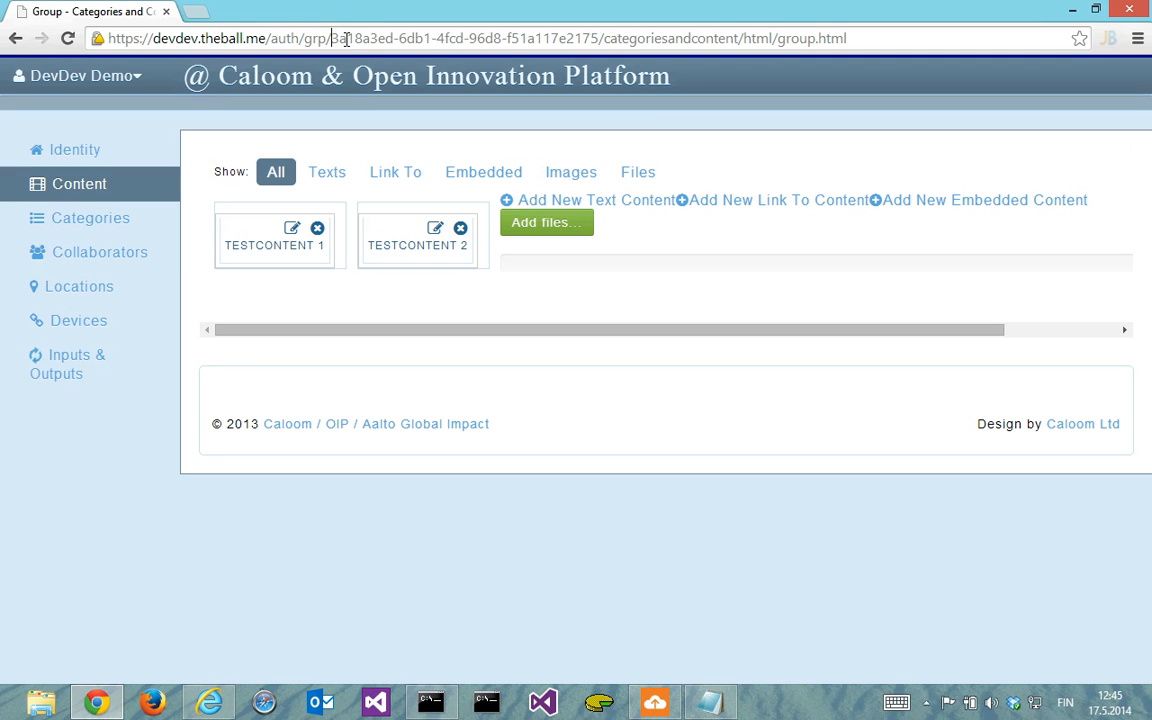
mouse_move(336, 188)
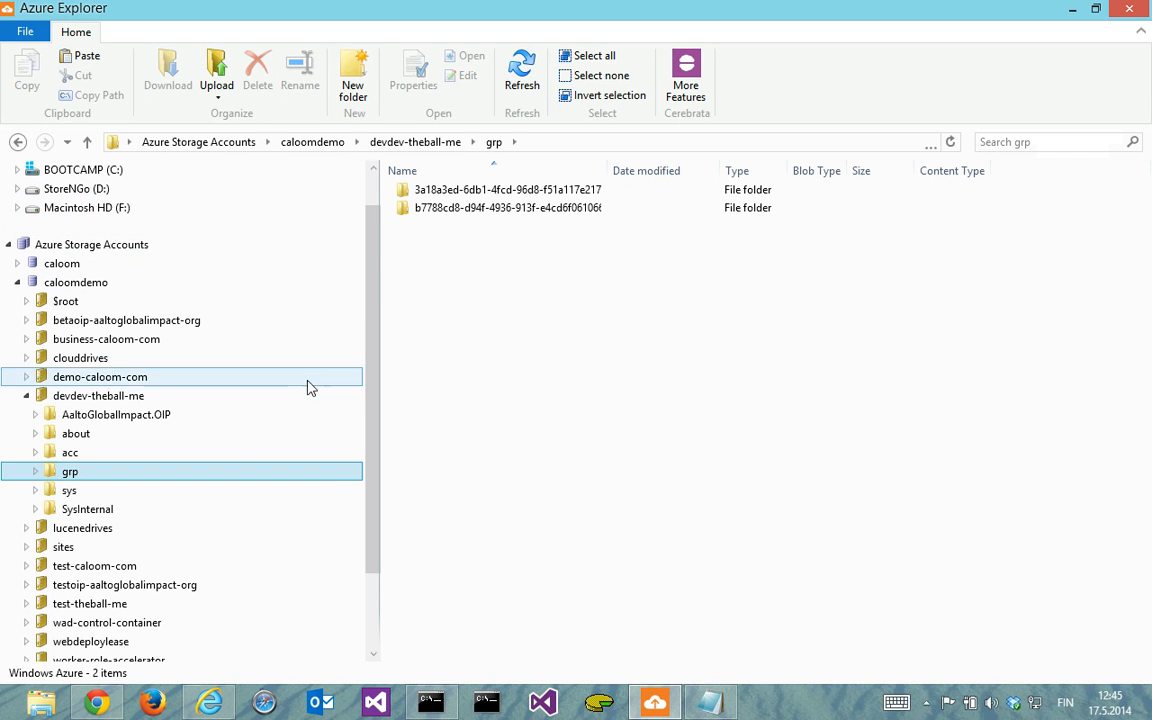
left_click(500, 188)
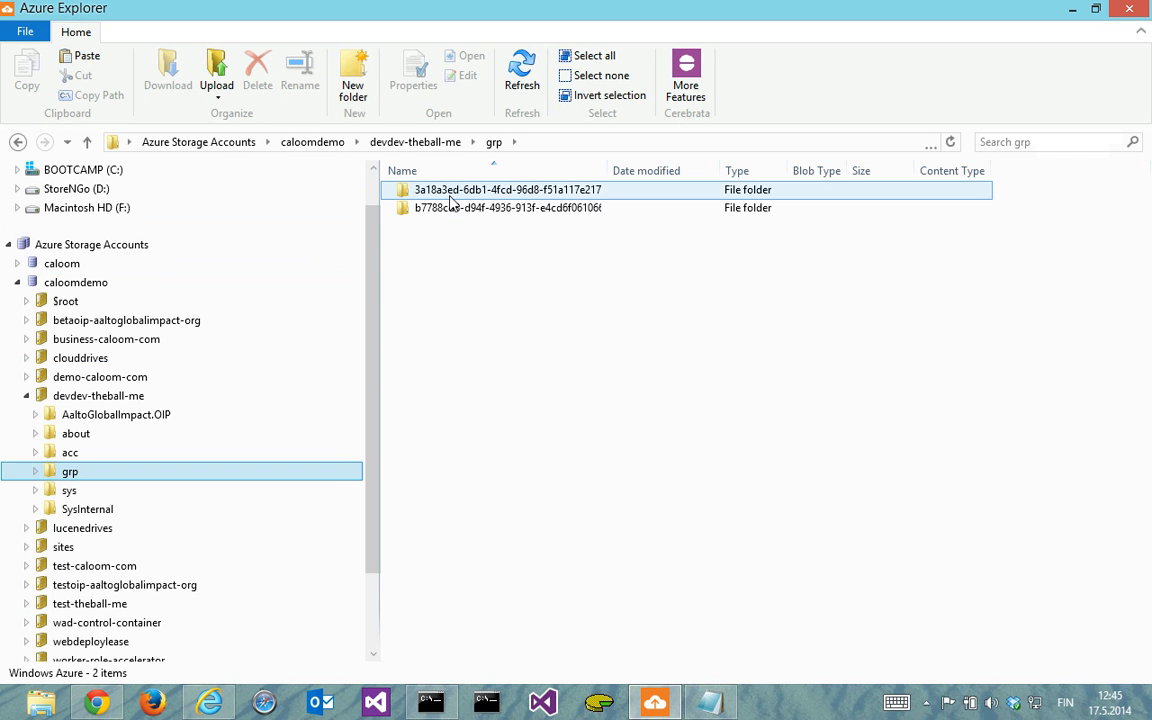
Step: Enter the DevDev Demo group's 3a18a3ed… storage folder in Azure Explorer
double_click(504, 188)
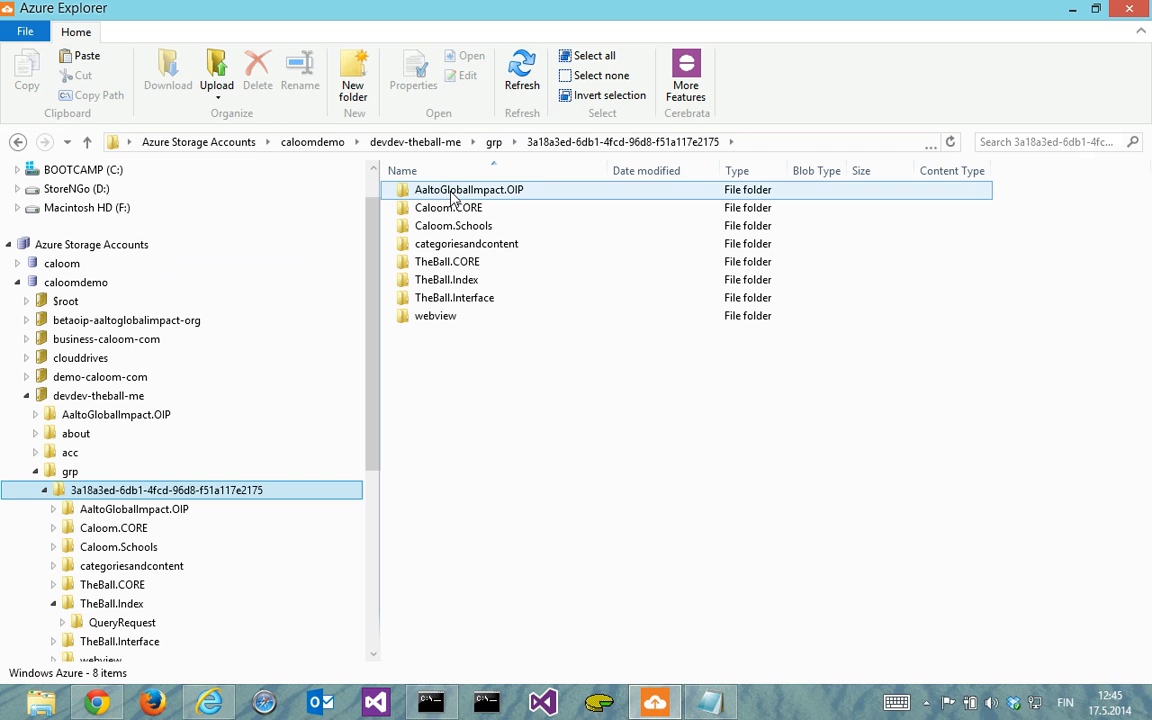
left_click(468, 414)
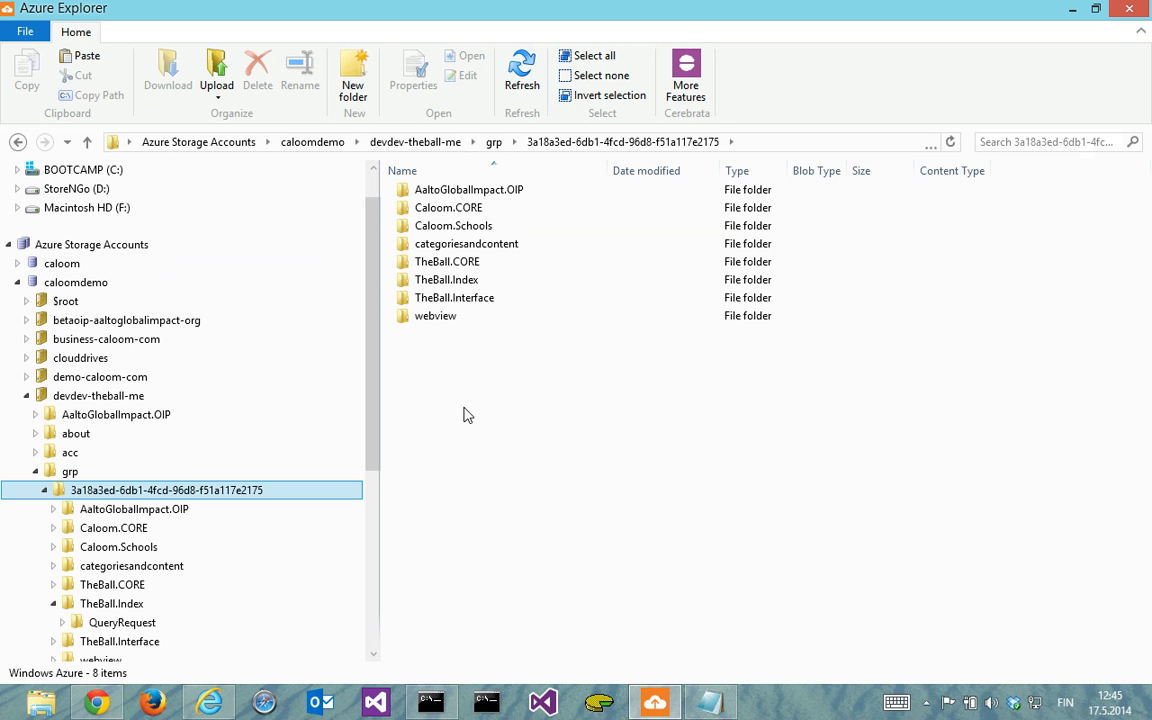
left_click(468, 188)
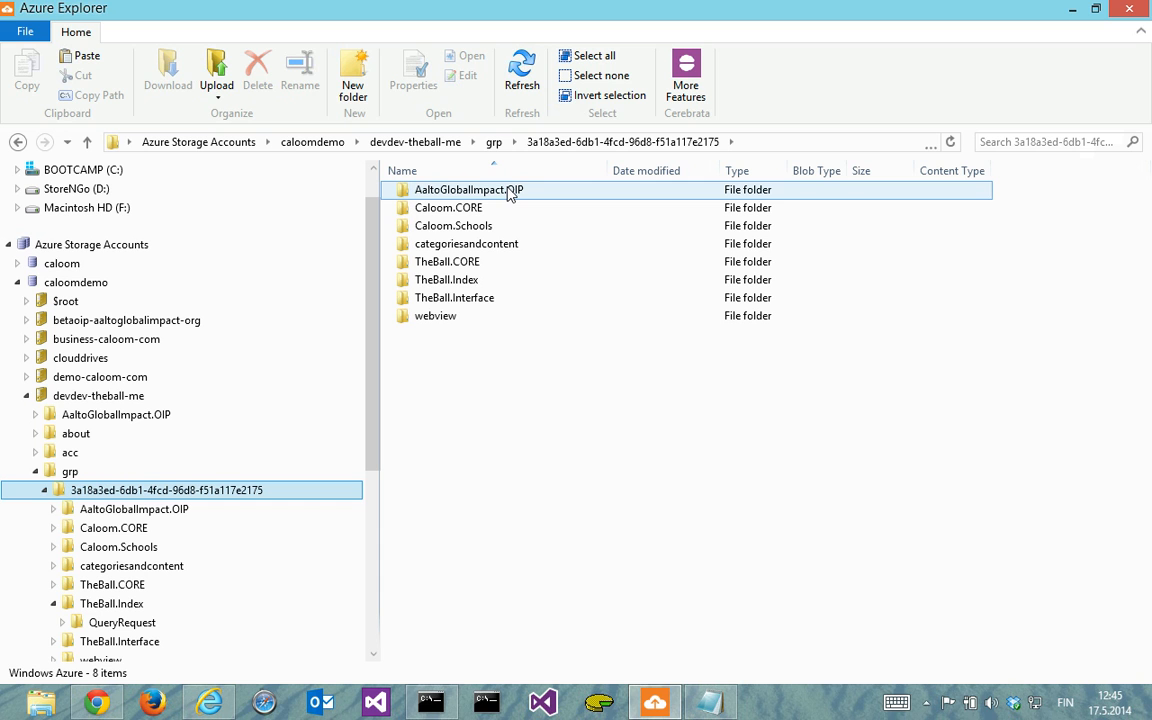
Step: Enter the AaltoGlobalImpact.OIP folder to list its fifteen collection folders
double_click(468, 188)
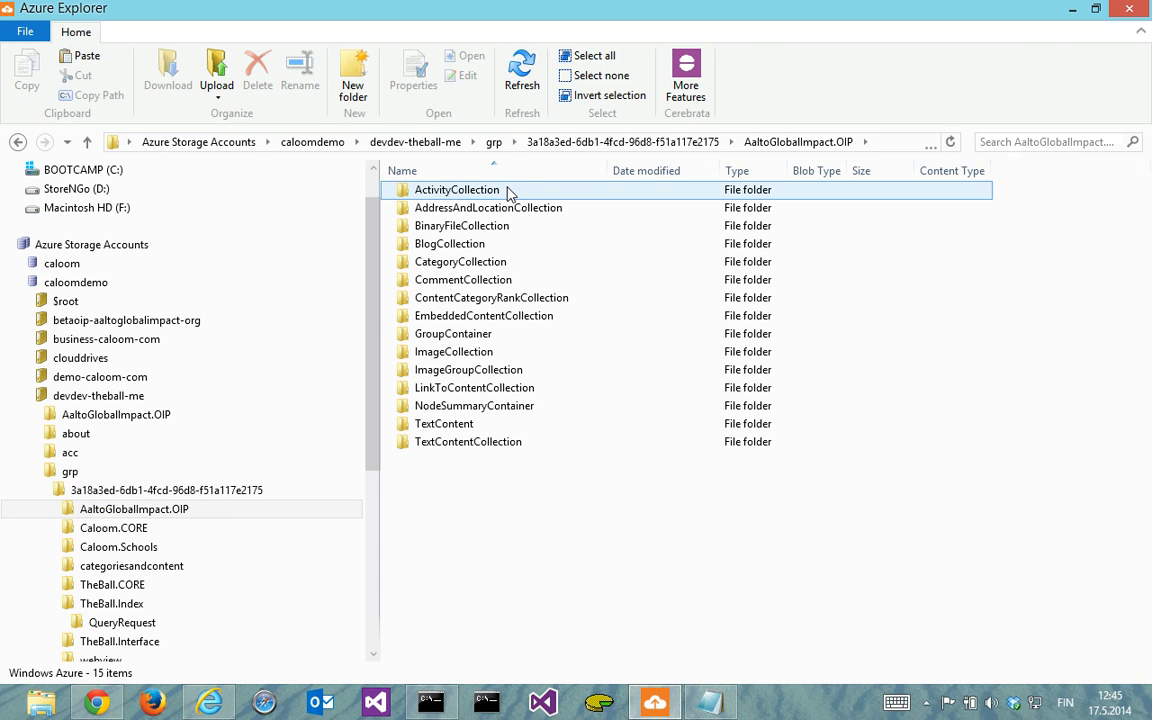
left_click(468, 442)
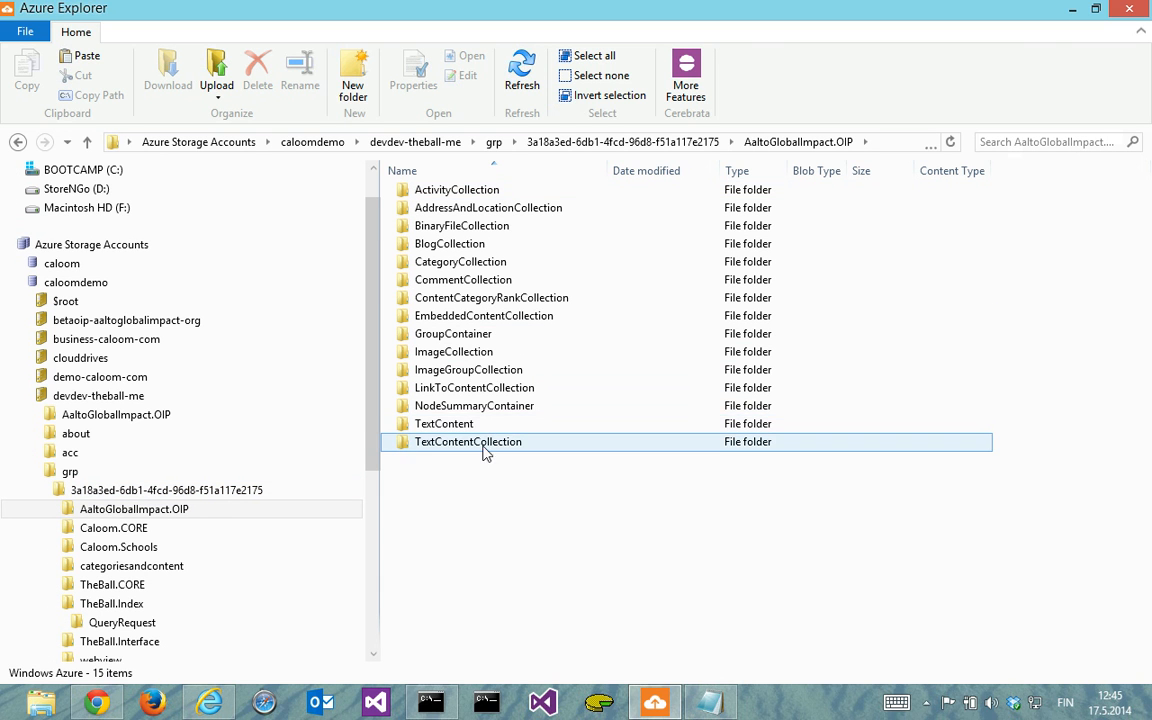
left_click(444, 424)
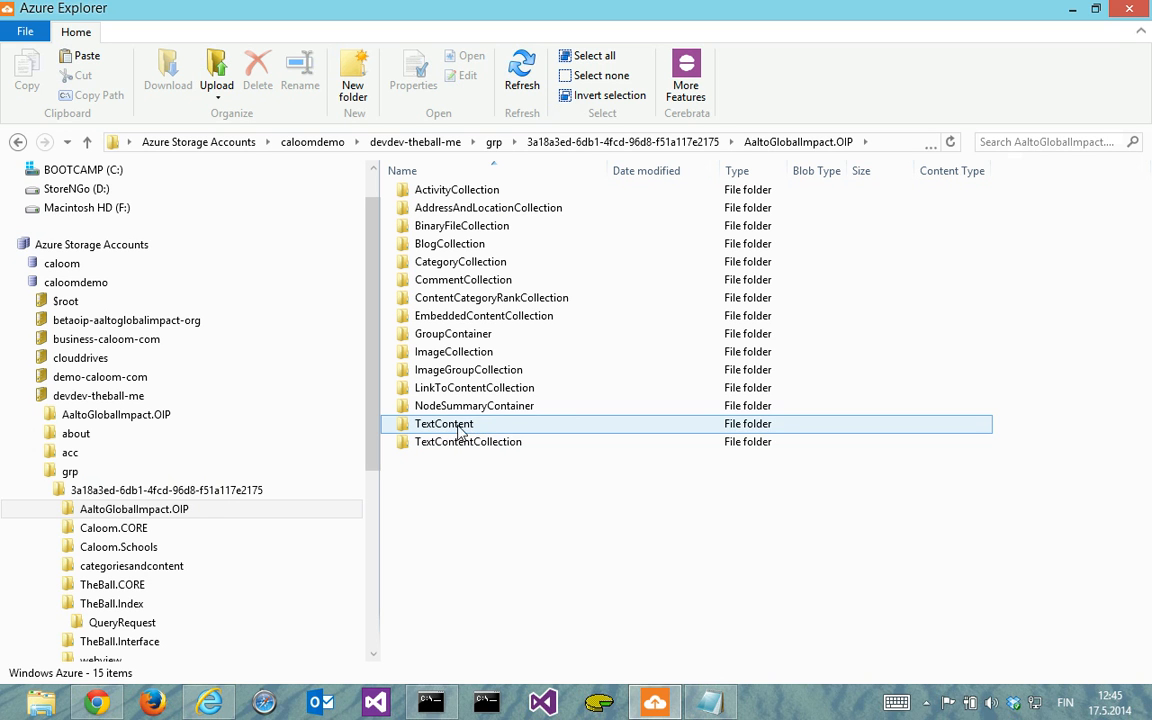
Step: Inspect the four blob files inside the TextContent collection
double_click(444, 424)
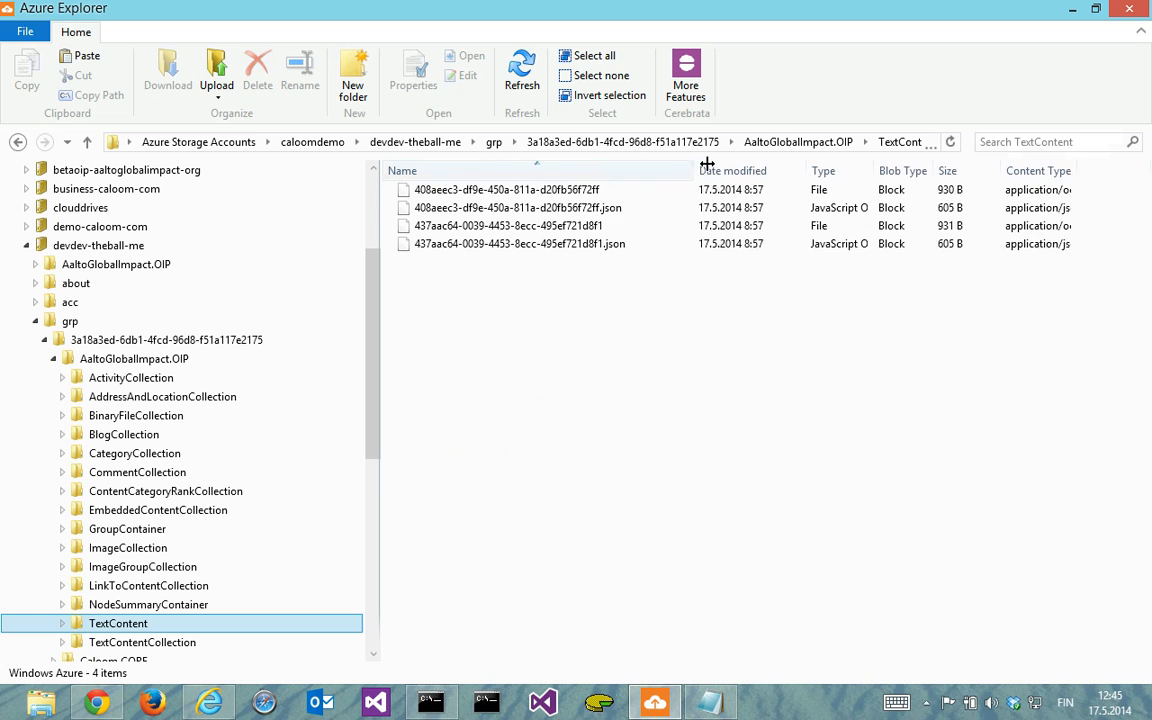
left_click(520, 206)
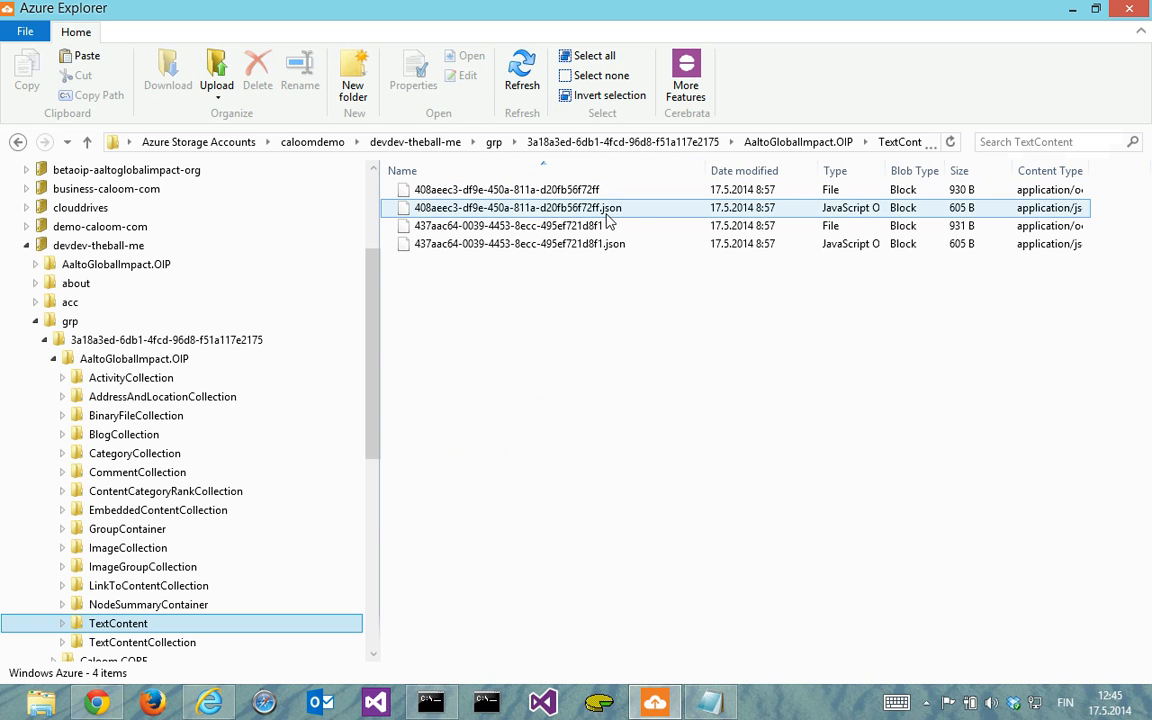
left_click(510, 188)
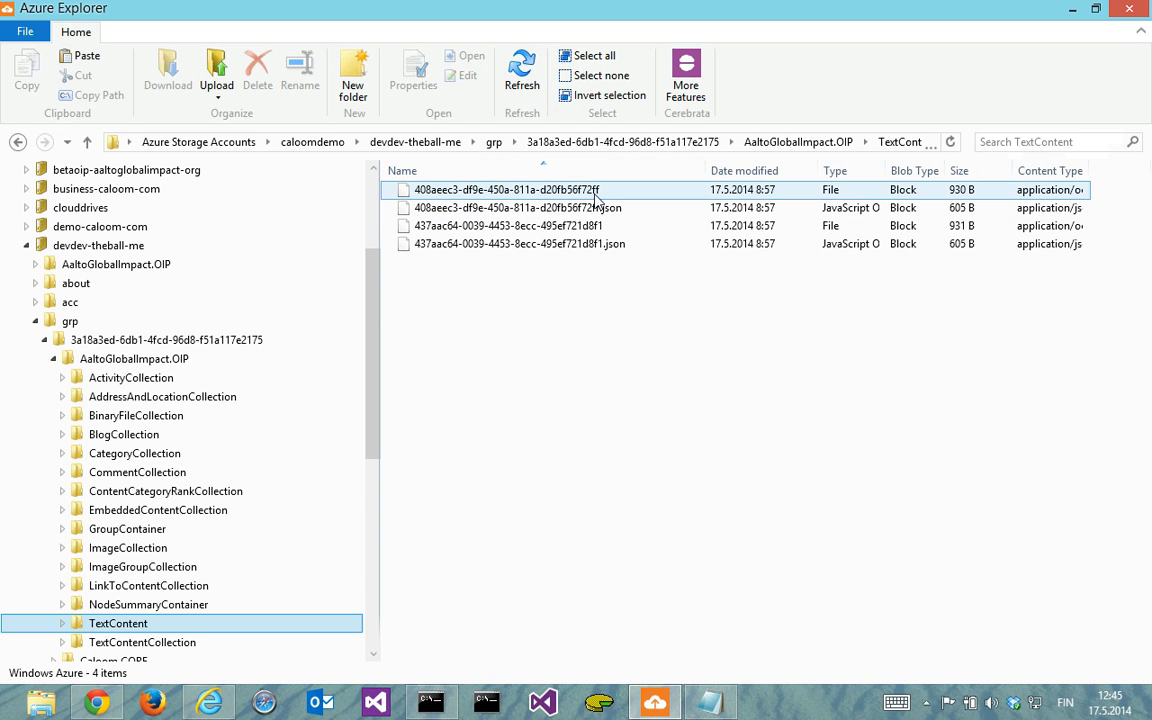
left_click(520, 206)
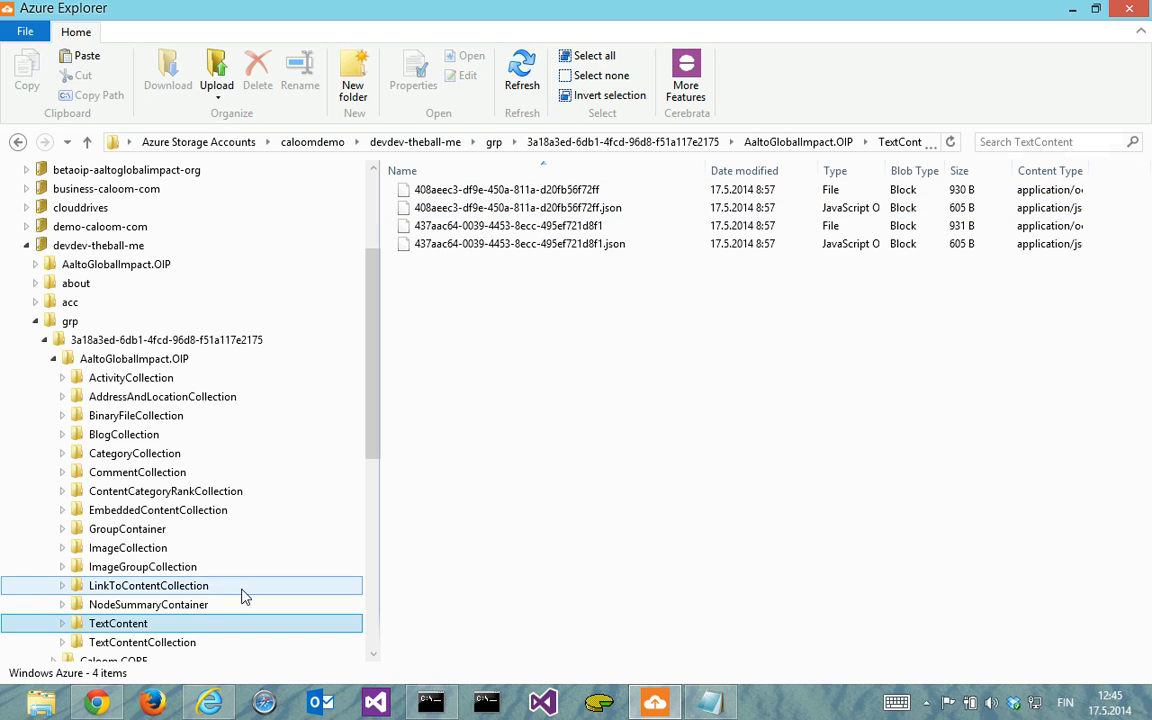
Step: Return to the DevDev Demo group's top-level folder listing eight folders
left_click(134, 358)
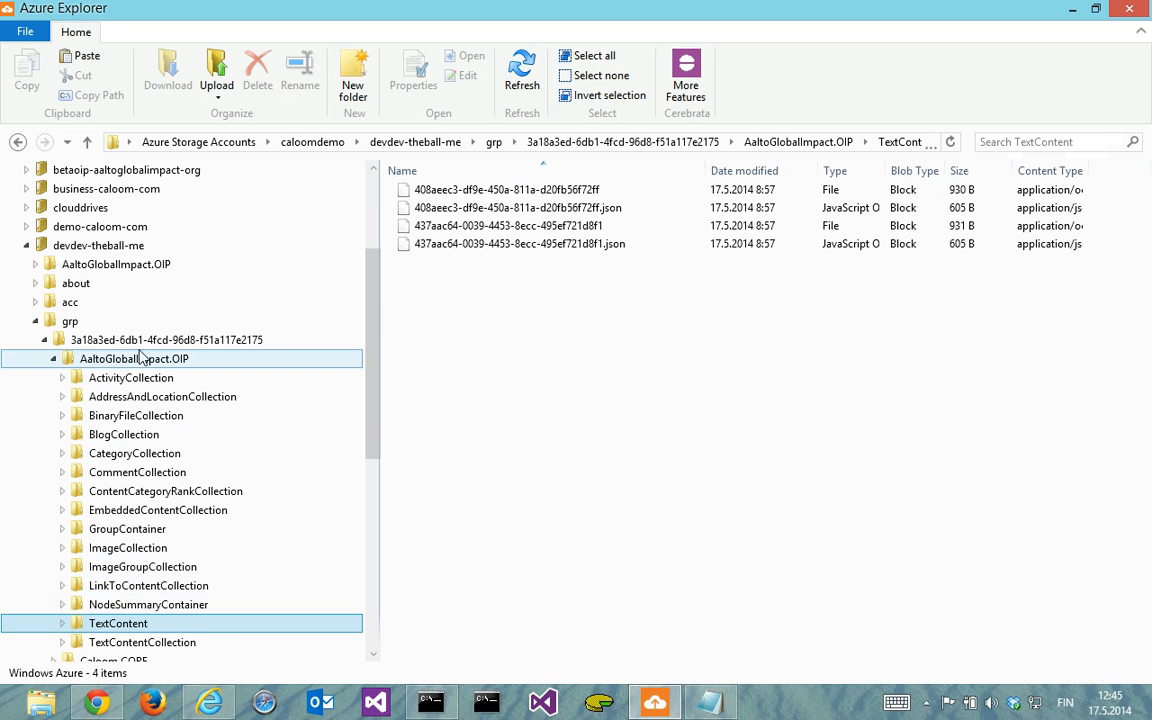
left_click(166, 340)
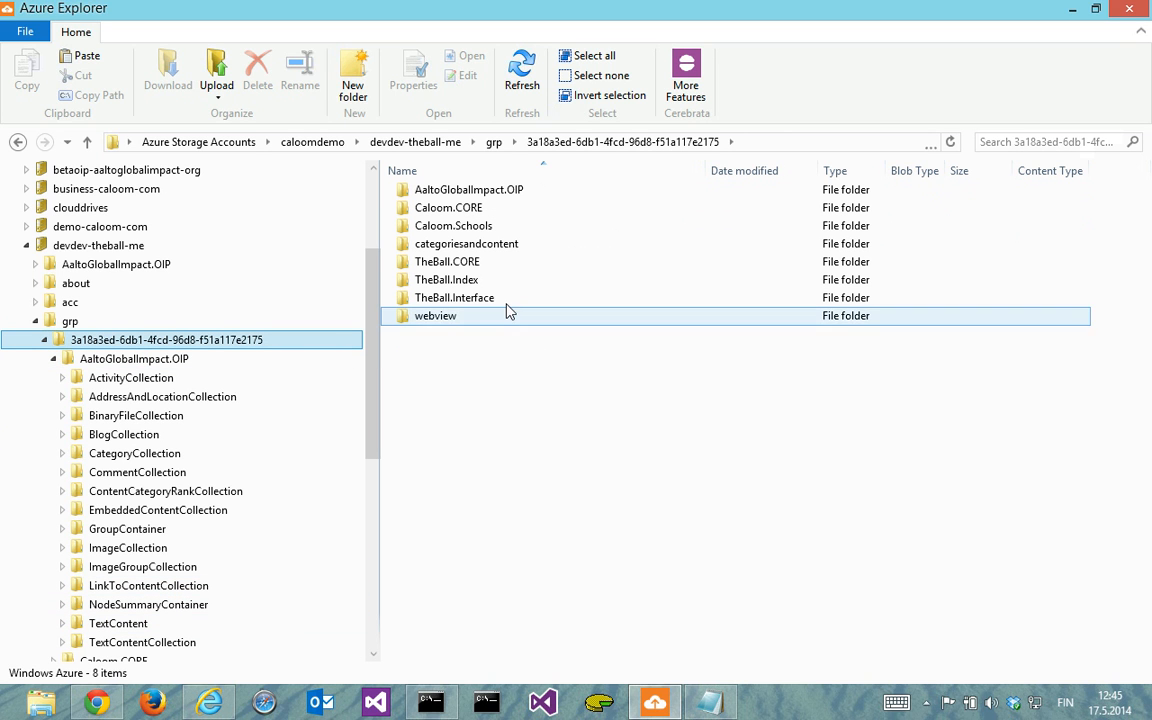
left_click(454, 296)
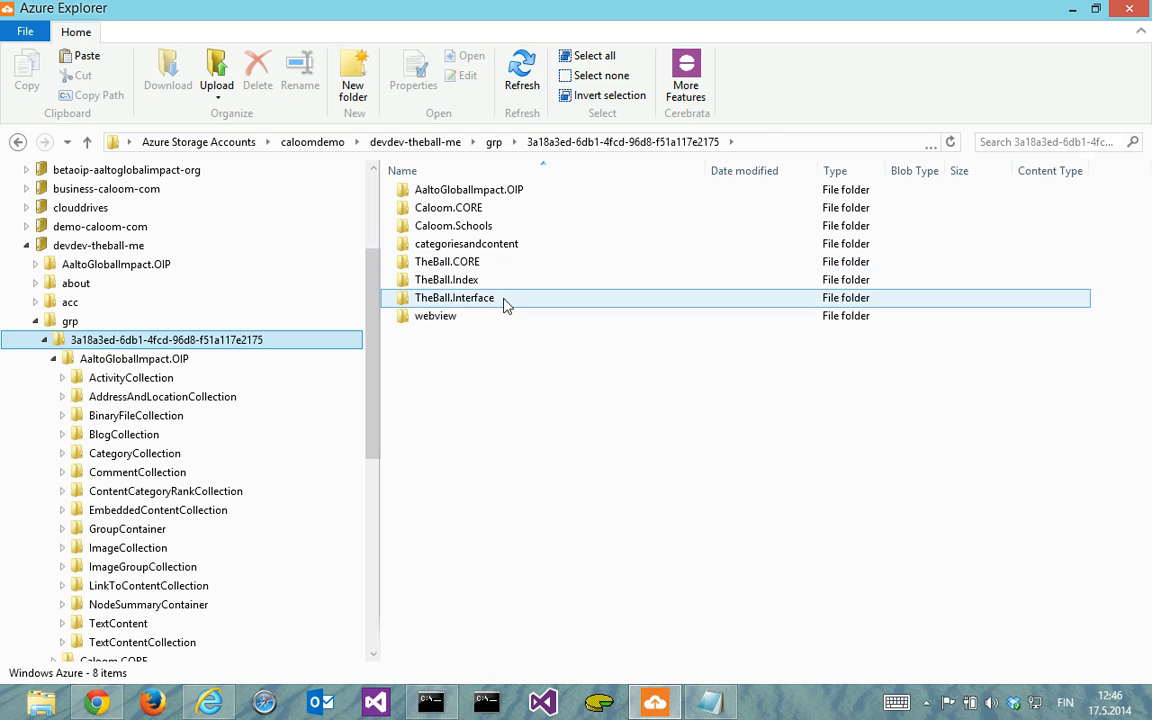
Step: Browse the eight QueryRequest blob files under TheBall.Index, selecting the json files
double_click(448, 280)
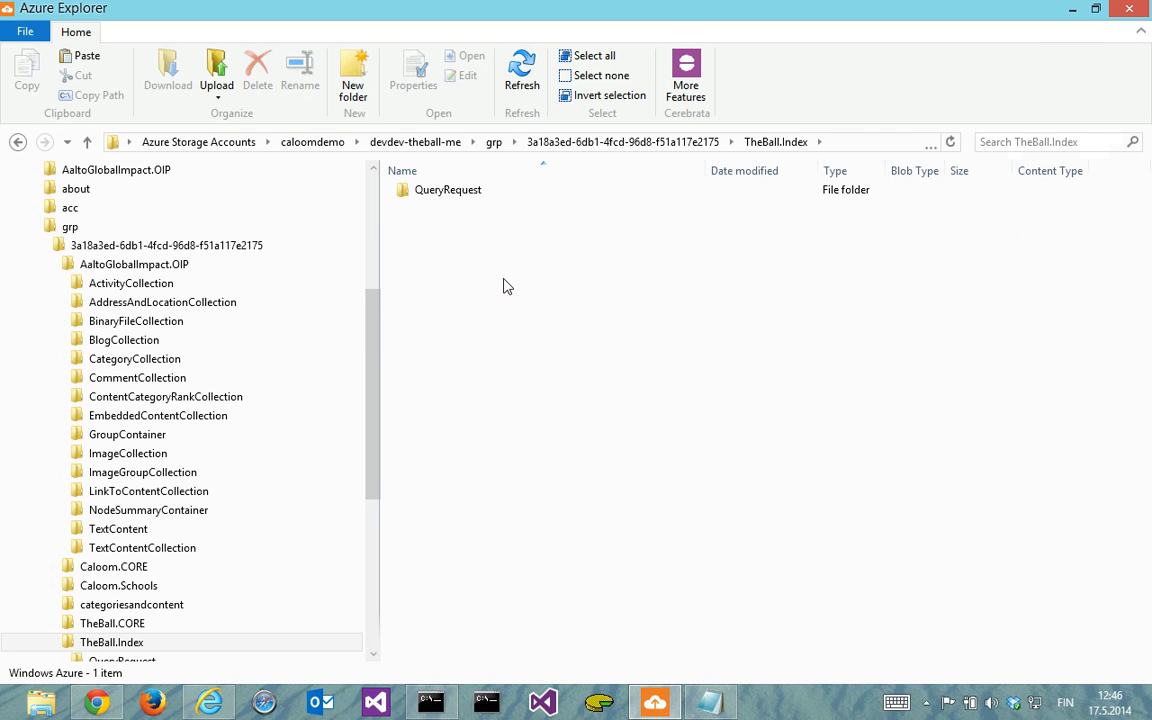
double_click(448, 188)
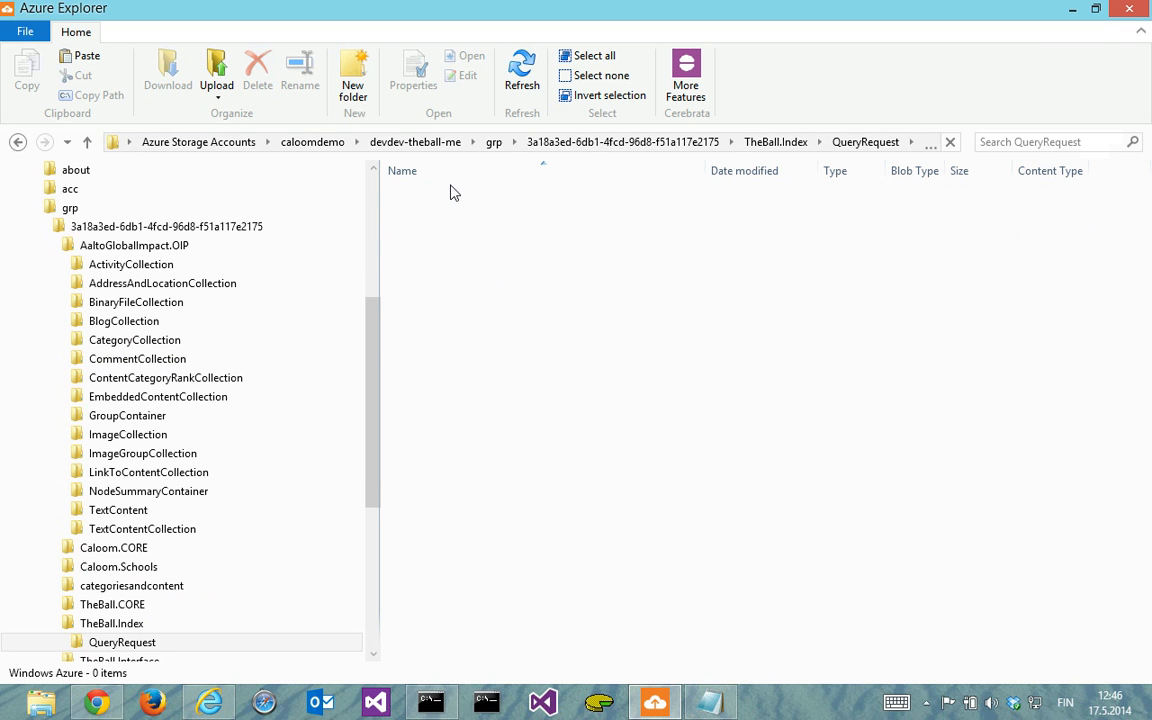
left_click(520, 68)
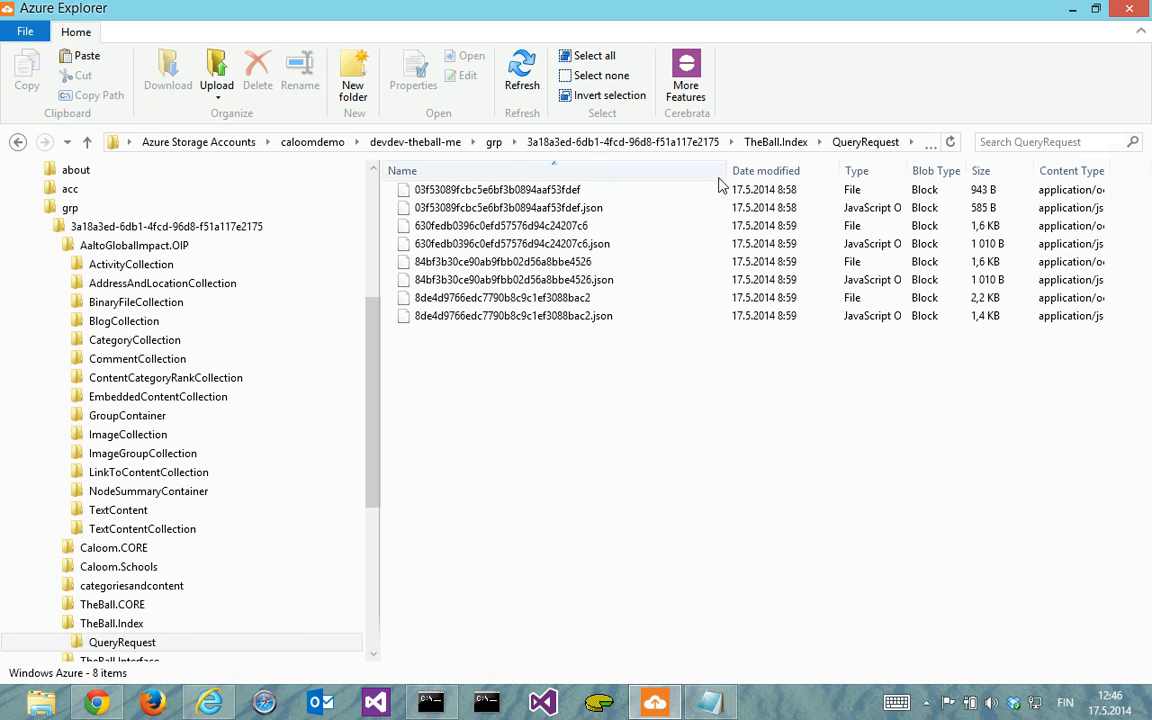
left_click(502, 224)
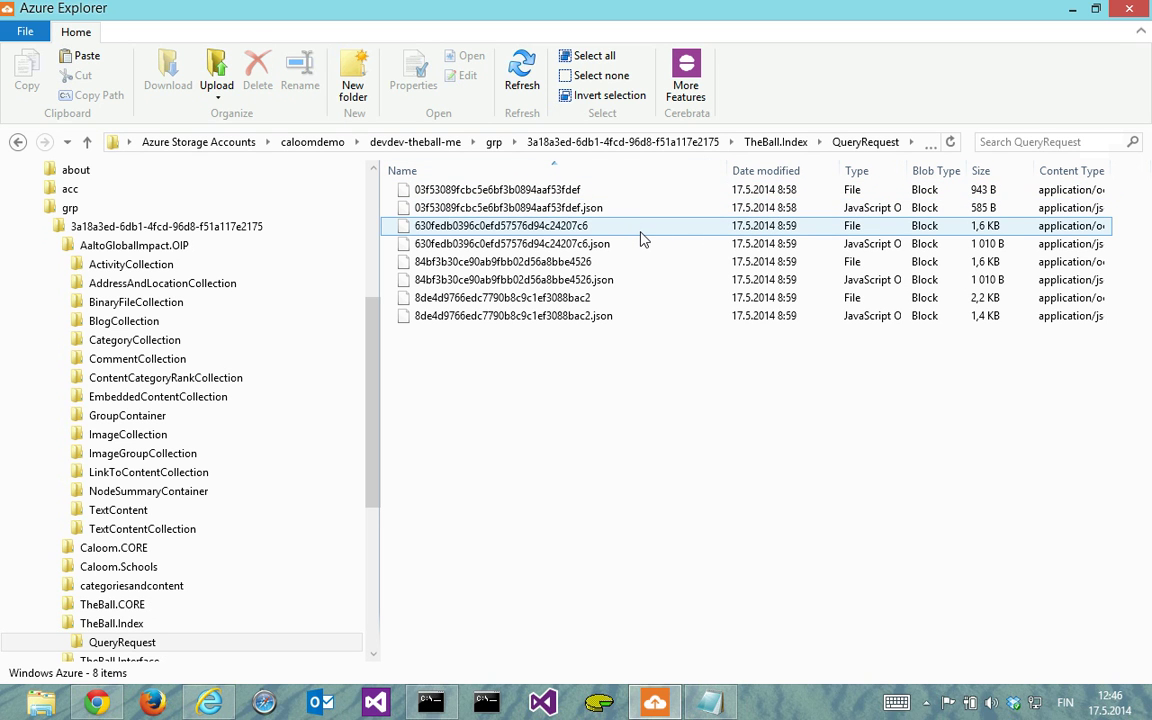
left_click(510, 206)
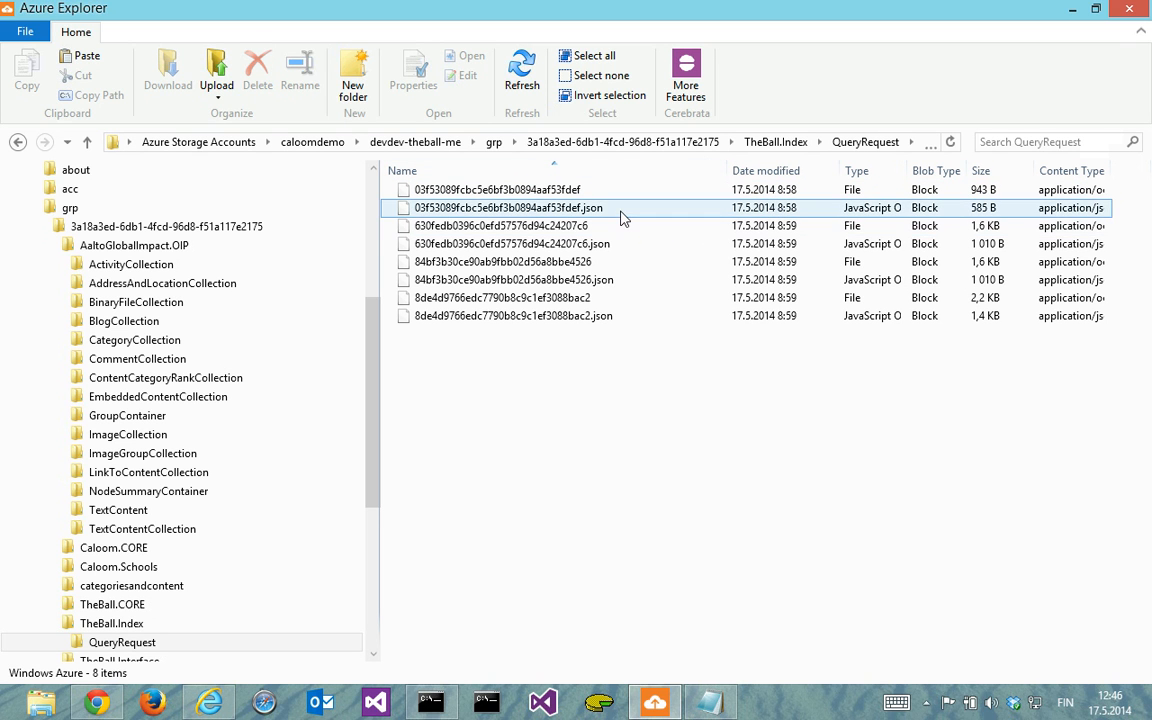
mouse_move(616, 216)
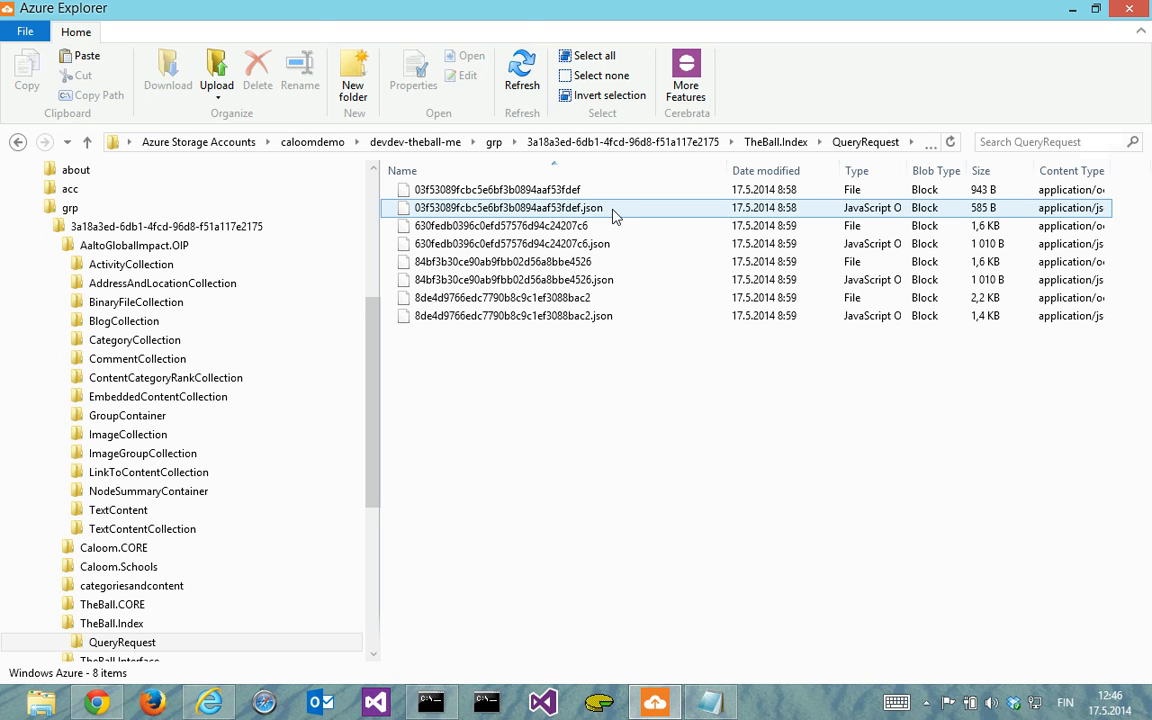
left_click(512, 244)
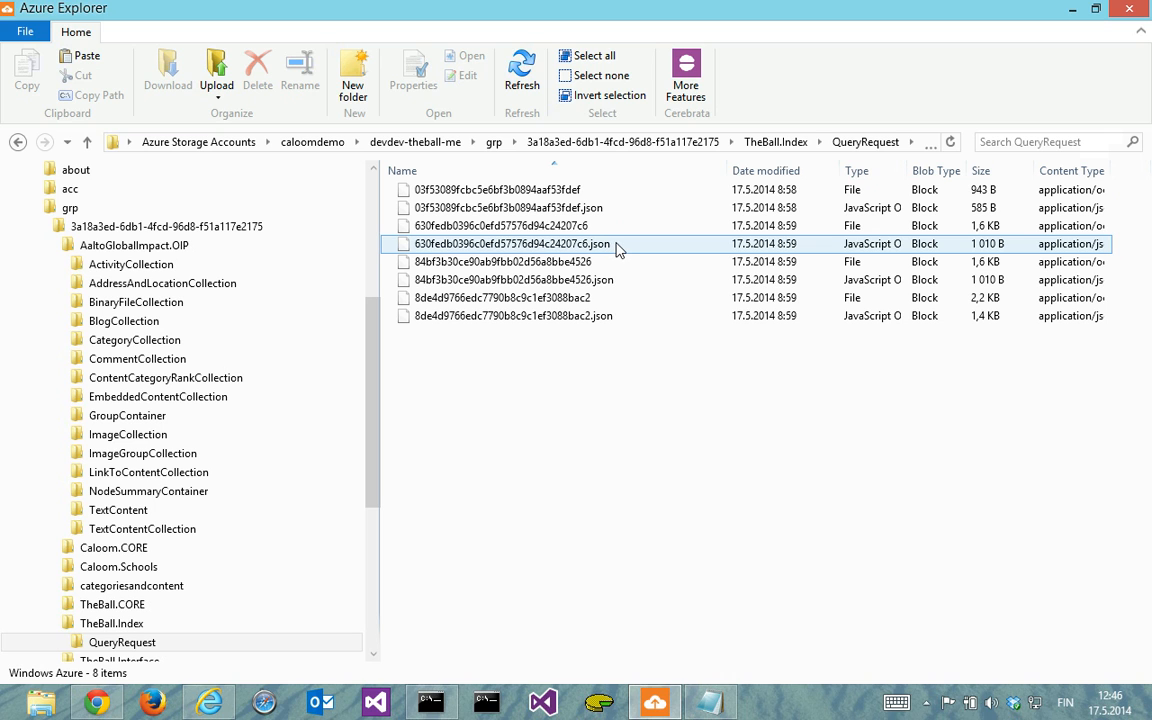
mouse_move(624, 248)
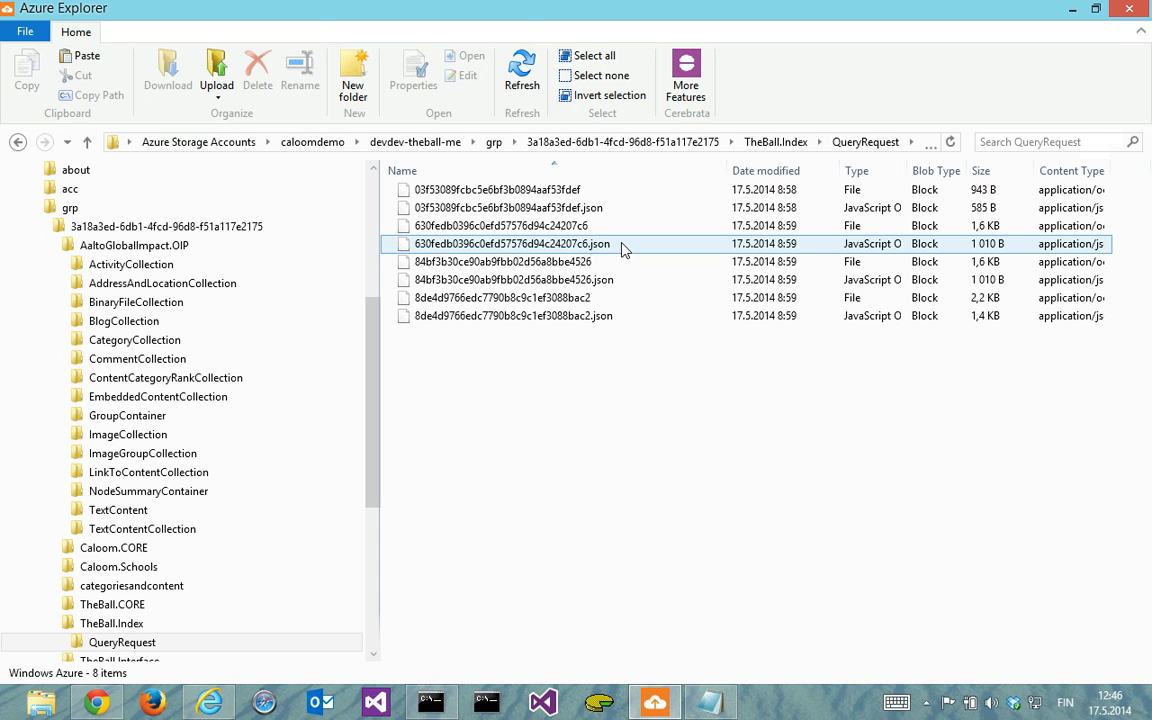
left_click(664, 390)
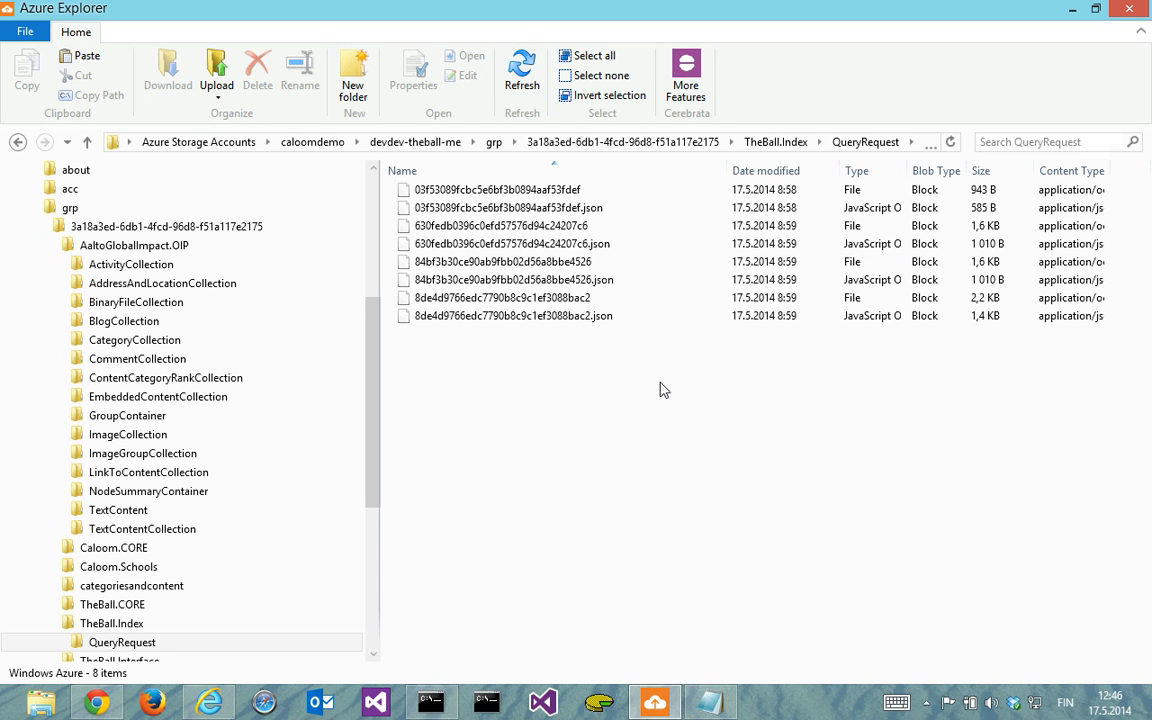
mouse_move(650, 424)
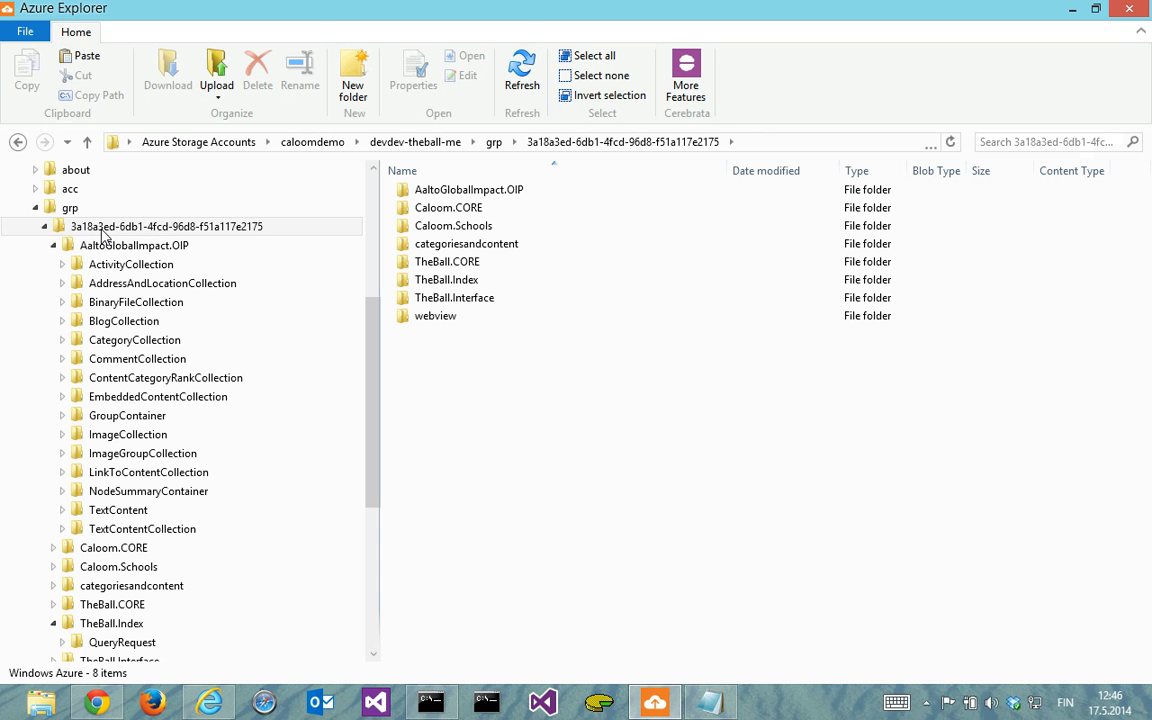
Step: Return to the group folder holding AaltoGlobalImpact.OIP and bring the notes back
left_click(134, 244)
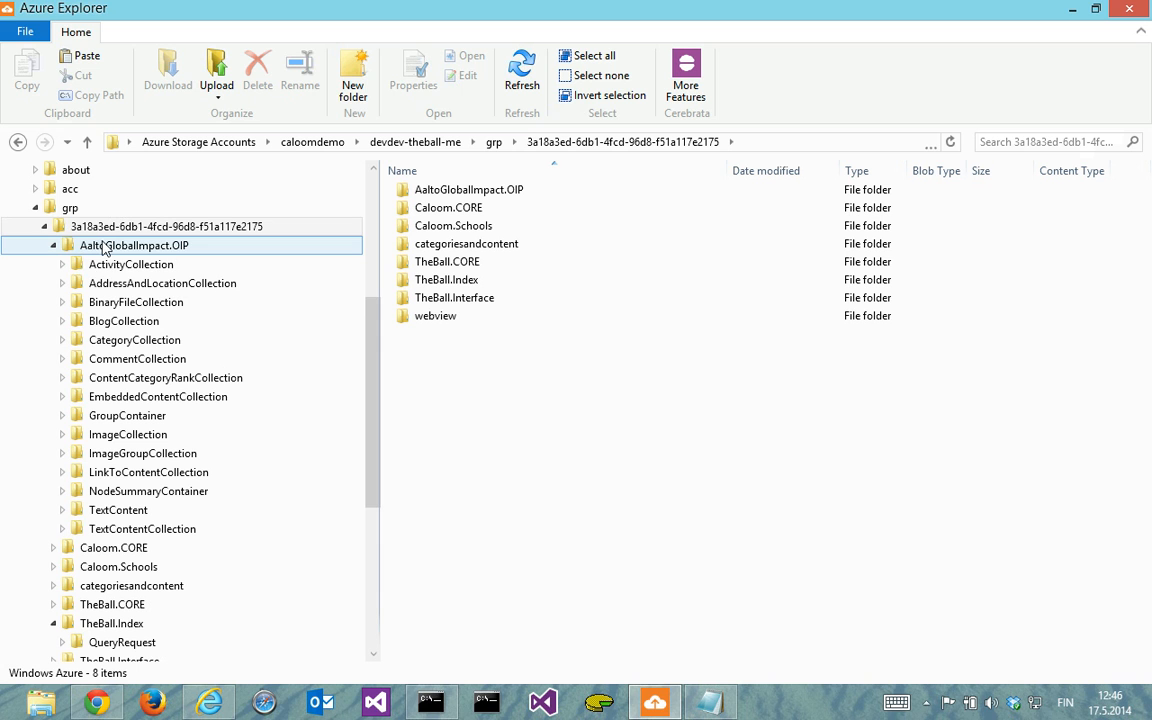
left_click(468, 188)
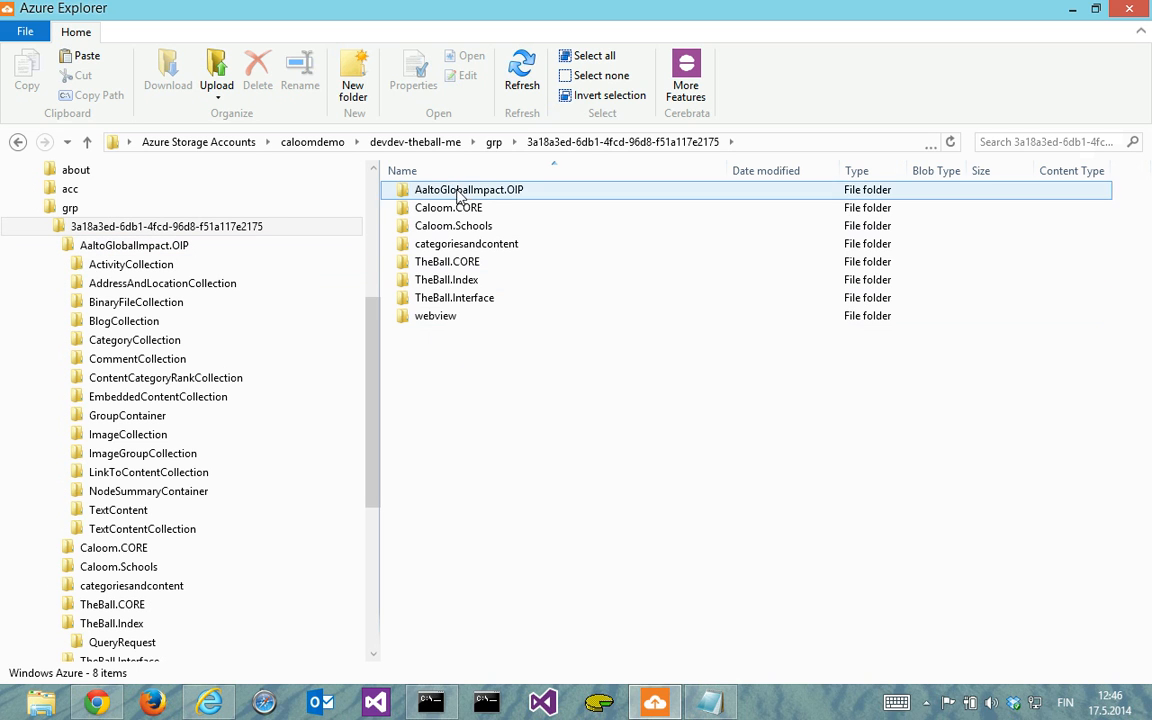
left_click(464, 556)
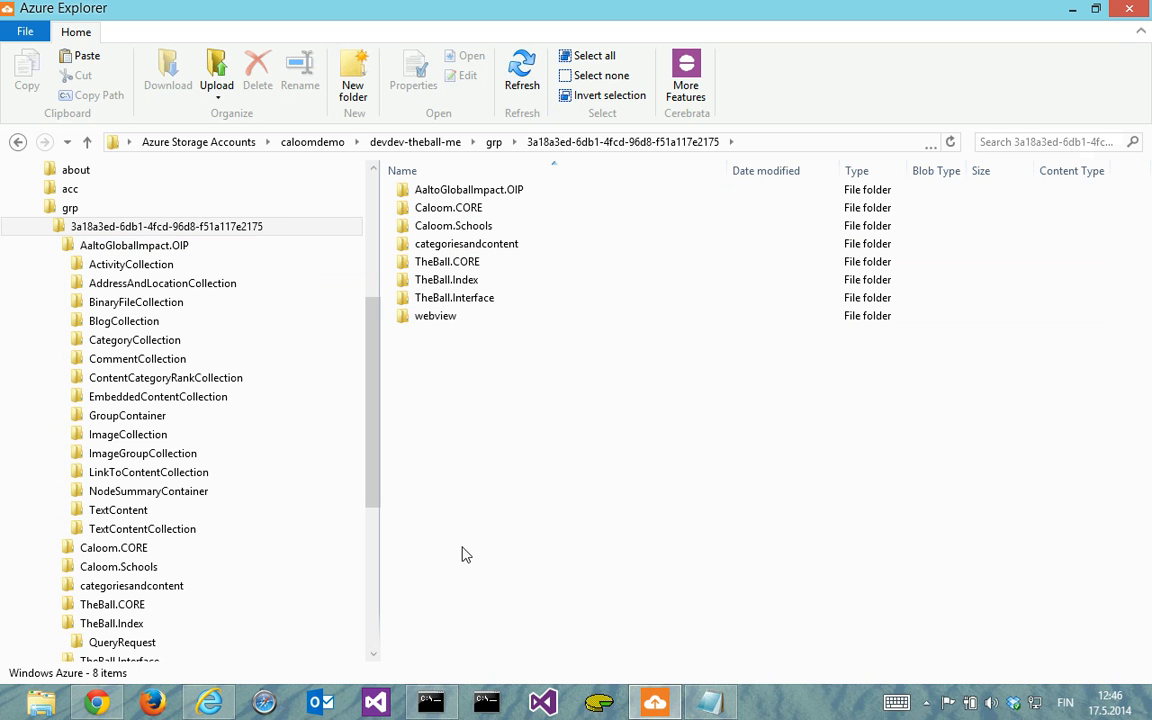
left_click(710, 700)
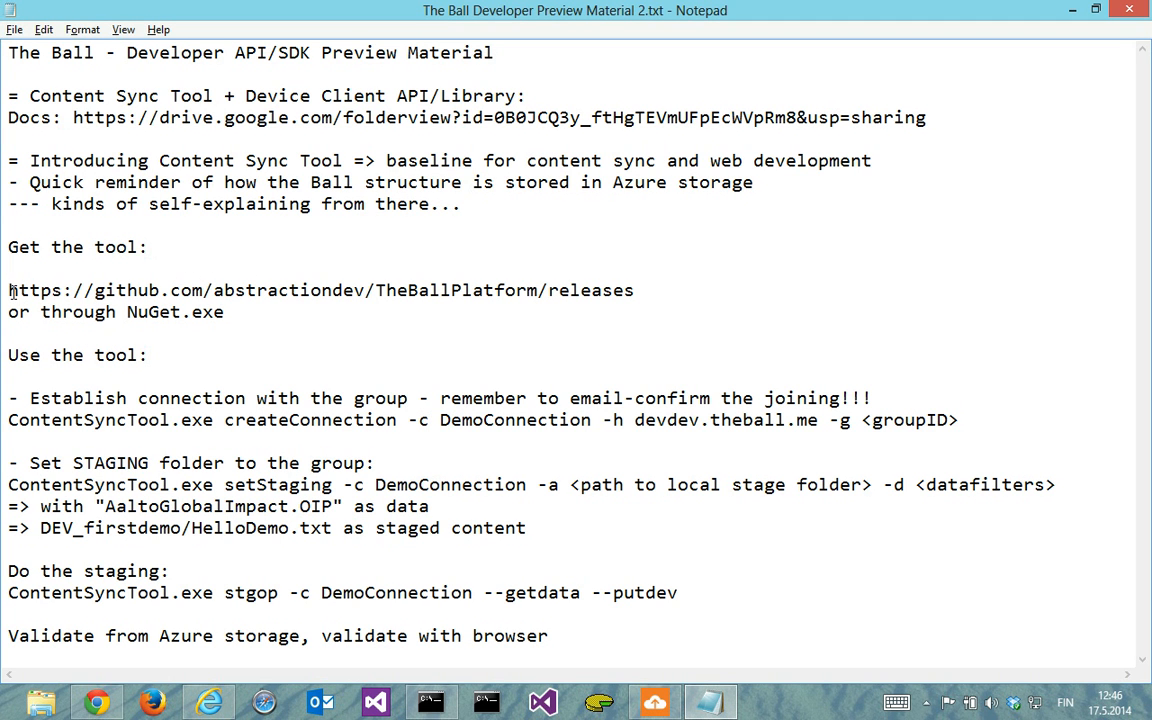
Step: Select the github.com TheBallPlatform releases URL in the notes and move to Chrome
left_click_drag(8, 290, 258, 290)
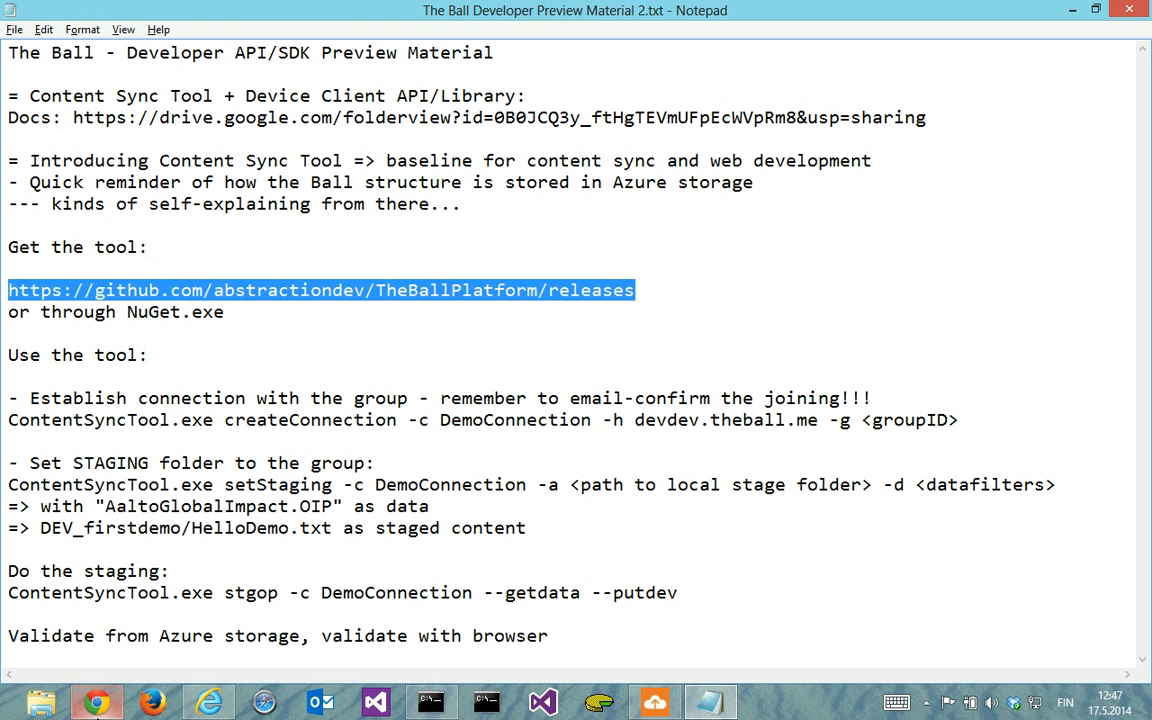
left_click(96, 700)
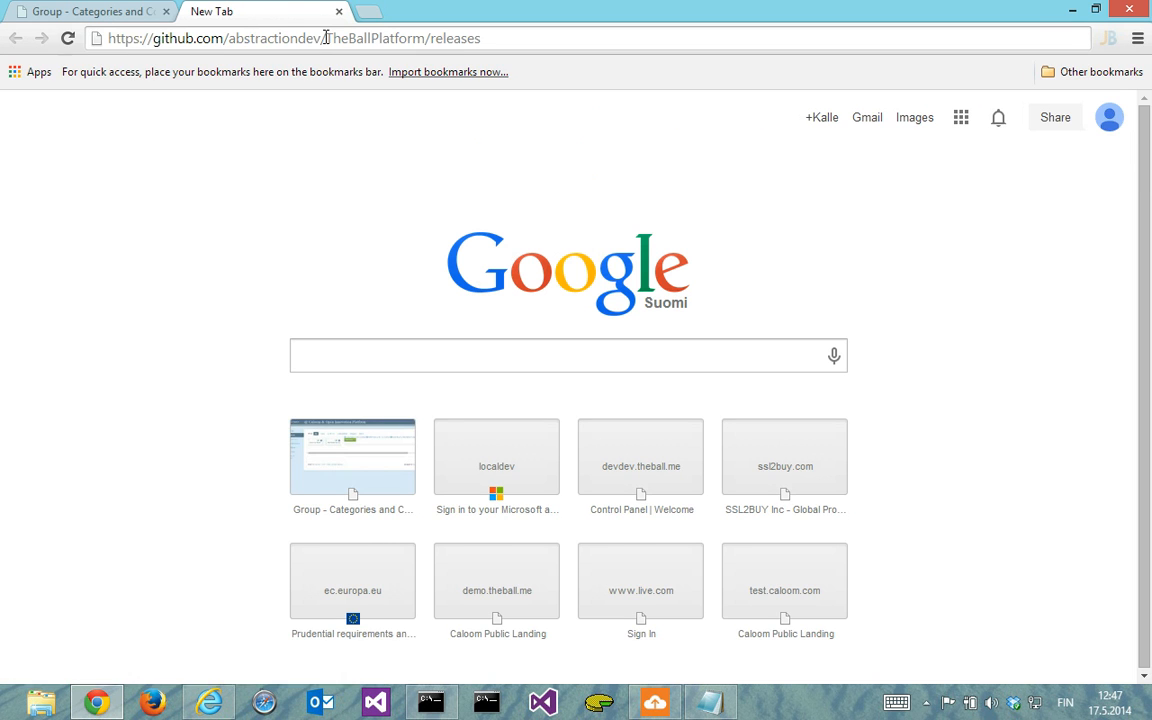
Step: Load the TheBallPlatform releases page showing TheBallDeviceClient v0.9.5 as latest
key("Return")
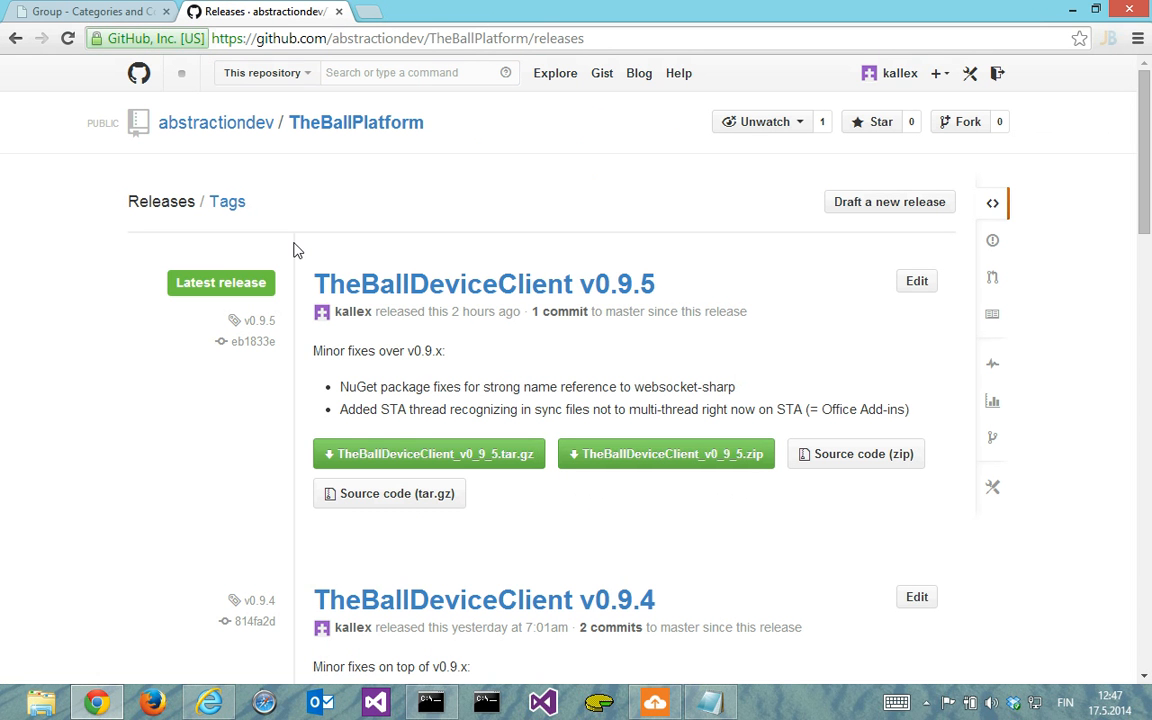
mouse_move(292, 388)
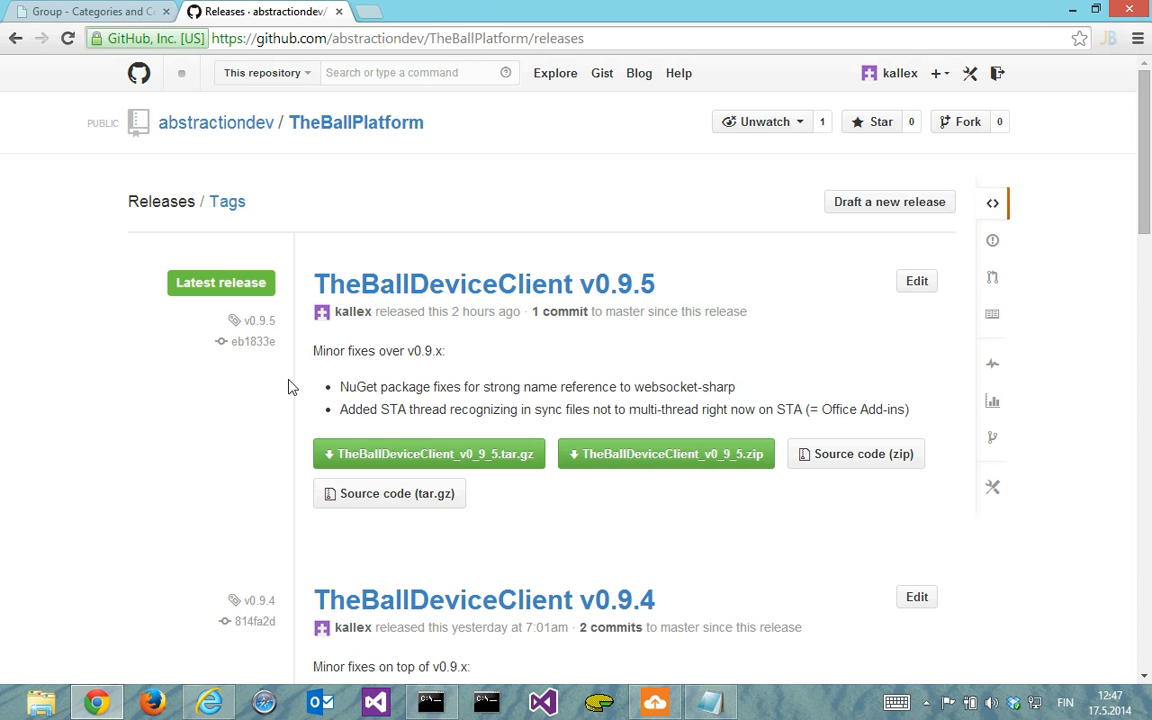
mouse_move(228, 200)
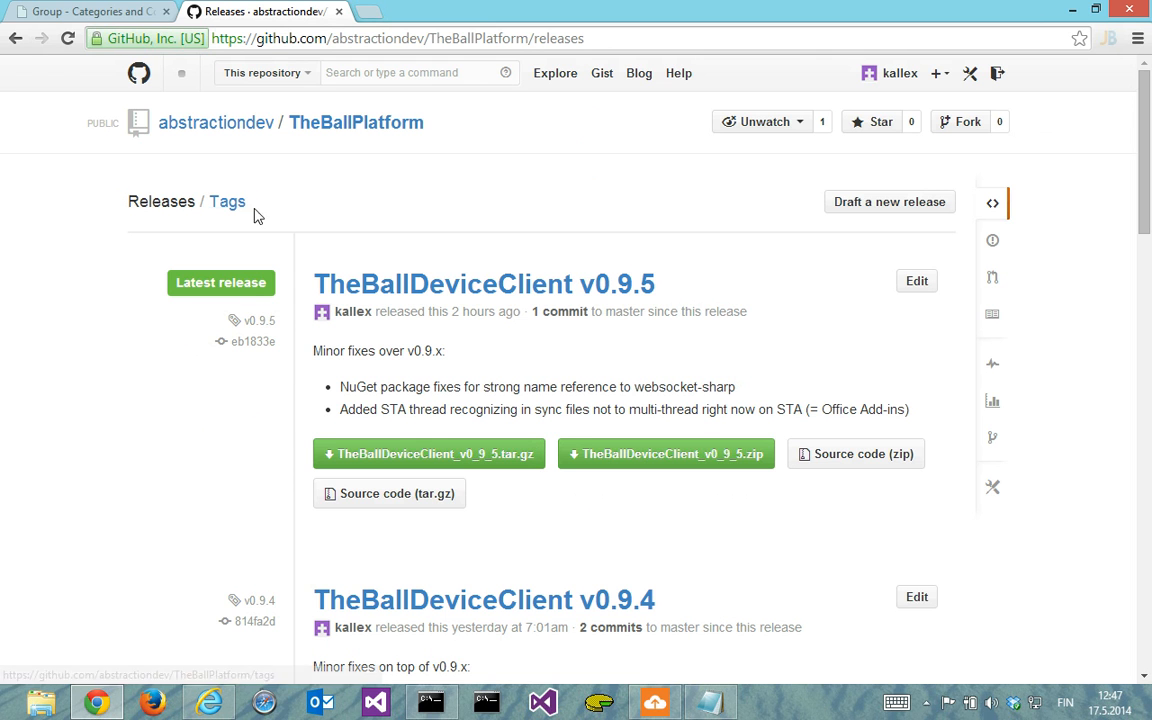
mouse_move(432, 700)
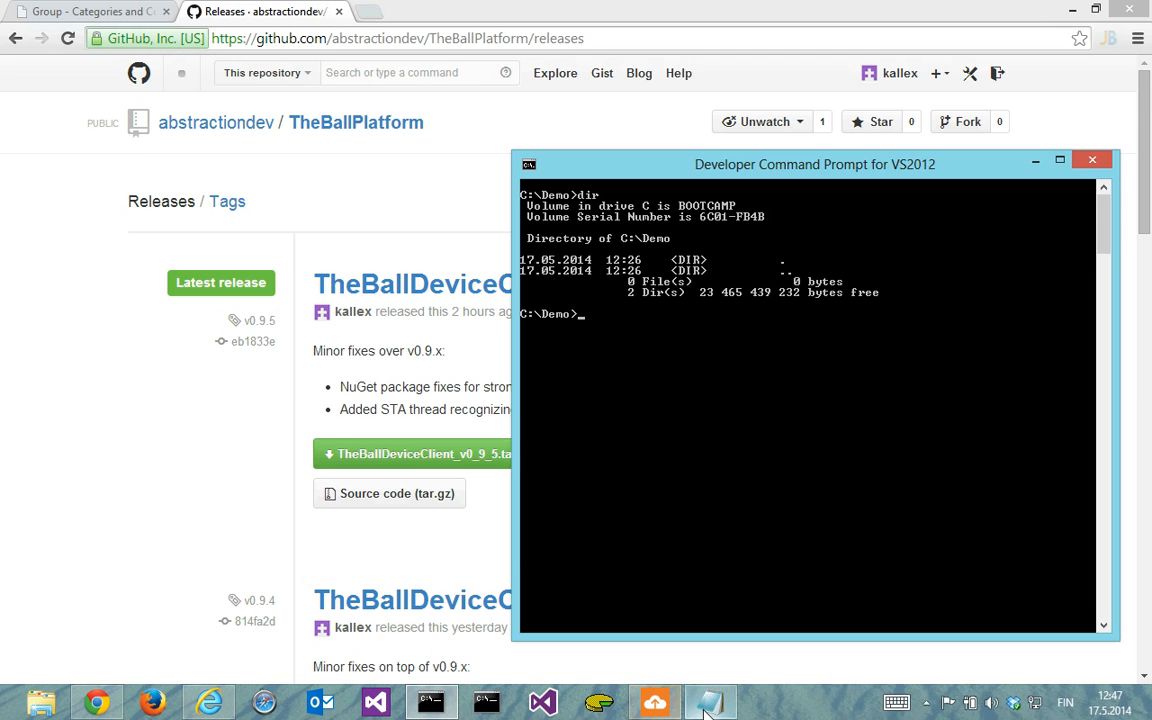
Step: Check the notes and confirm nuget.exe is present in the C:\Demo folder
left_click(710, 700)
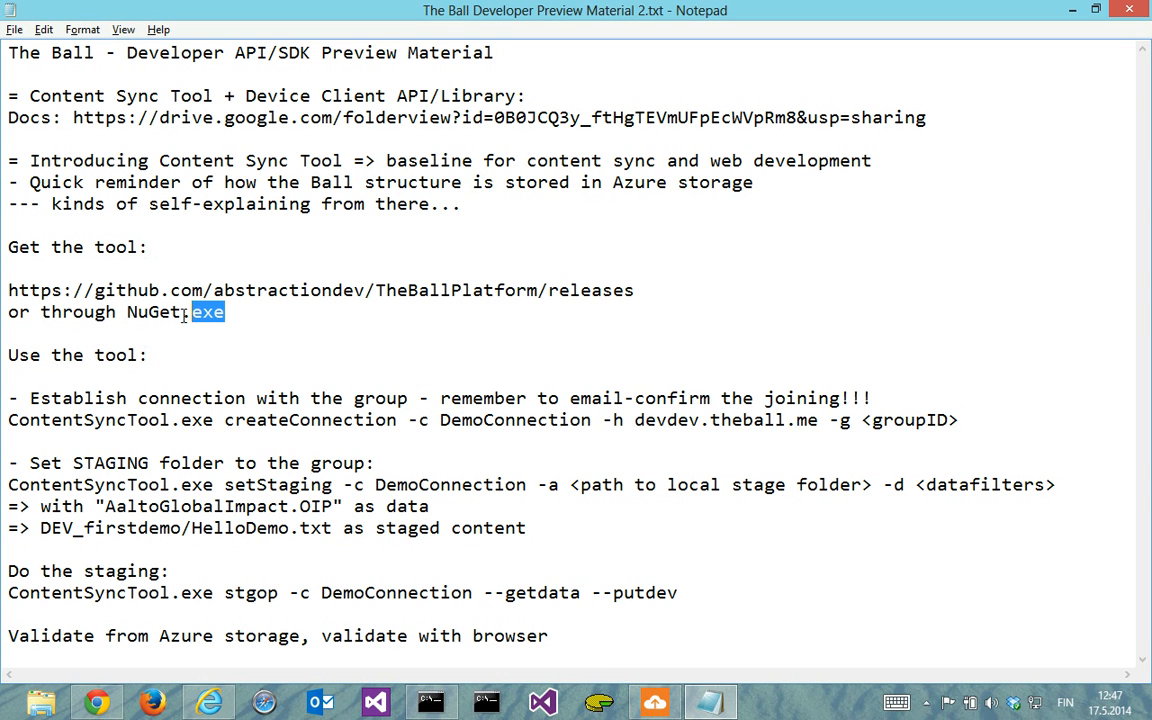
left_click_drag(196, 312, 50, 312)
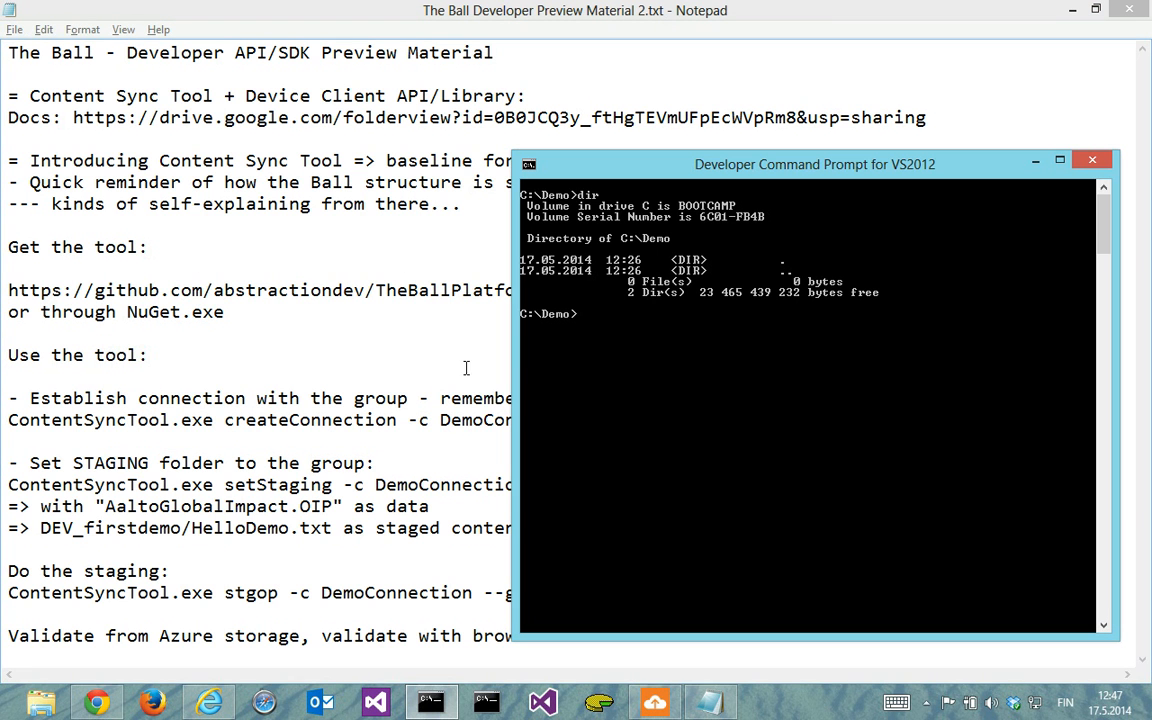
mouse_move(760, 388)
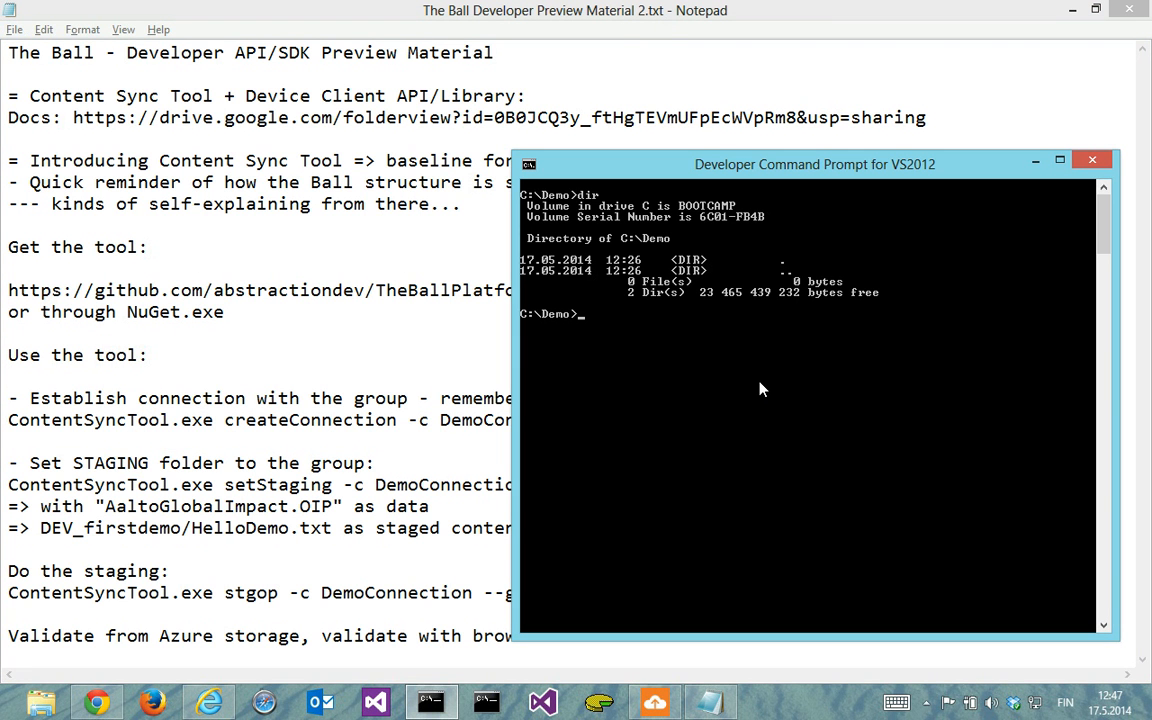
type("dir")
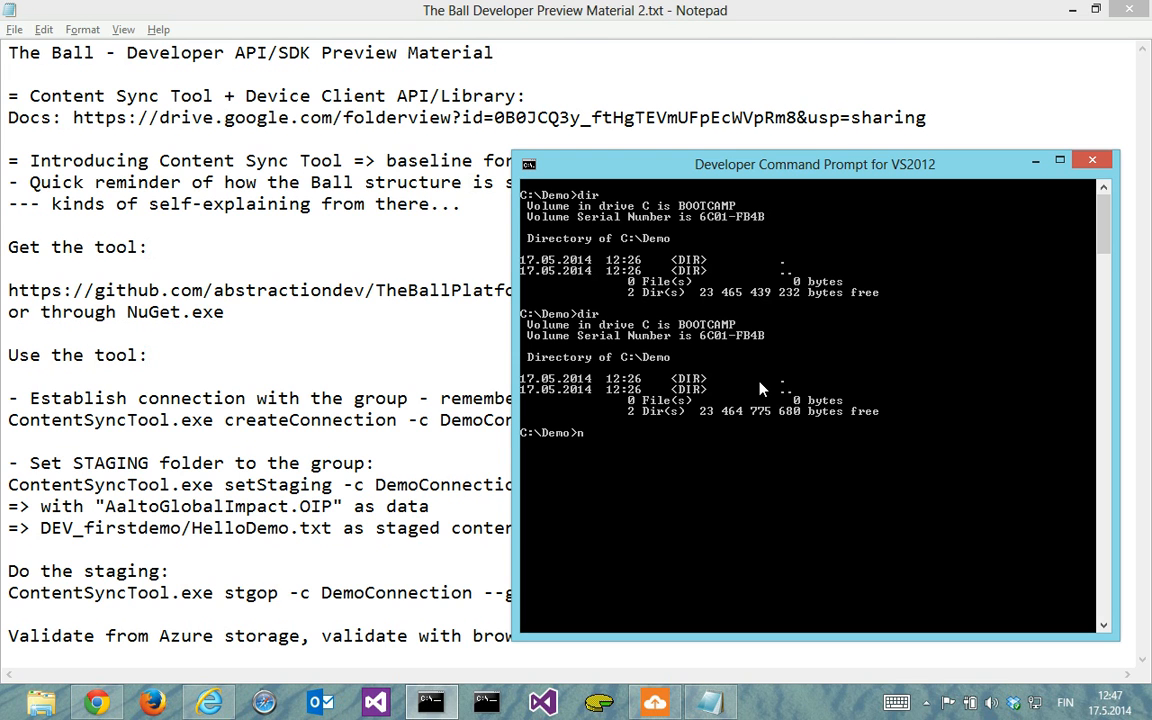
type("nuget.exe")
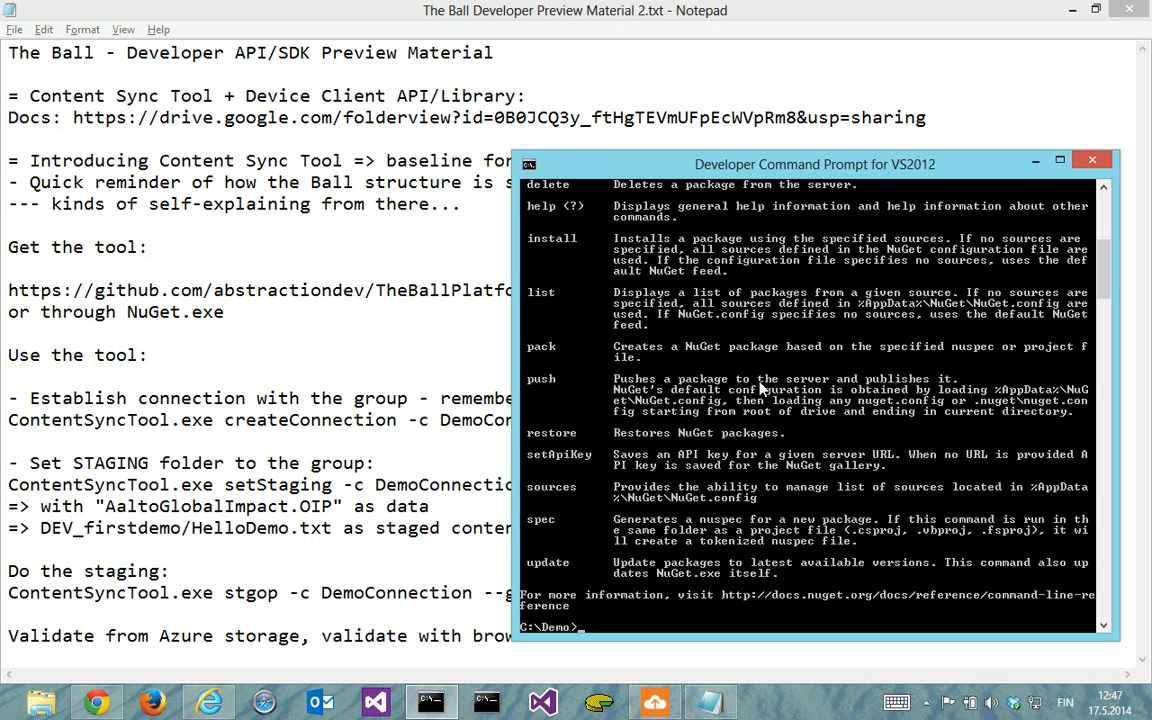
Step: Run 'nuget install TheBallDeviceClient -Prerelease' to install 0.9.5-beta1 with WebSocketSharp
type("nug")
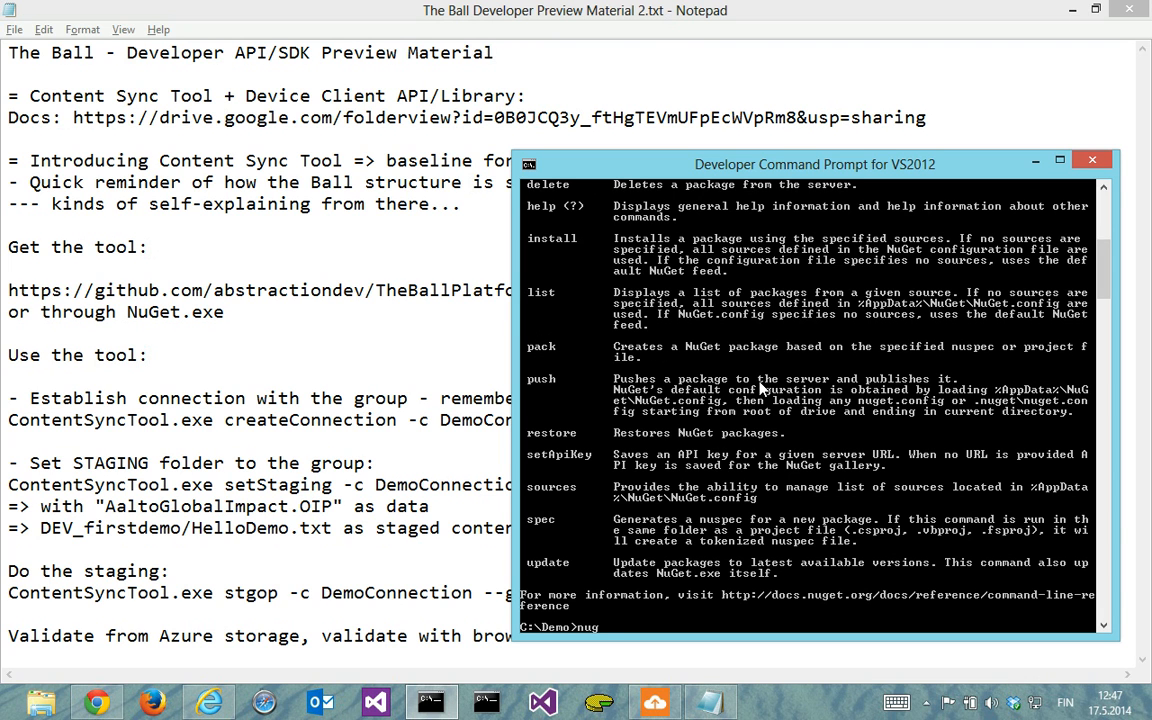
type("et")
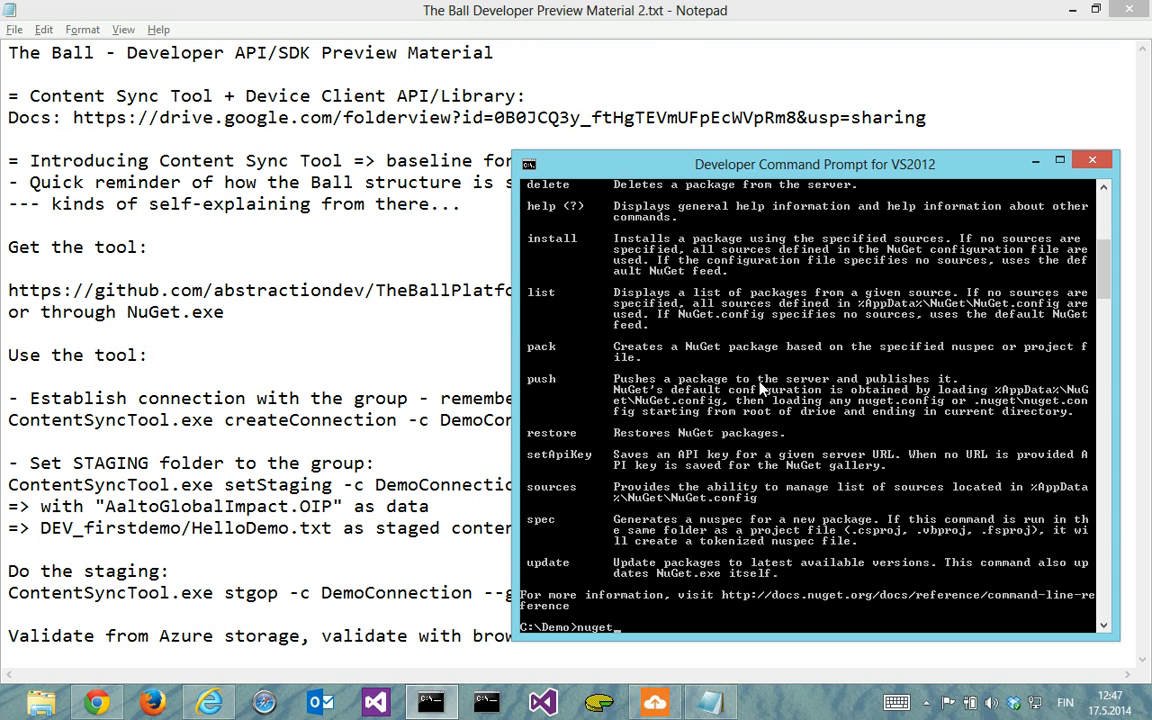
type("ins")
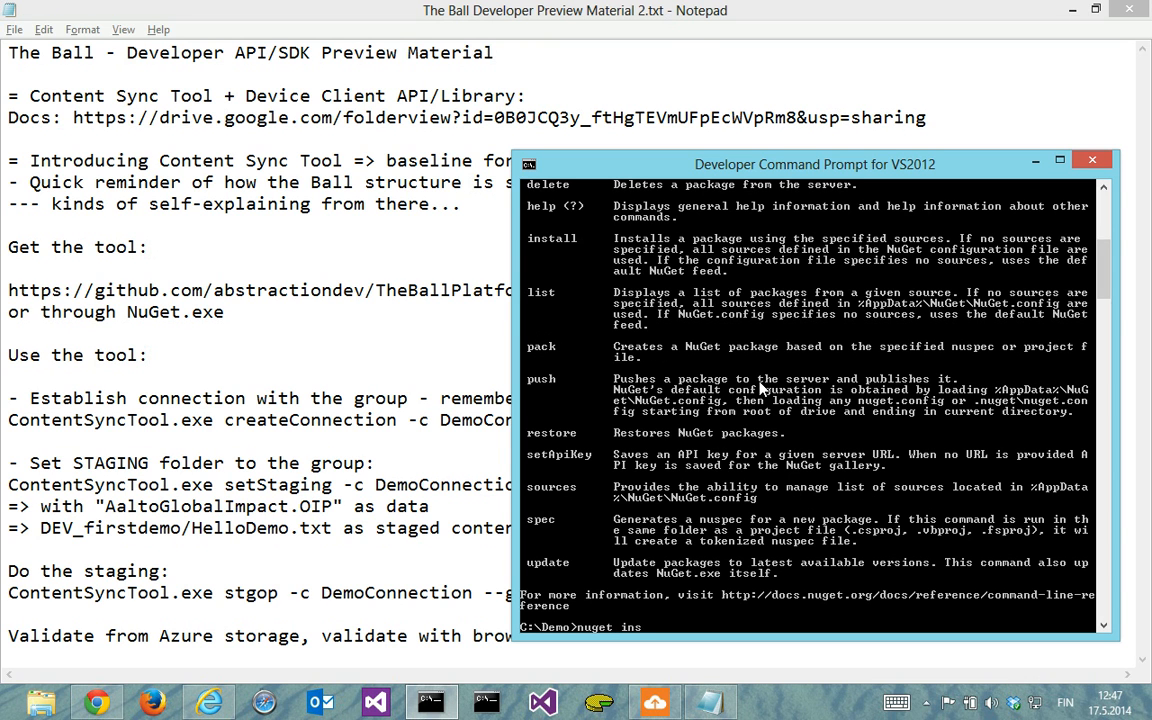
type("tall TheB")
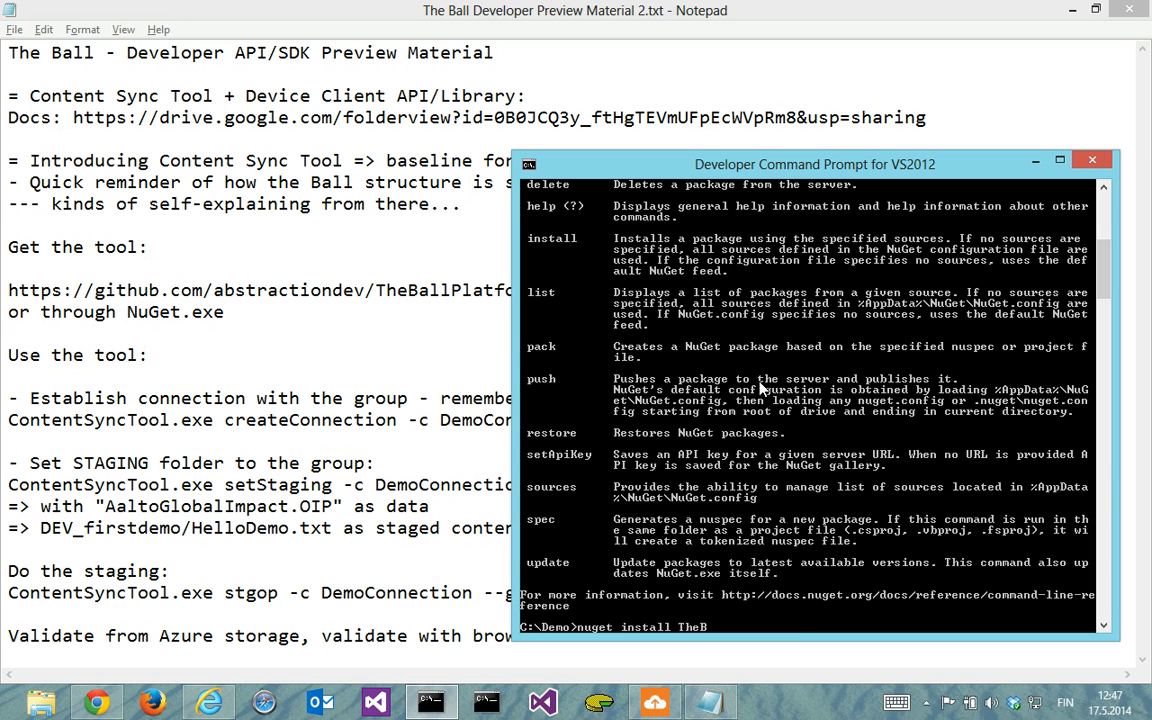
type("allDeviceClient")
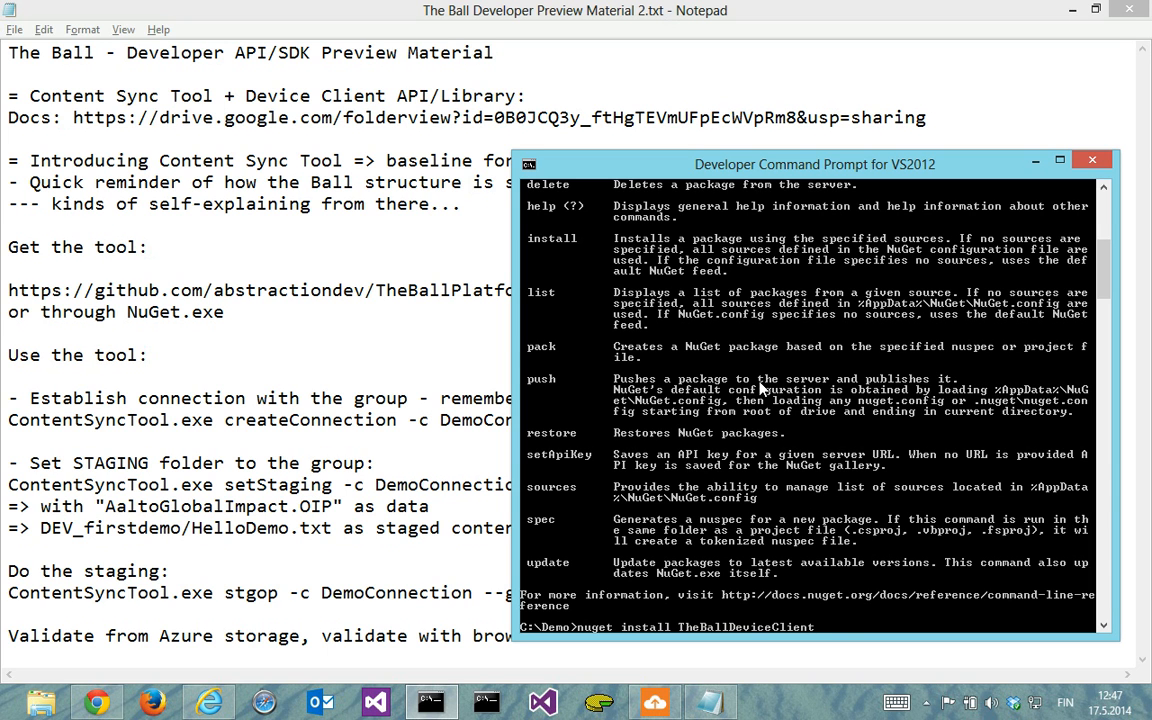
type("-Prerelease")
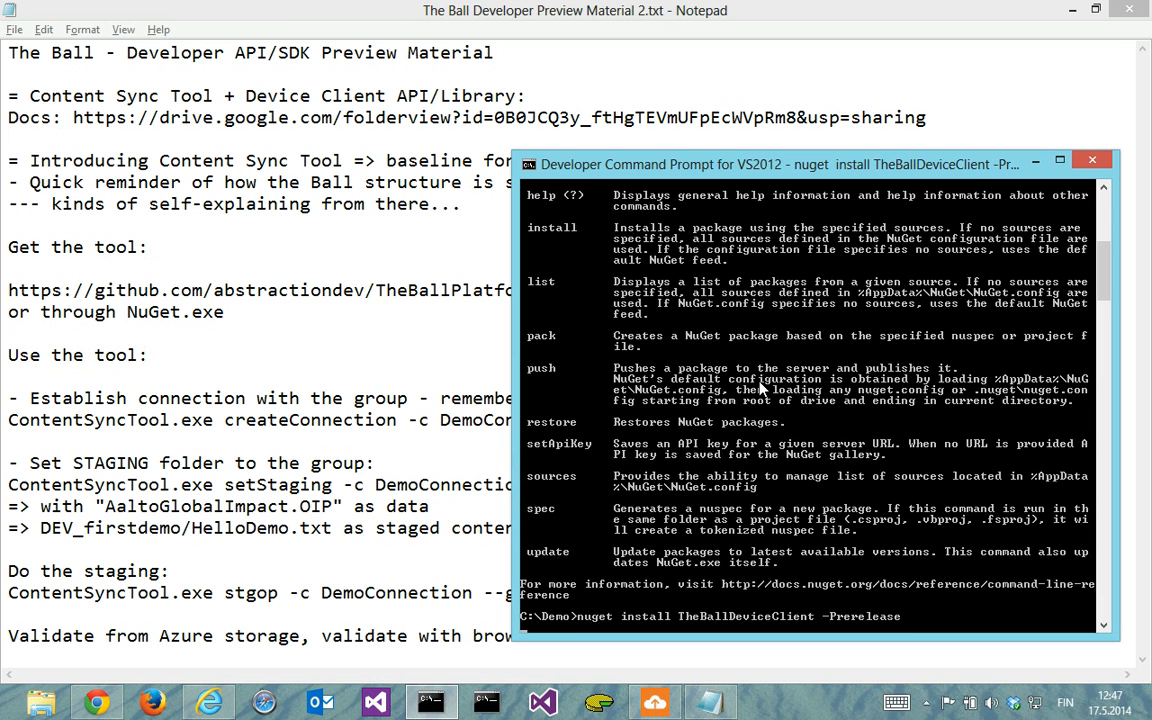
key("Return")
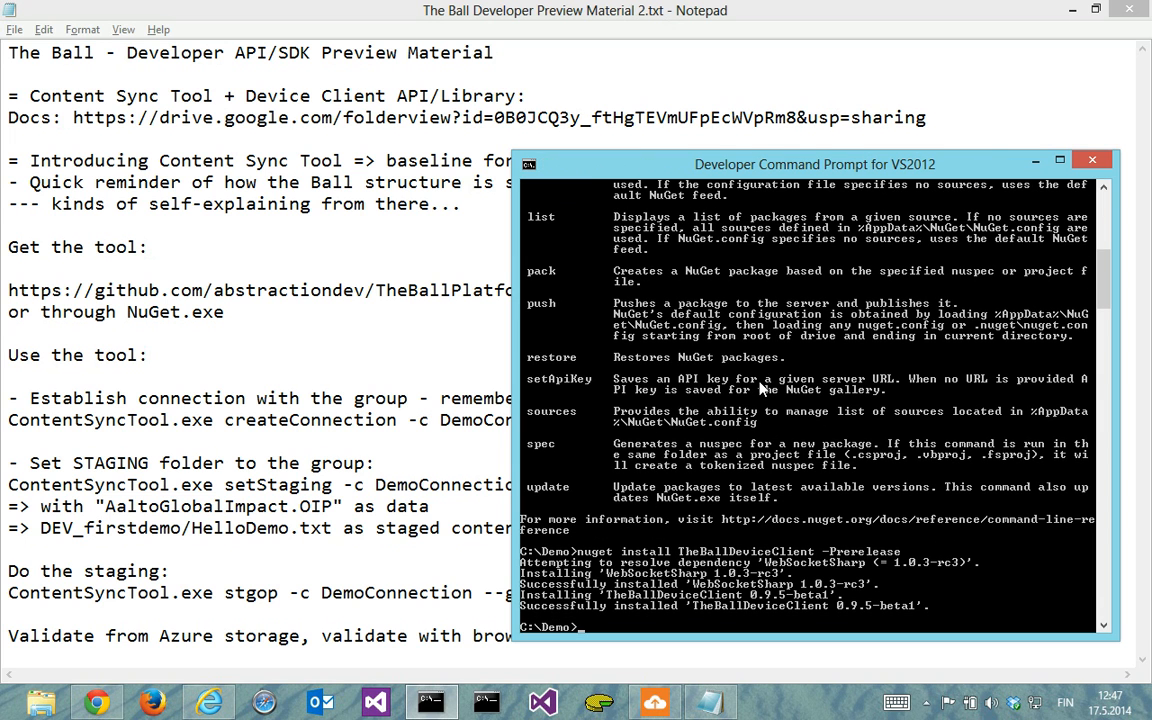
Step: List the Demo folder and change into TheBallDeviceClient.0.9.5-beta1's tools folder
type("dir")
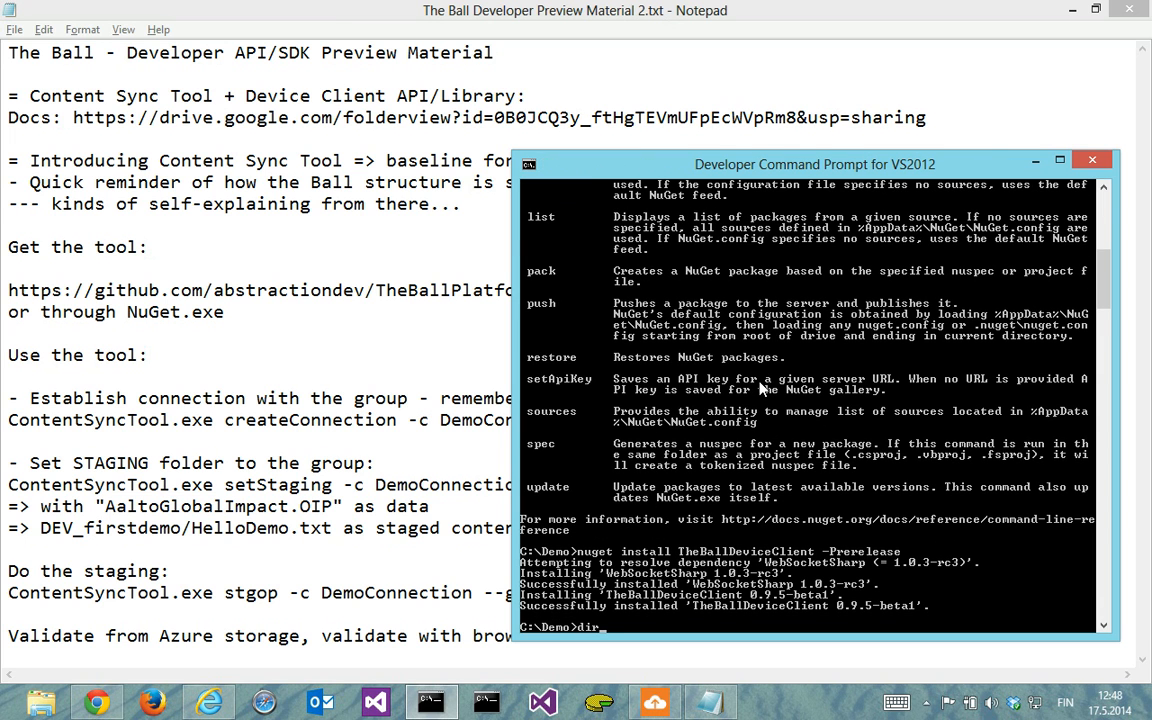
key("Return")
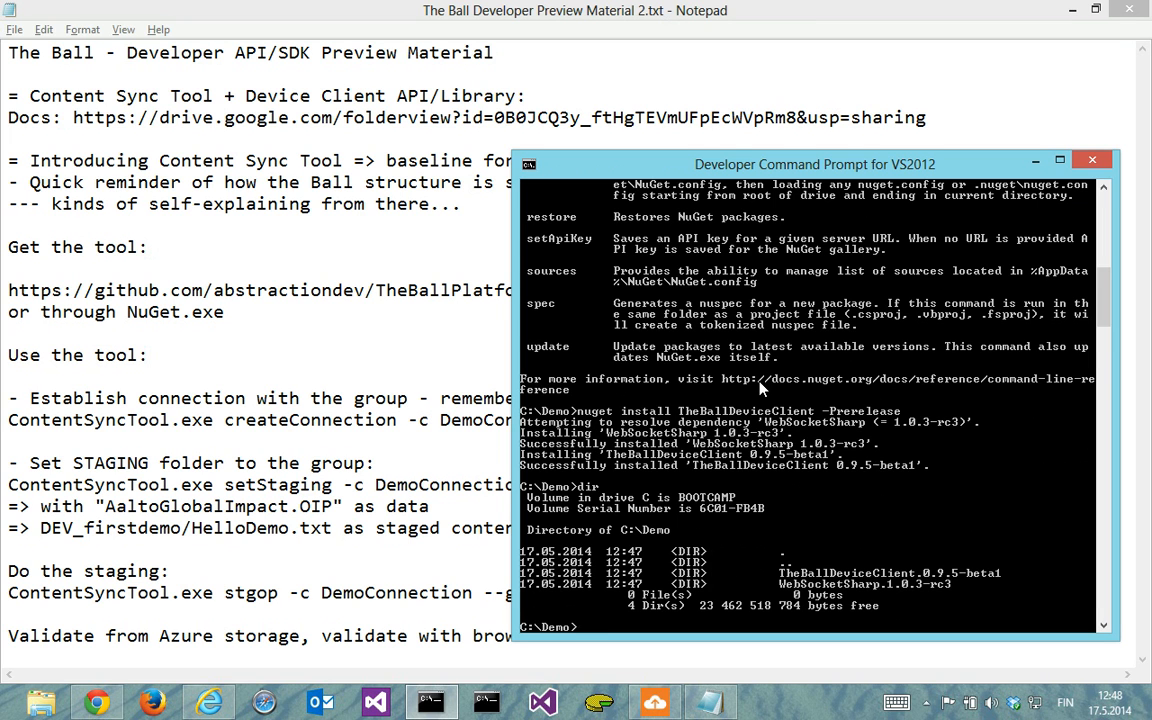
type("cd the")
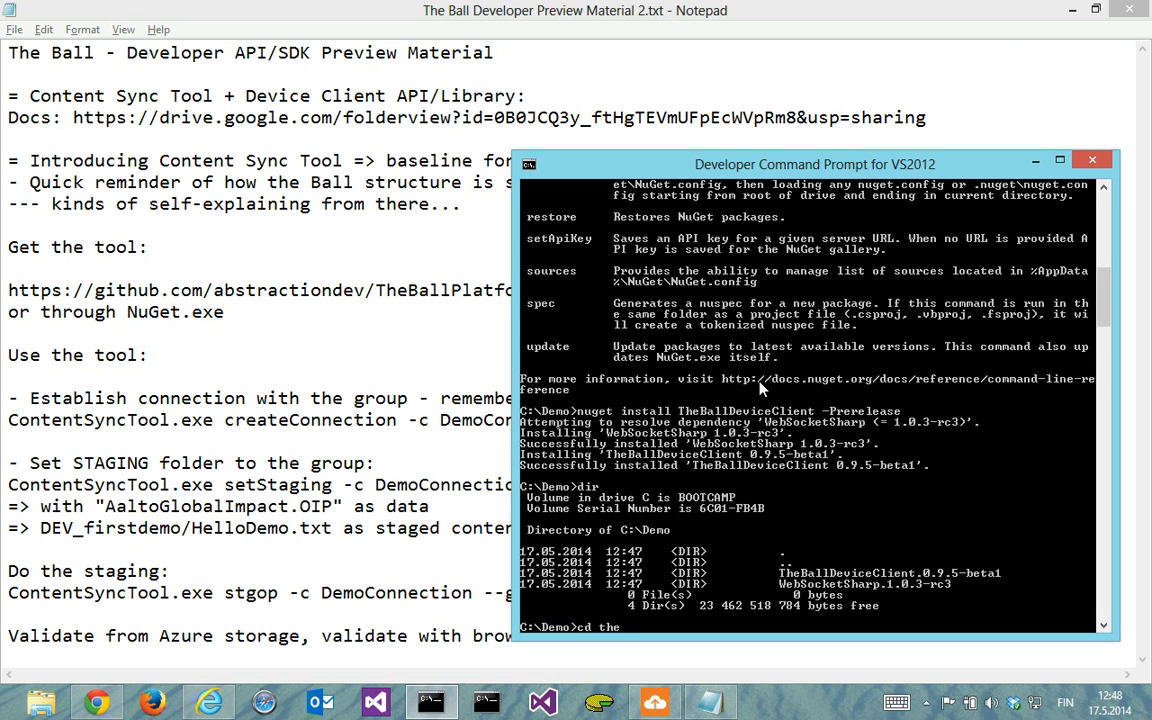
type("TheBallDeviceClient.0.9.5-beta1")
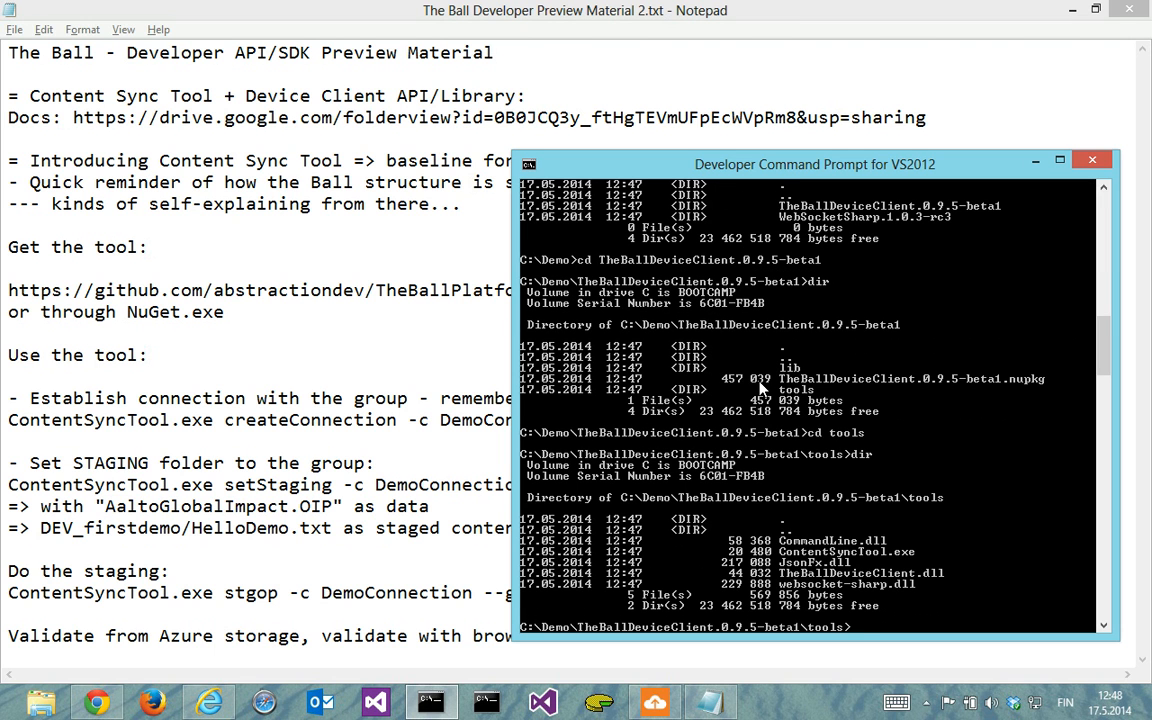
Step: Run ContentSyncTool.exe with no arguments to list its commands, including setStaging and stgop
type("ContentSyncTool.exe")
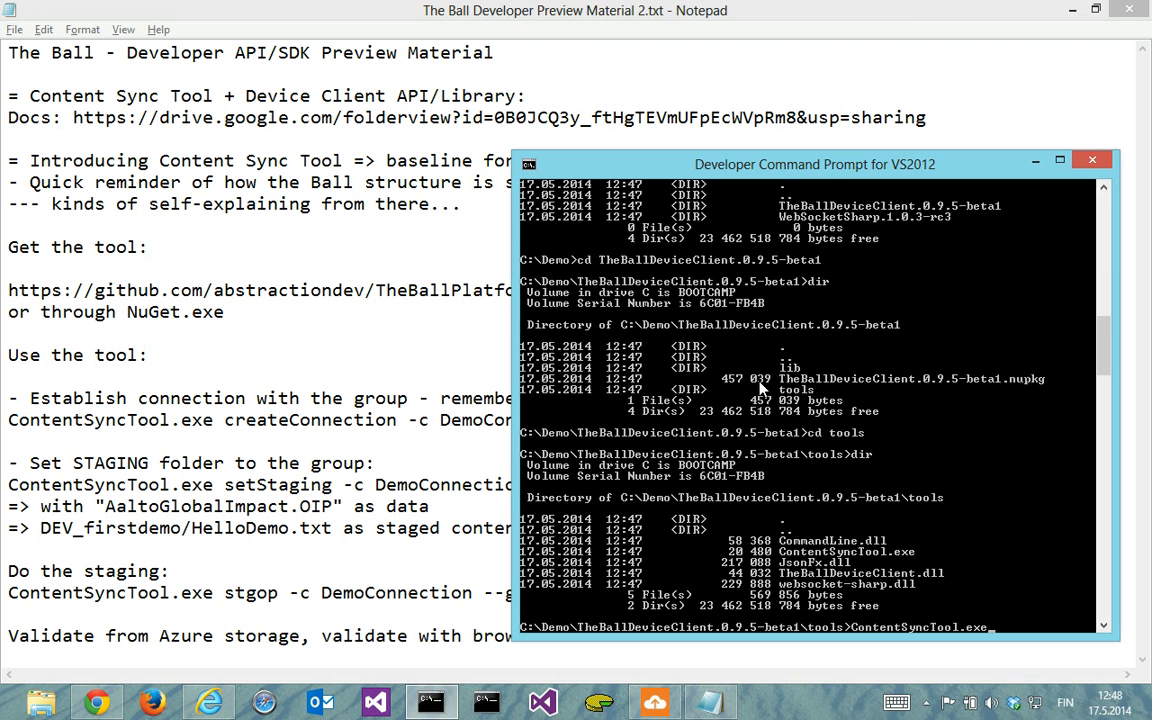
key("Return")
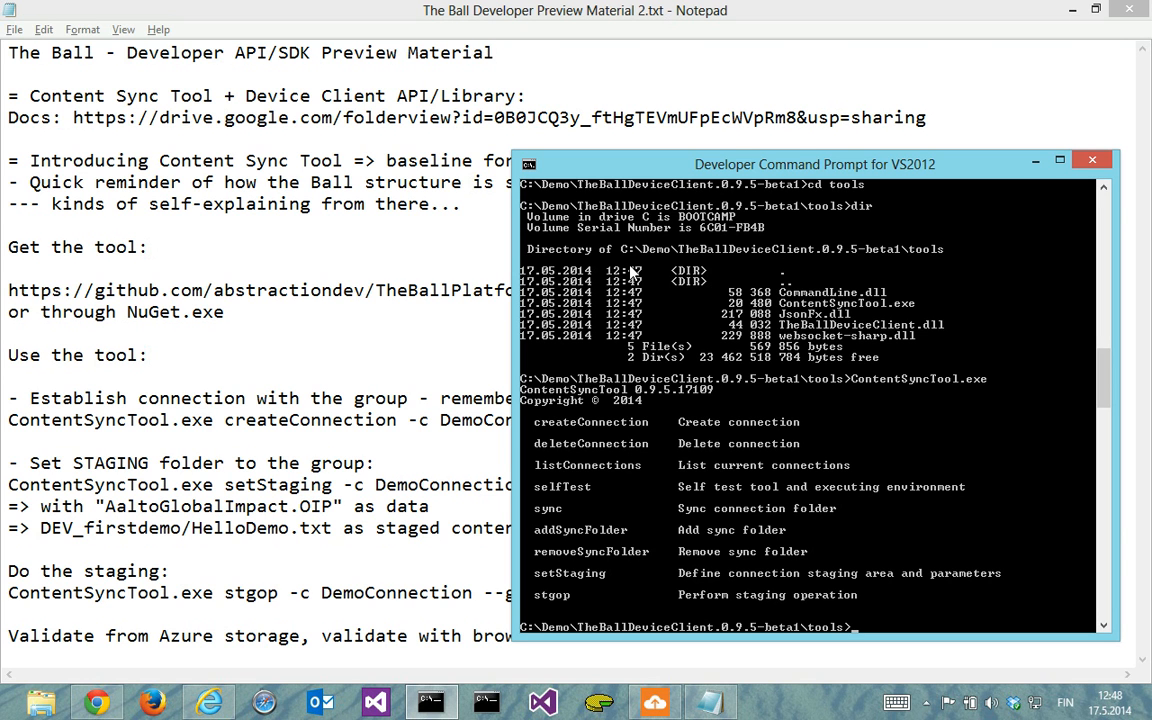
Step: Run 'ContentSyncTool.exe createConnection' to show its required group, host and name options
type("con")
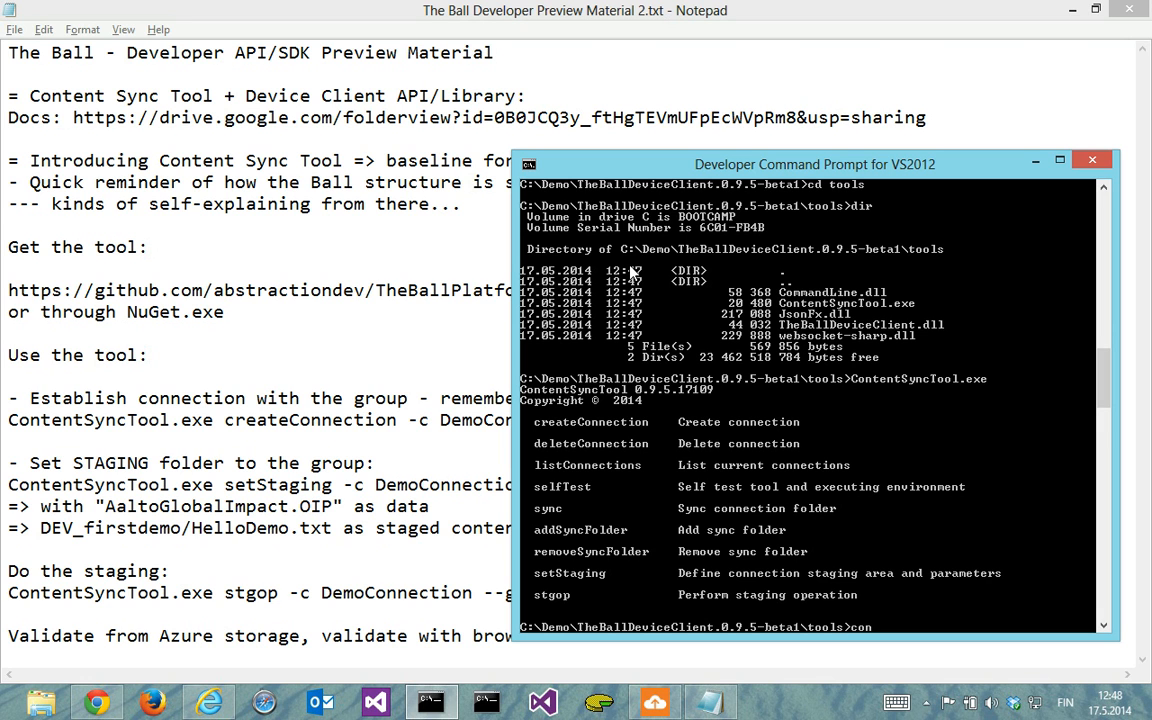
type("ContentSyncTool.exe creat")
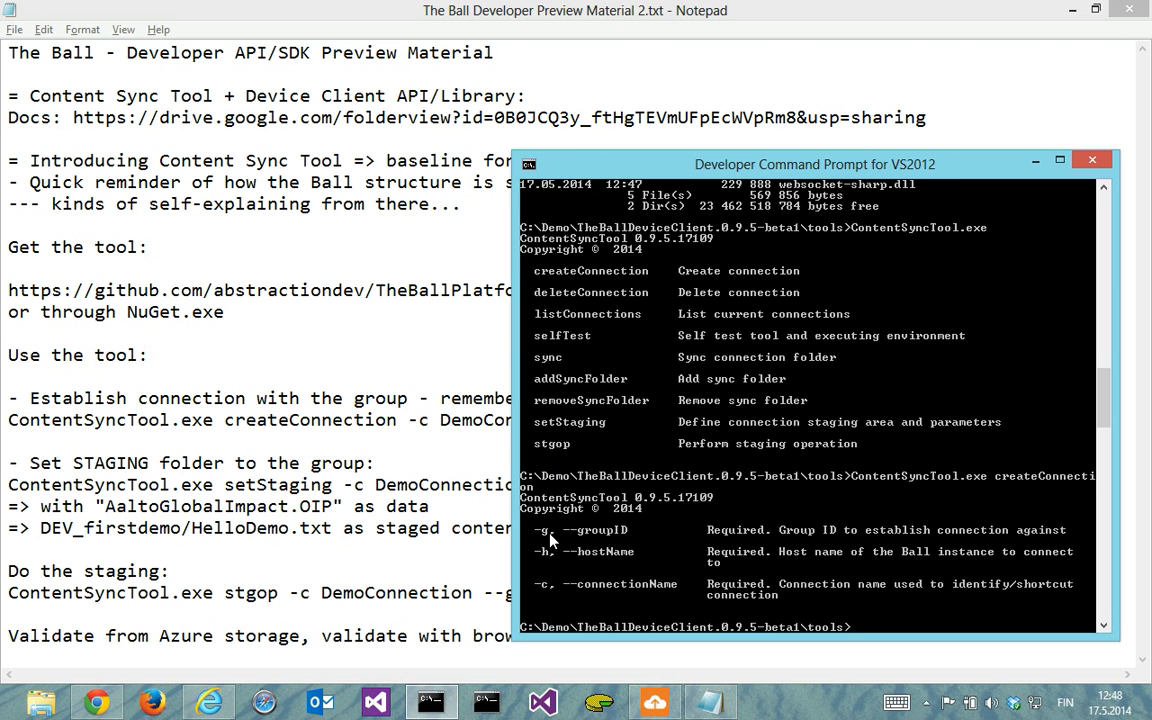
mouse_move(672, 308)
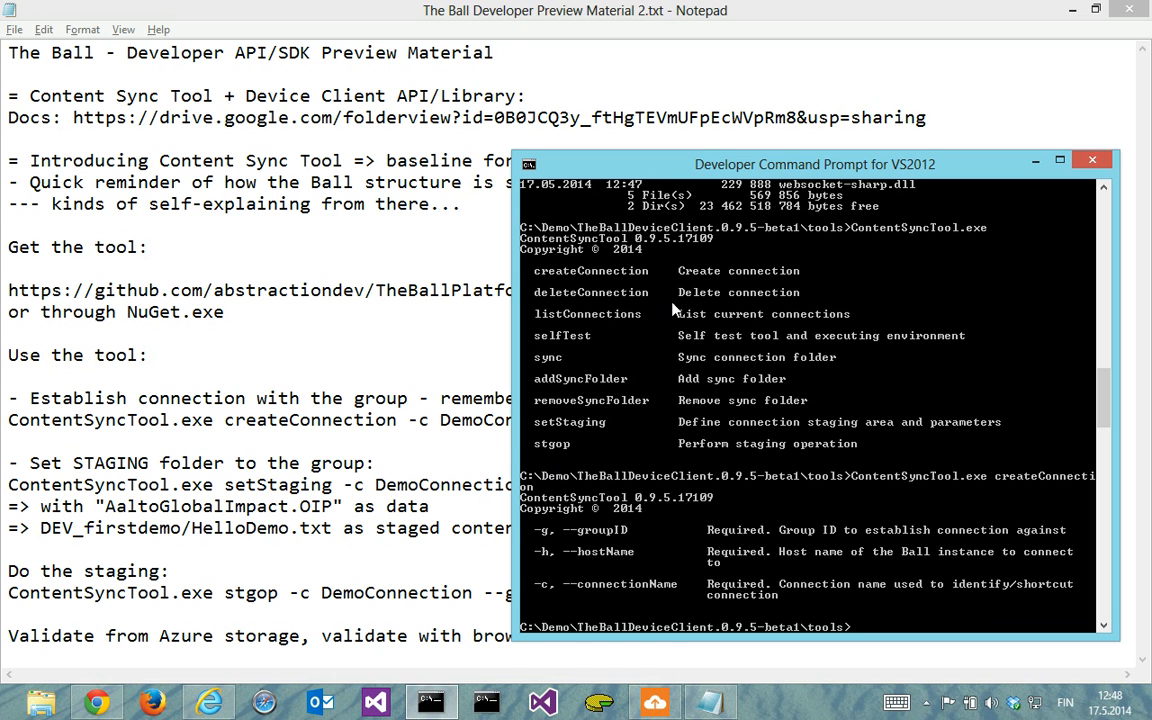
left_click_drag(790, 164, 776, 112)
type("ContentSyncTool.exe createConnection -c")
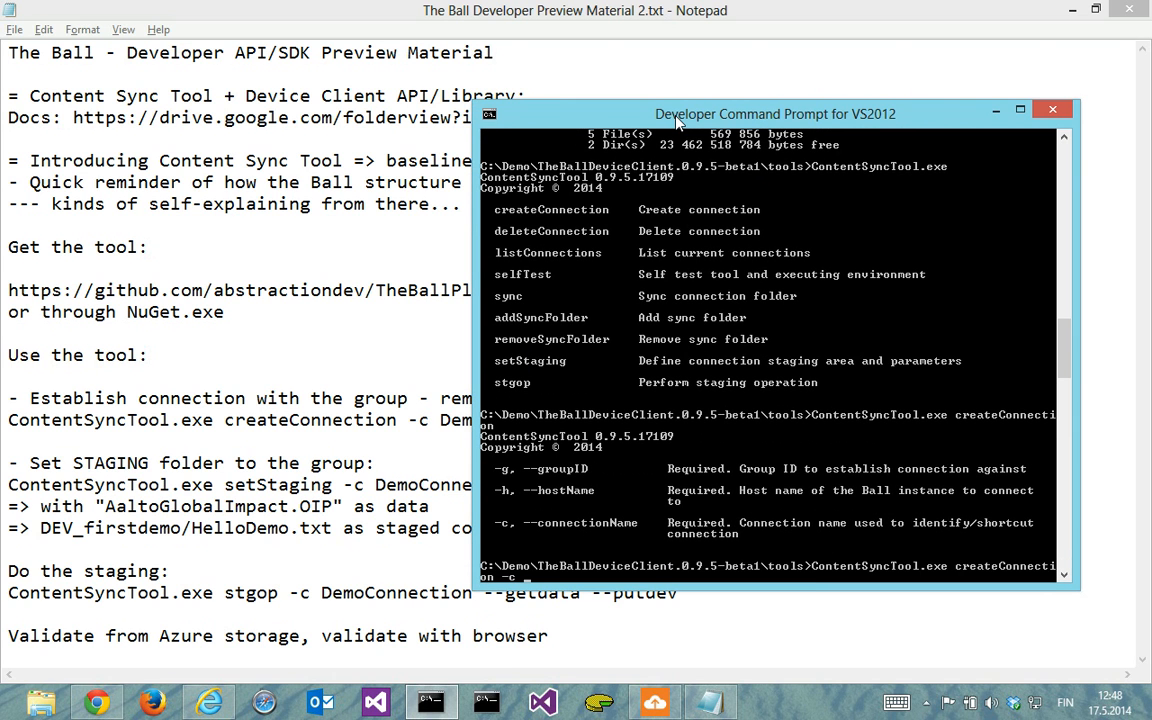
Step: Begin the command with '-c DemoConnection -h devdev.theball.me' and go fetch the group id
type("DemoConnection")
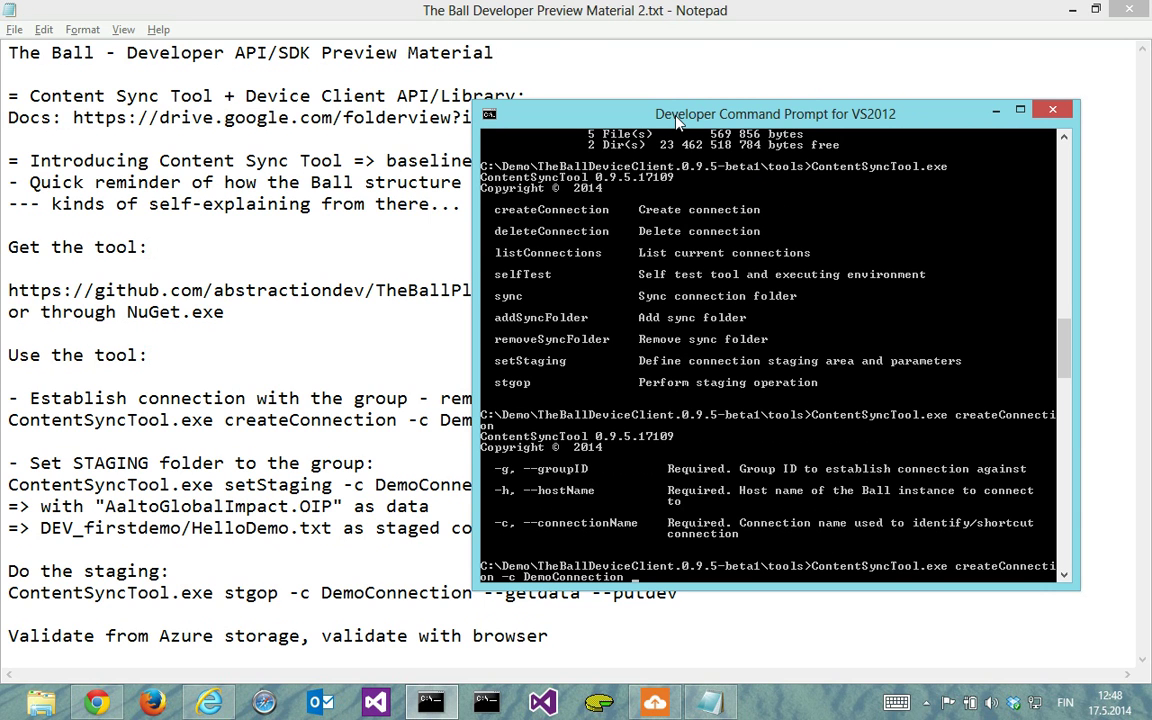
type("-h devdev.theball.me")
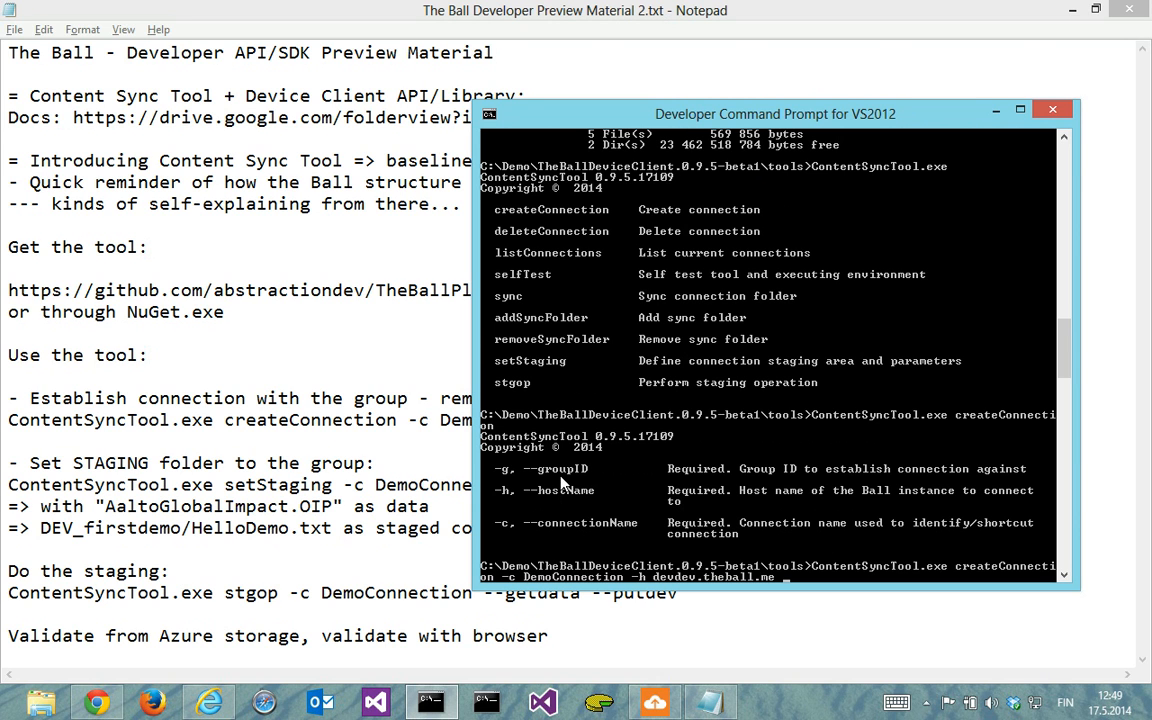
left_click(96, 700)
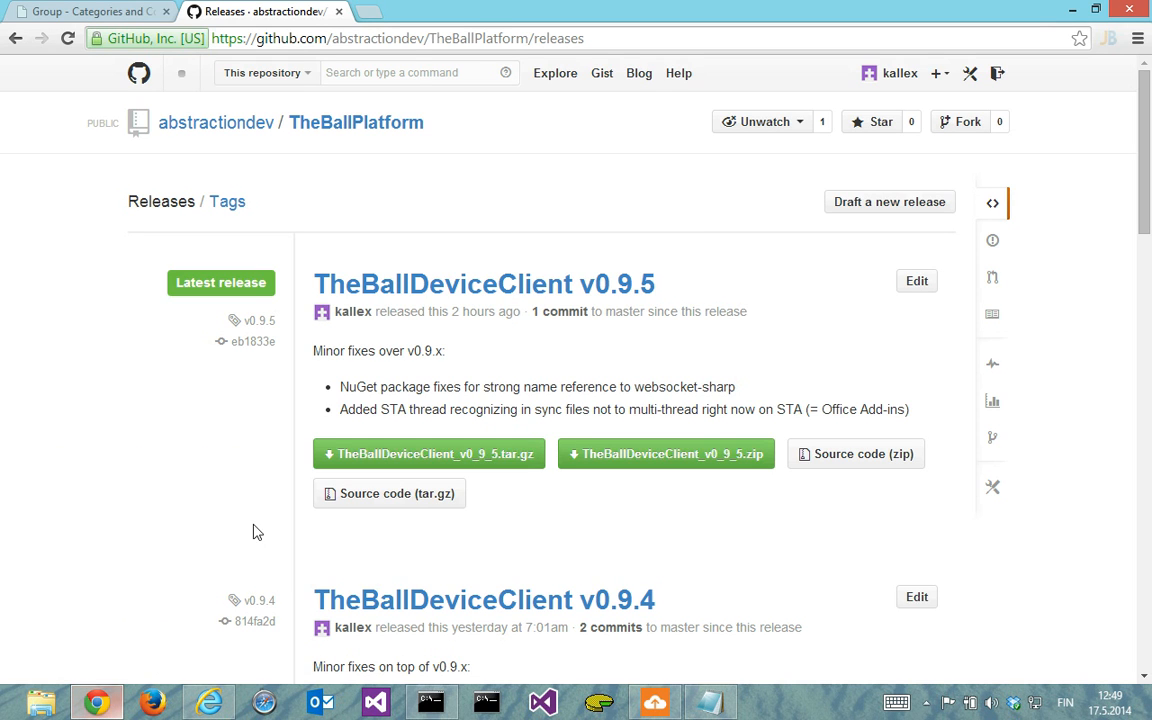
Step: Paste the DevDev Demo group's GUID after -g and complete createConnection for DemoConnection
left_click(90, 12)
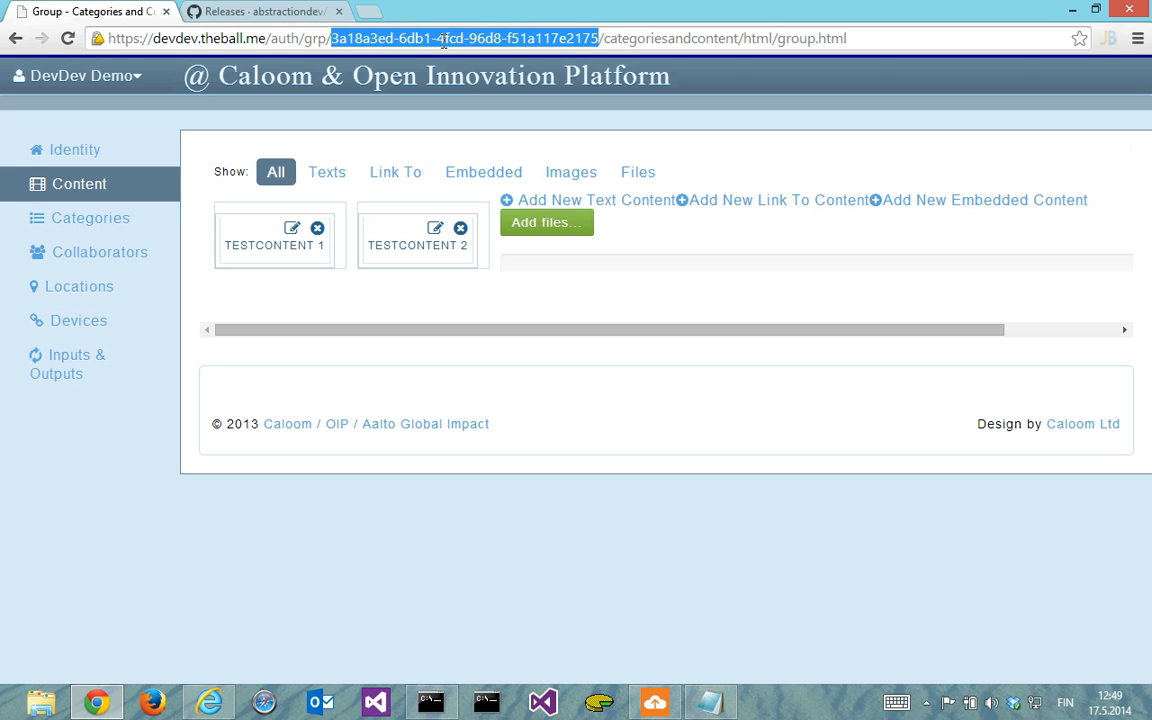
right_click(700, 360)
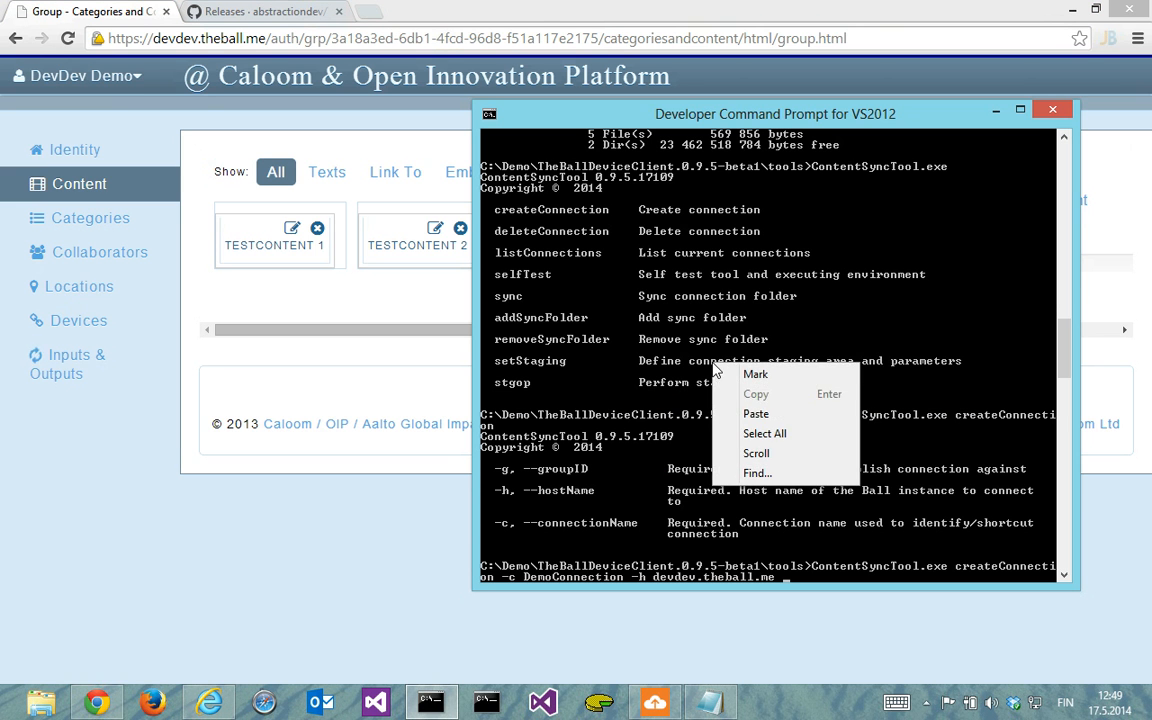
left_click(756, 412)
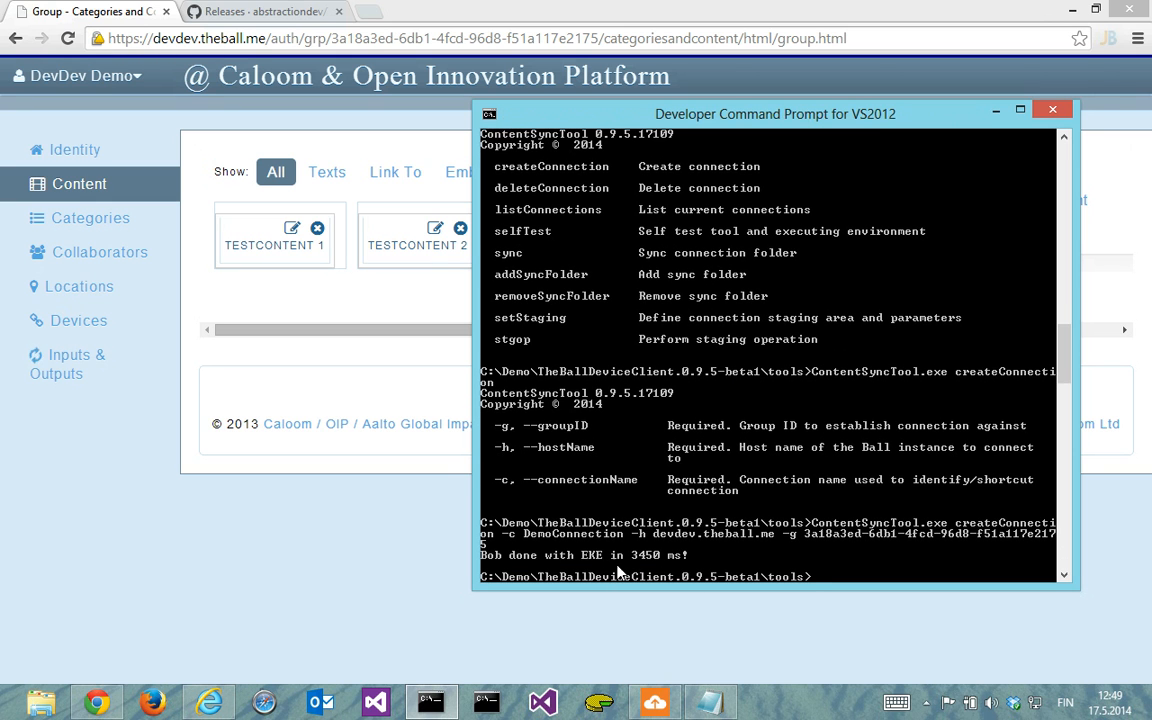
mouse_move(706, 418)
type("ContentSyncTool.exe createCon")
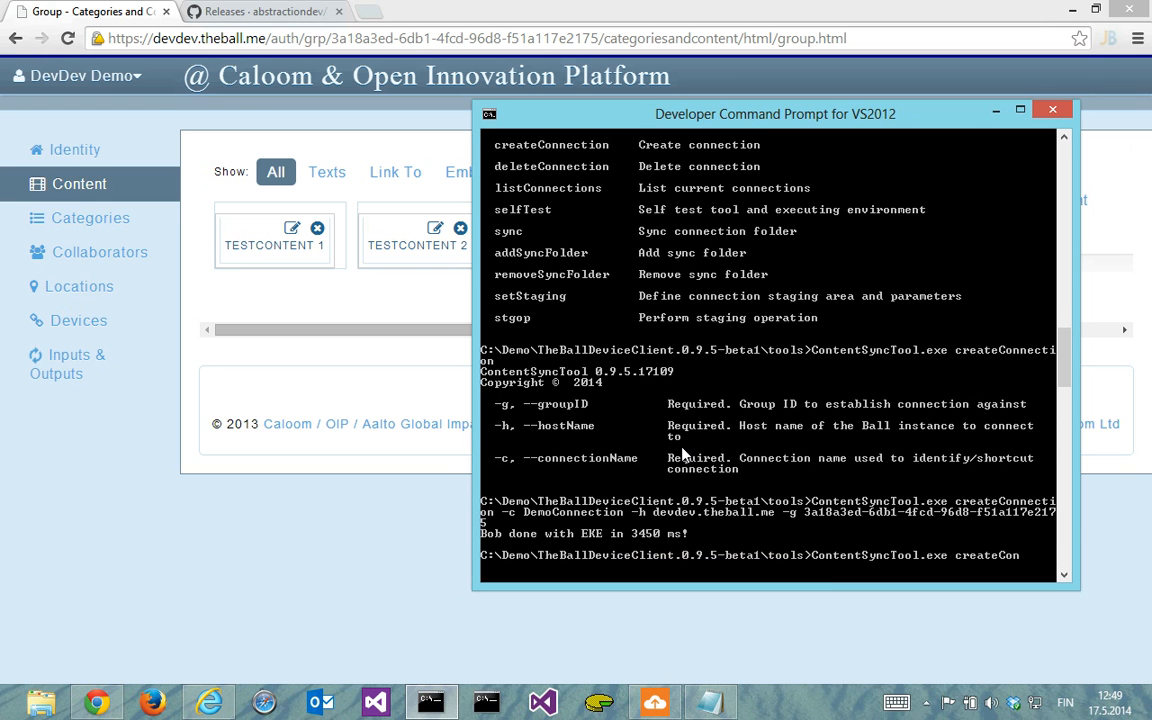
Step: Run ContentSyncTool.exe listConnections, compare the DemoConnection host and group id with the notes, then switch to Chrome
type("listCon")
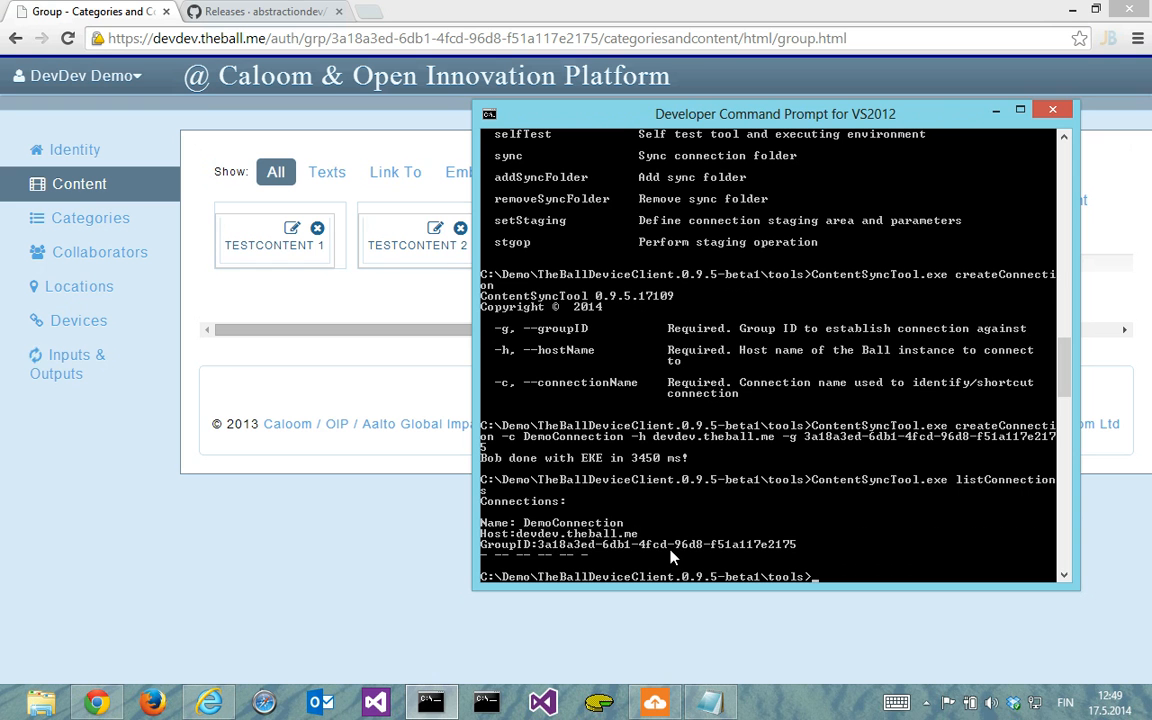
mouse_move(624, 536)
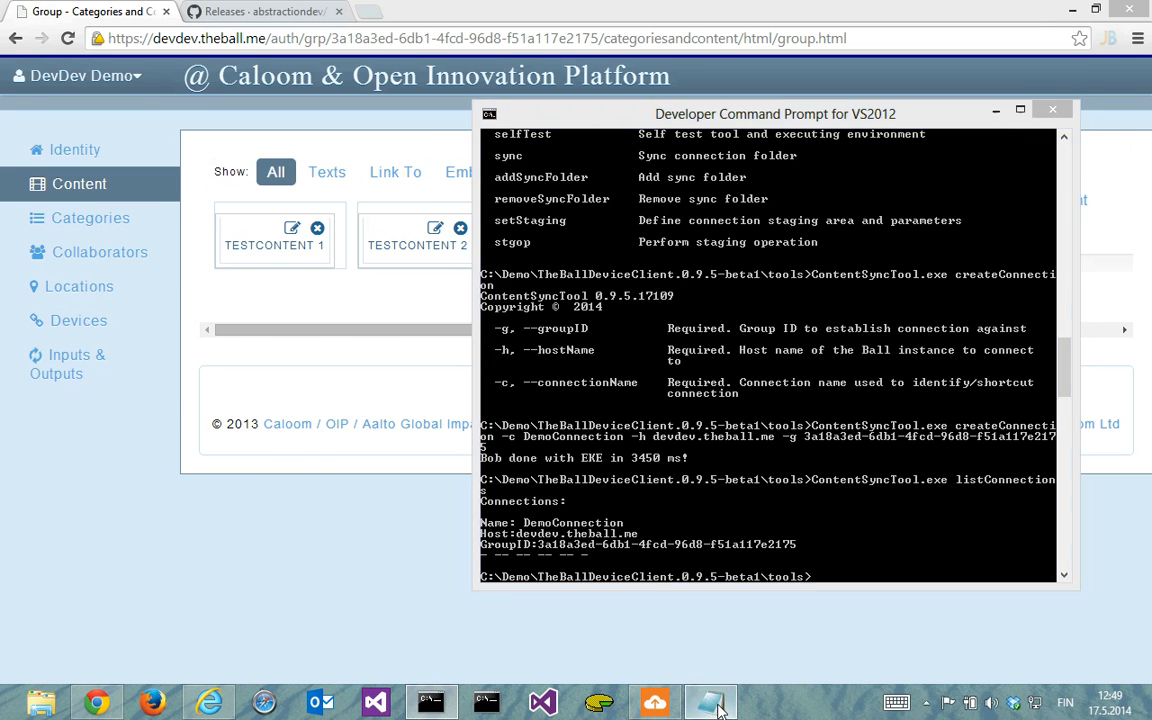
left_click(710, 700)
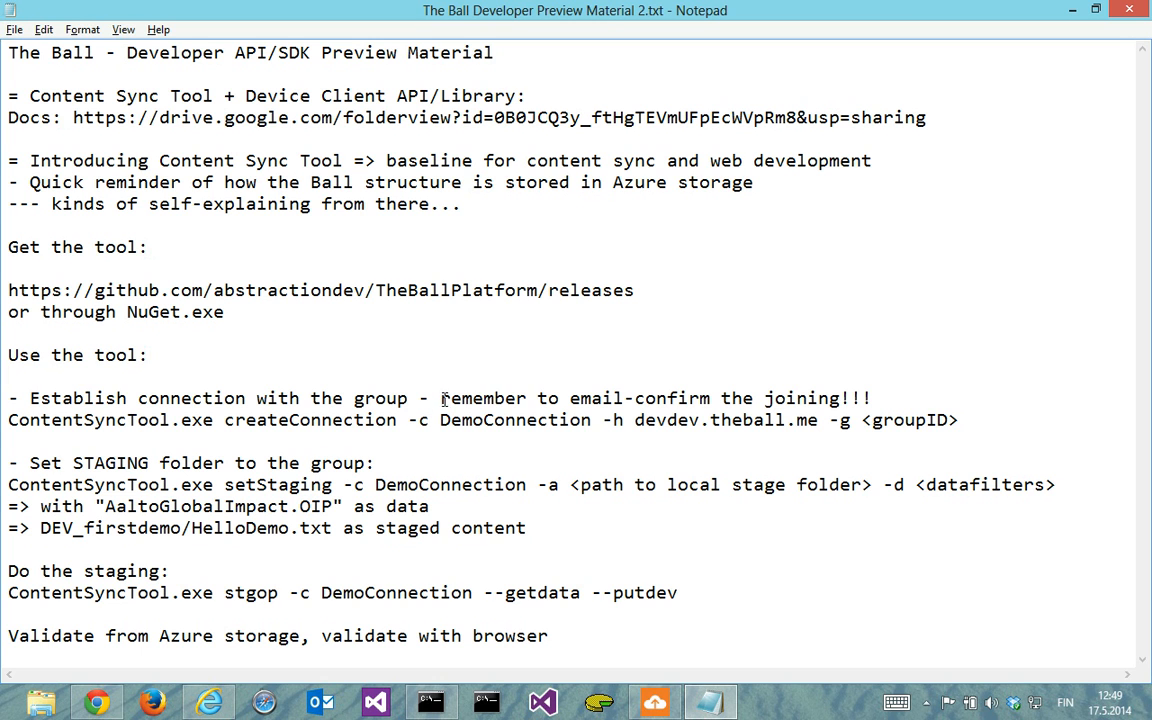
left_click_drag(440, 398, 852, 398)
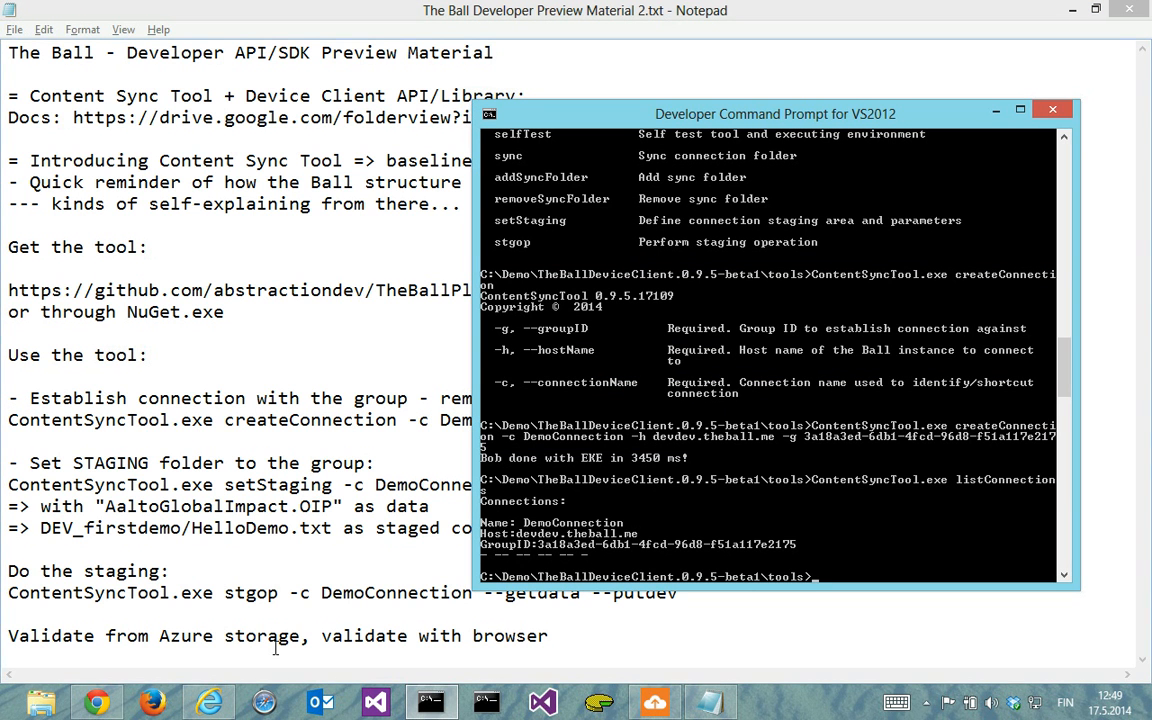
left_click(96, 700)
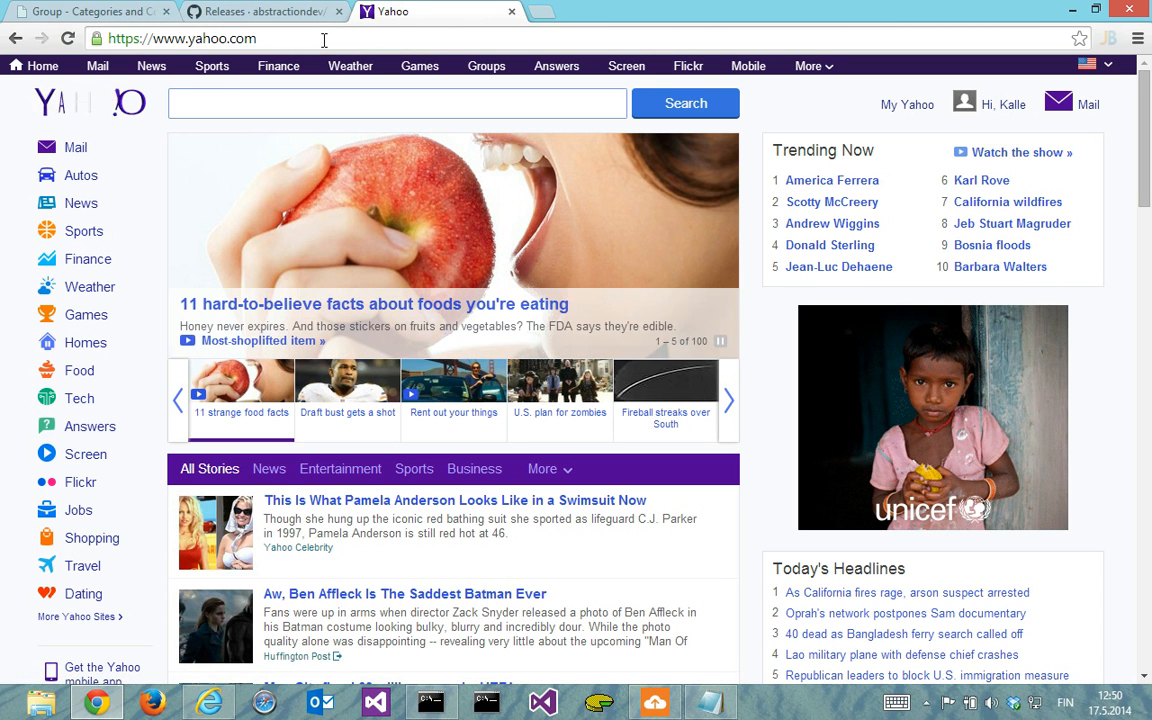
mouse_move(98, 64)
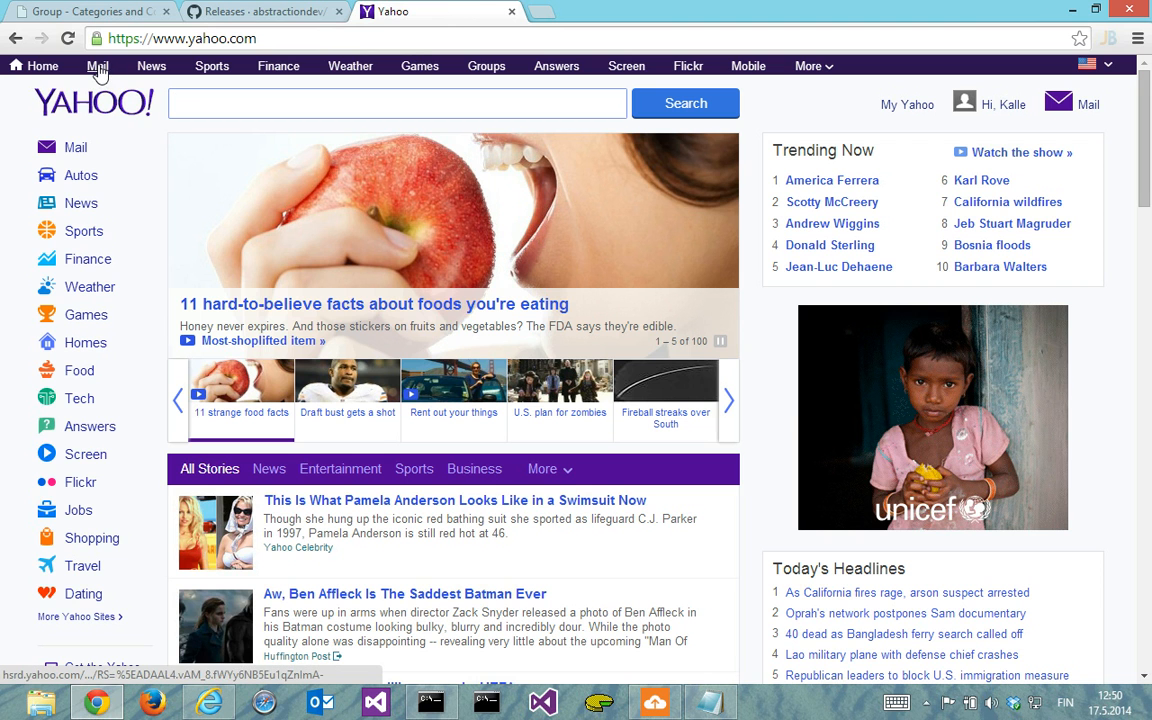
Step: In Yahoo Mail, mark the device connection approval email in Spam as Not Spam and return to the Inbox
left_click(96, 64)
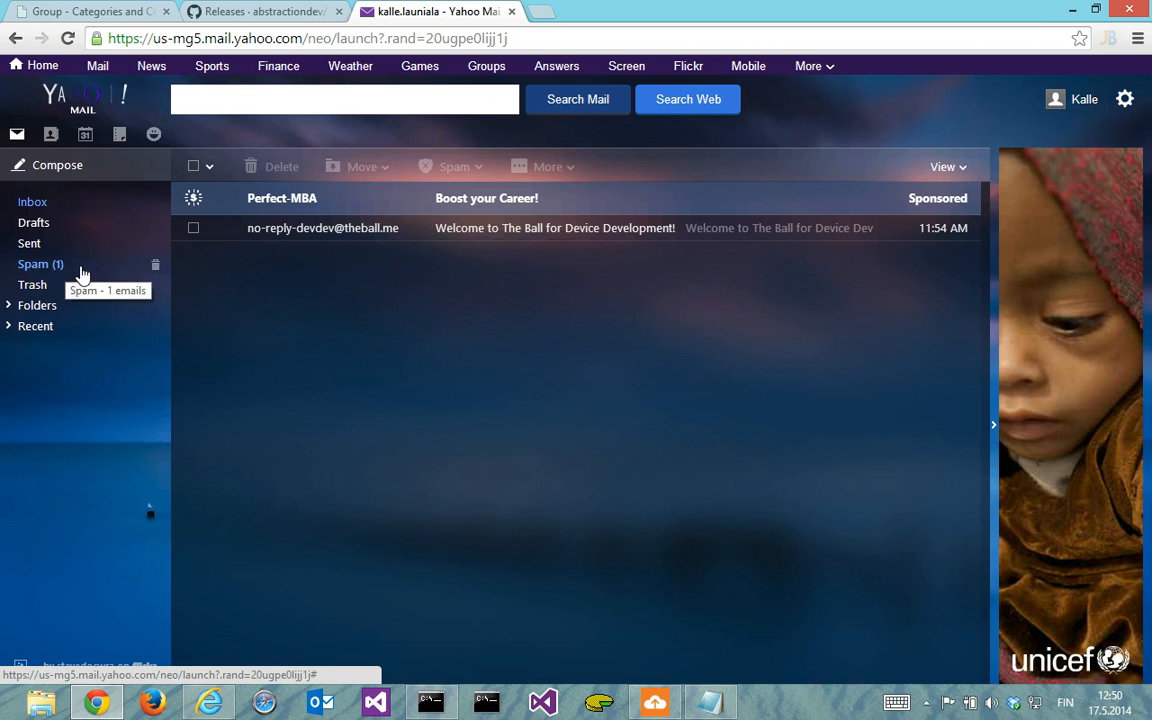
mouse_move(480, 236)
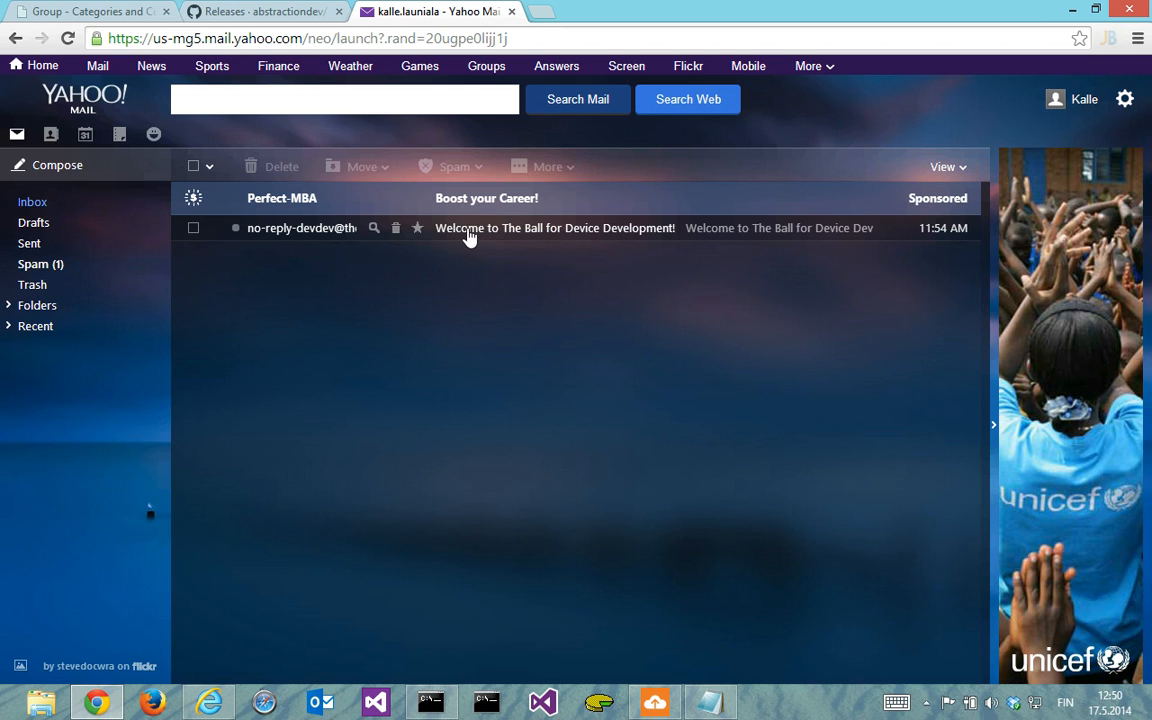
mouse_move(40, 264)
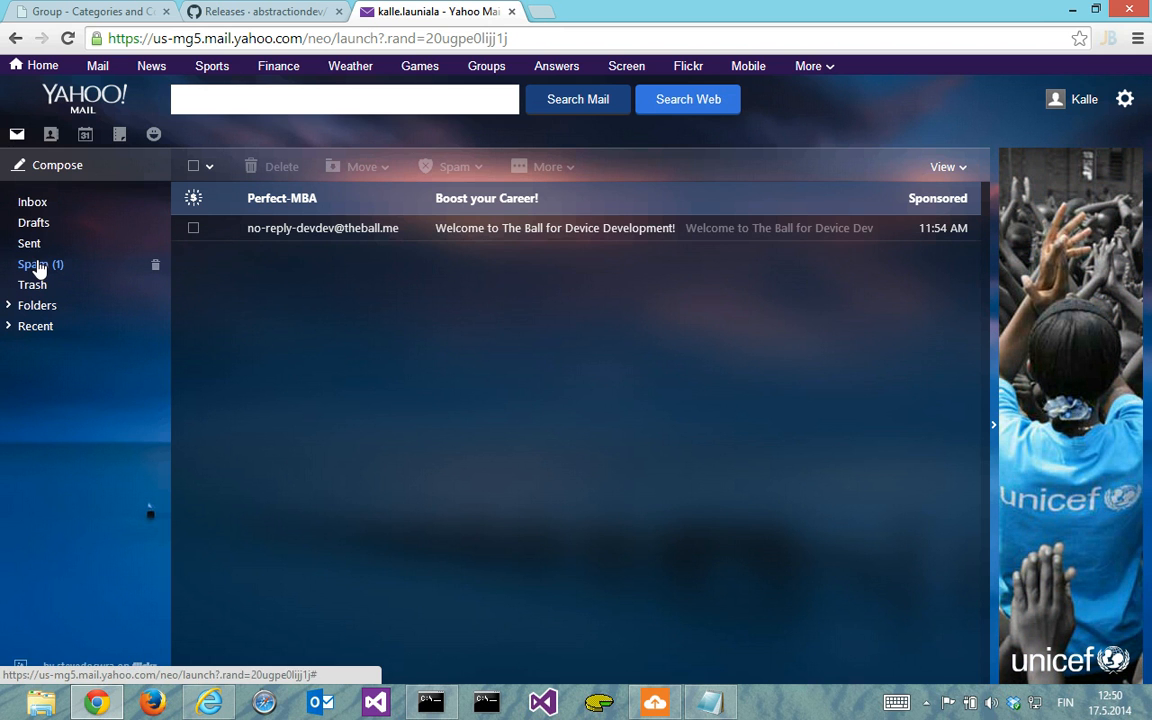
left_click(36, 264)
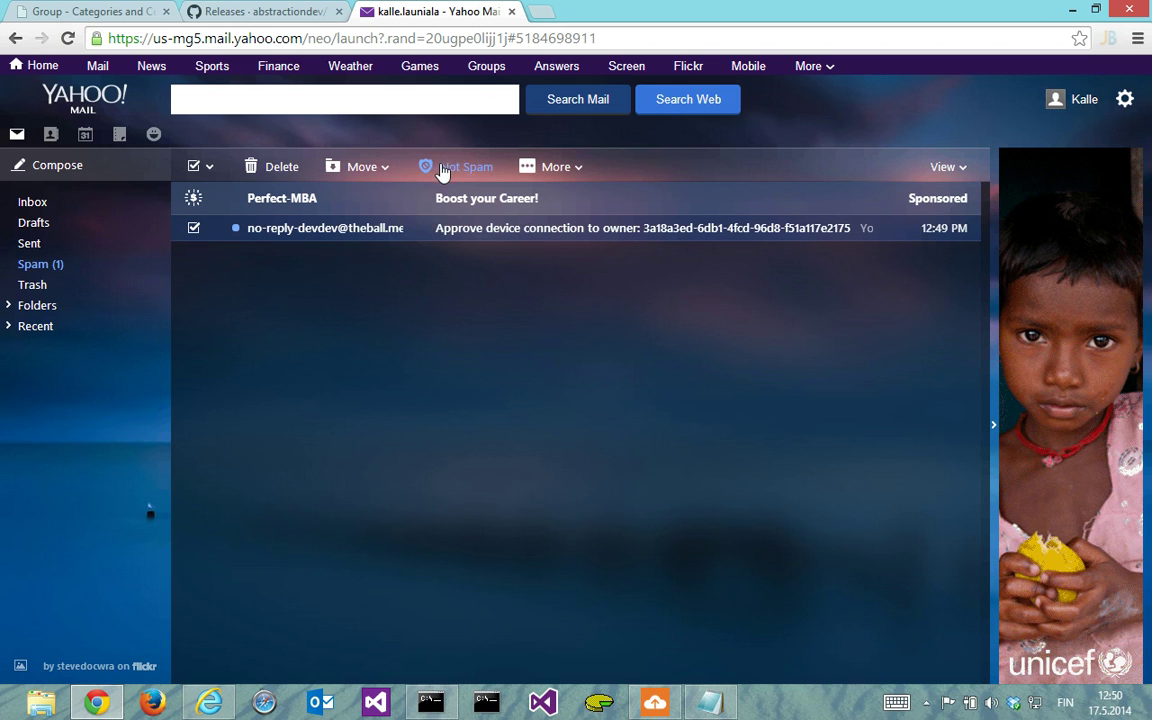
left_click(464, 166)
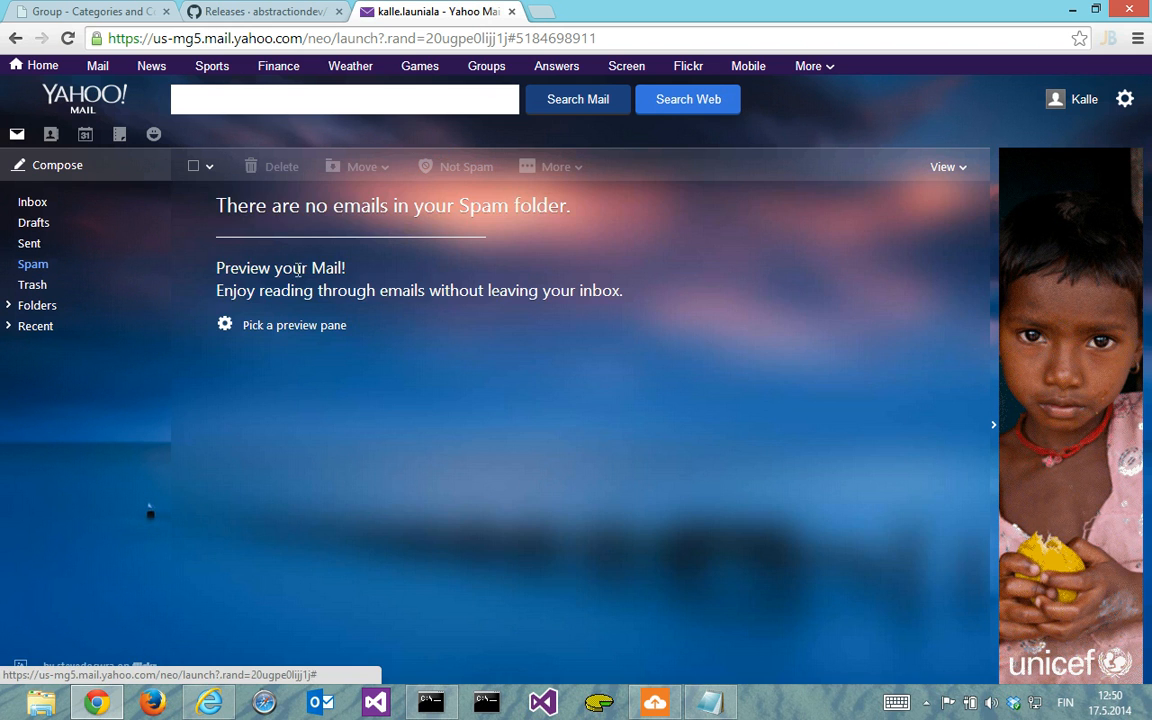
left_click(32, 200)
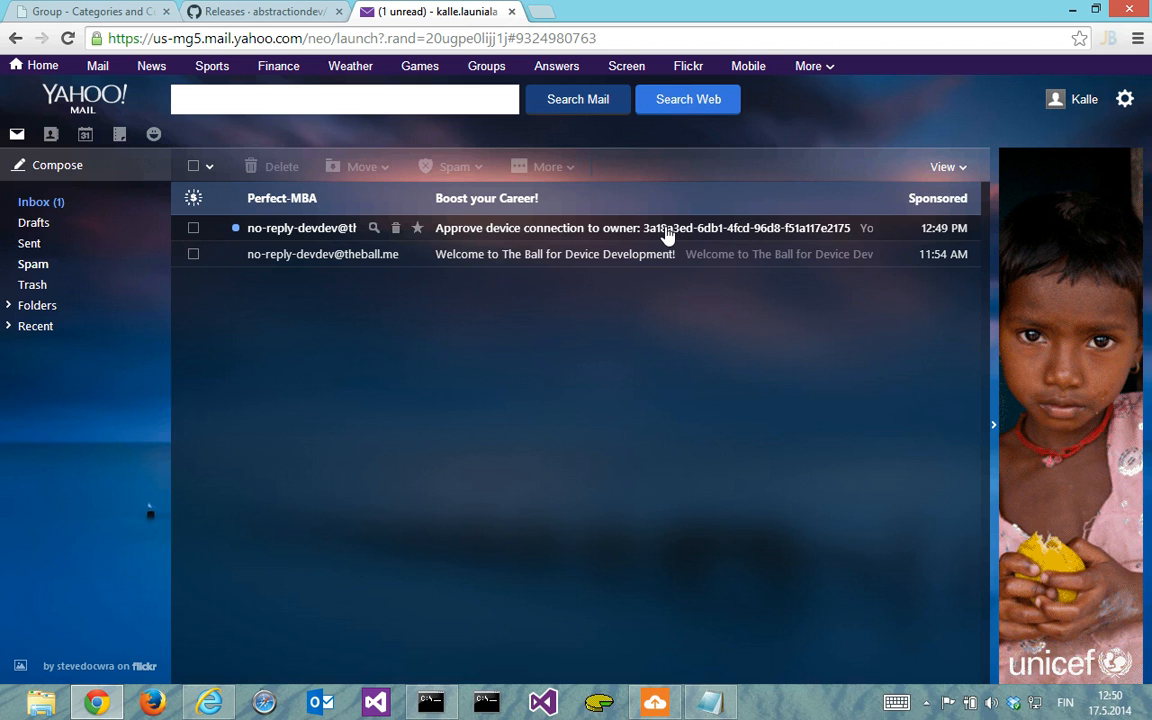
Step: Open the 'Approve device connection to owner' email from the Inbox
left_click(640, 228)
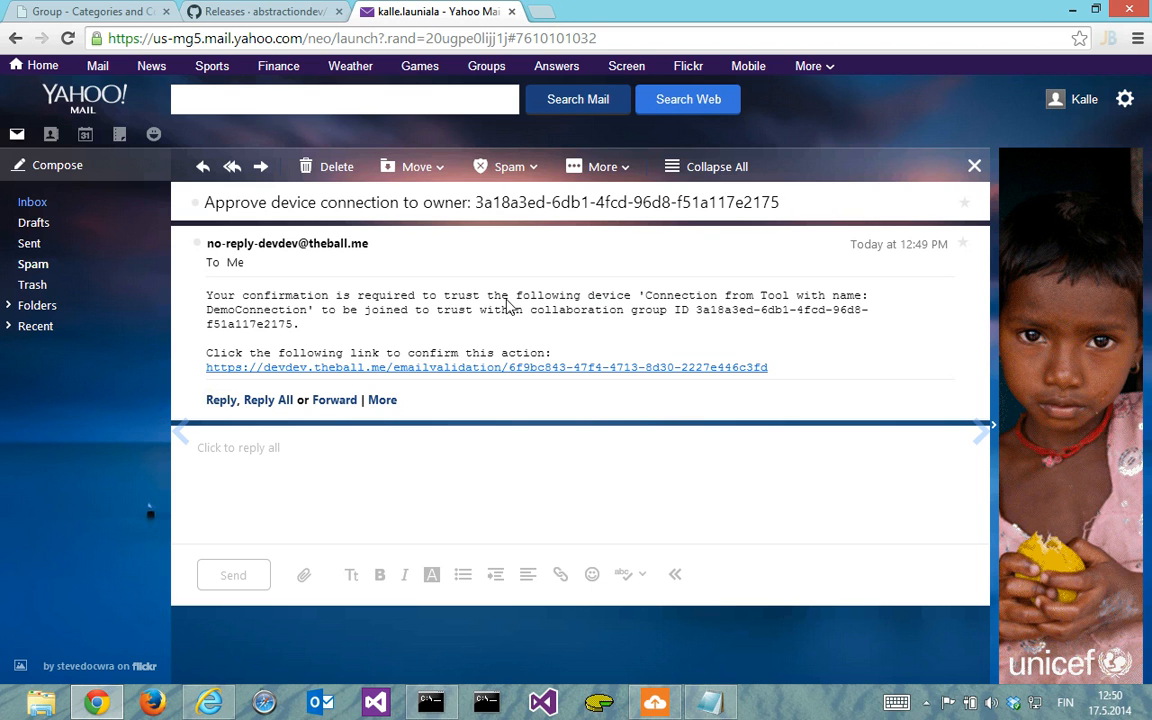
mouse_move(480, 336)
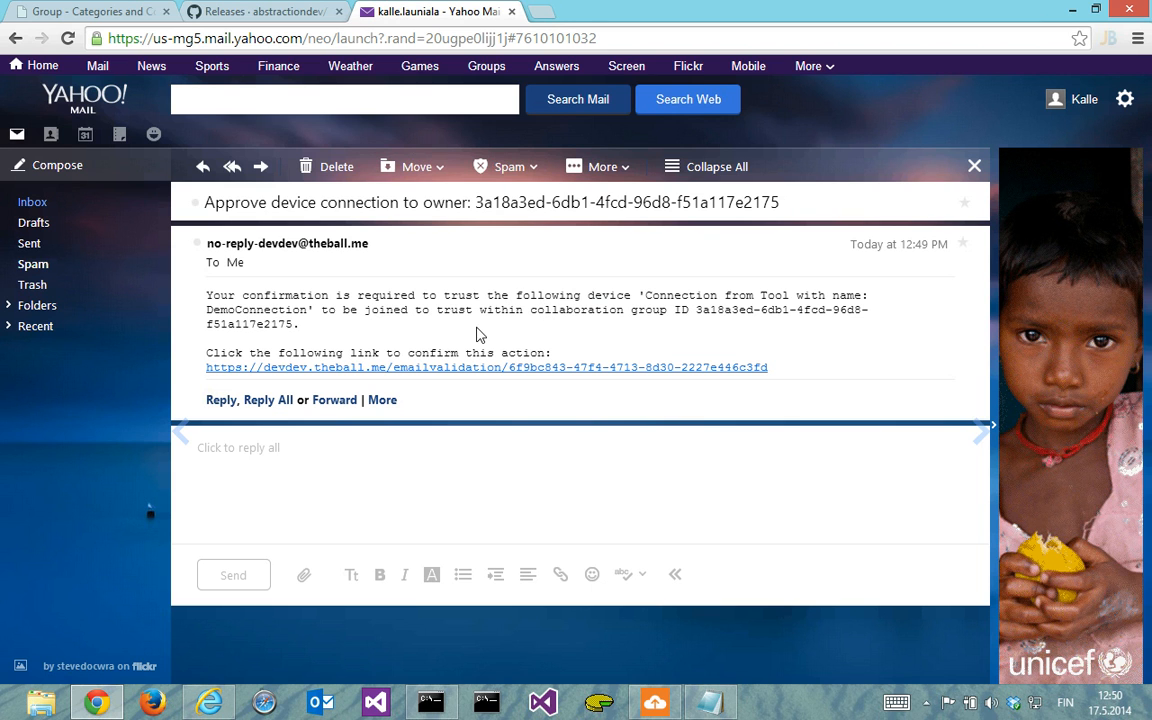
mouse_move(640, 332)
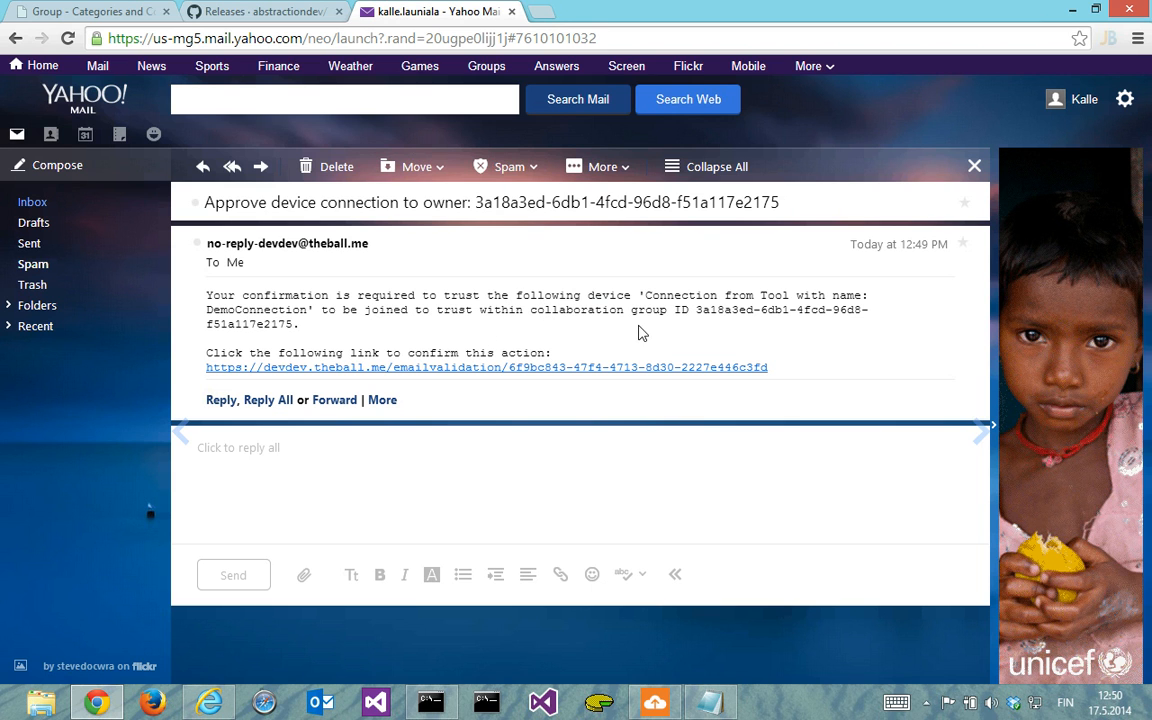
mouse_move(650, 300)
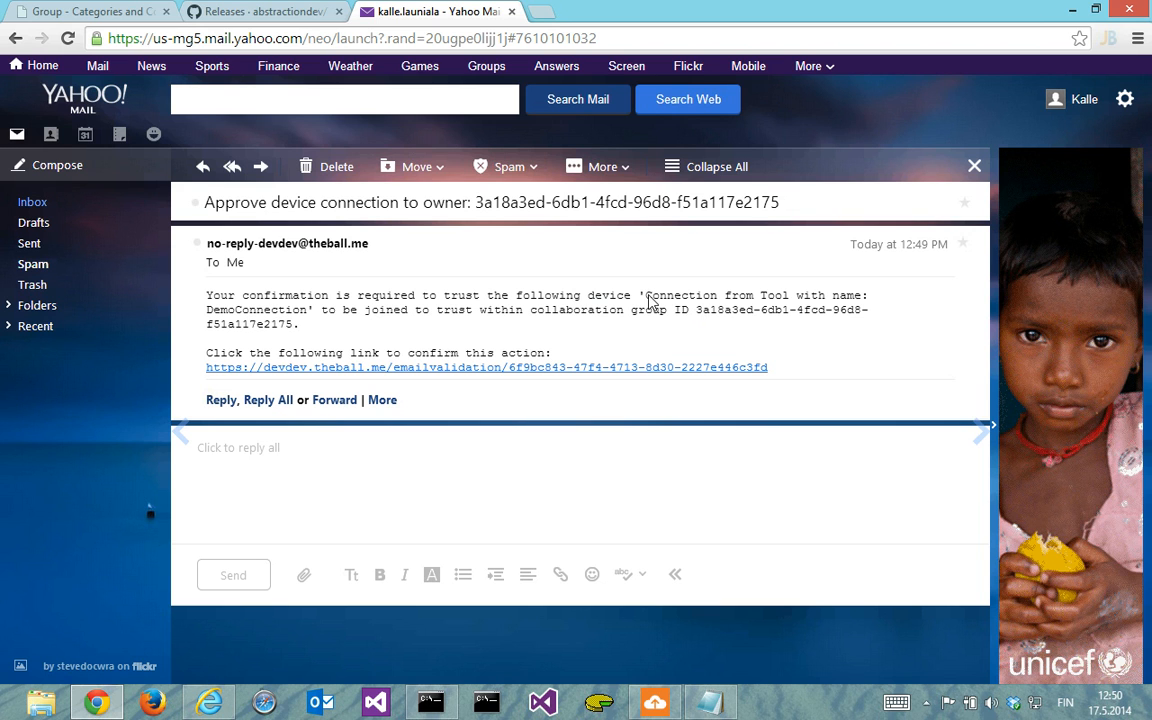
mouse_move(536, 310)
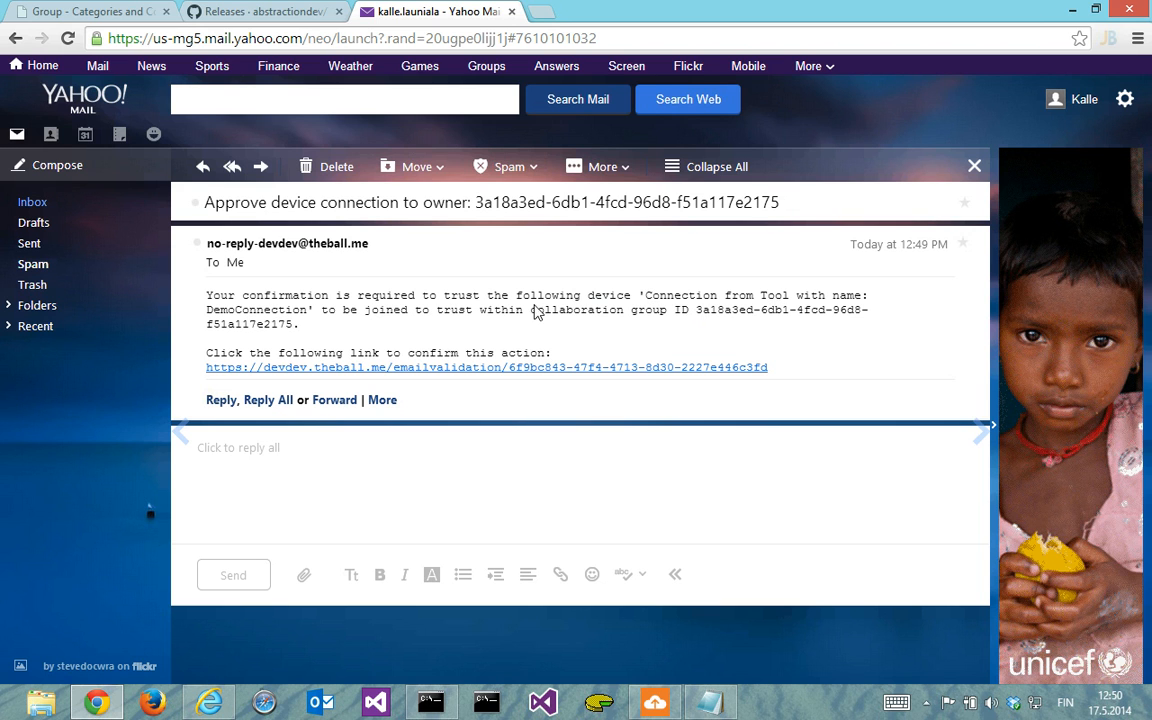
mouse_move(228, 316)
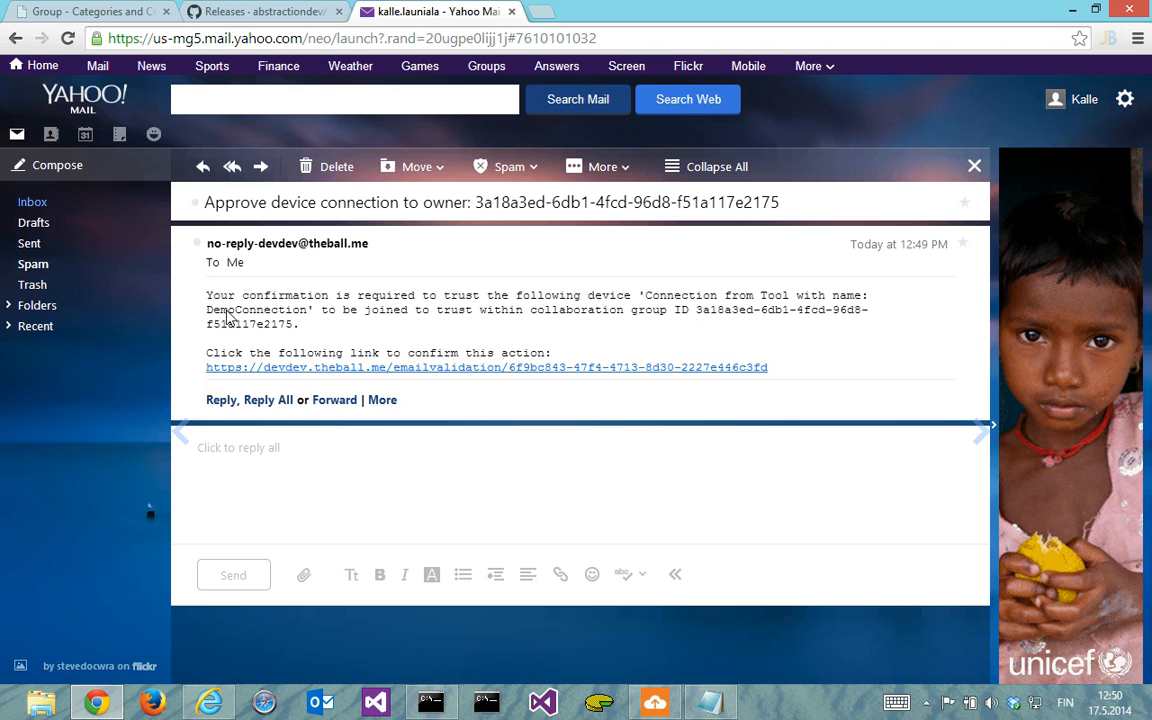
mouse_move(484, 330)
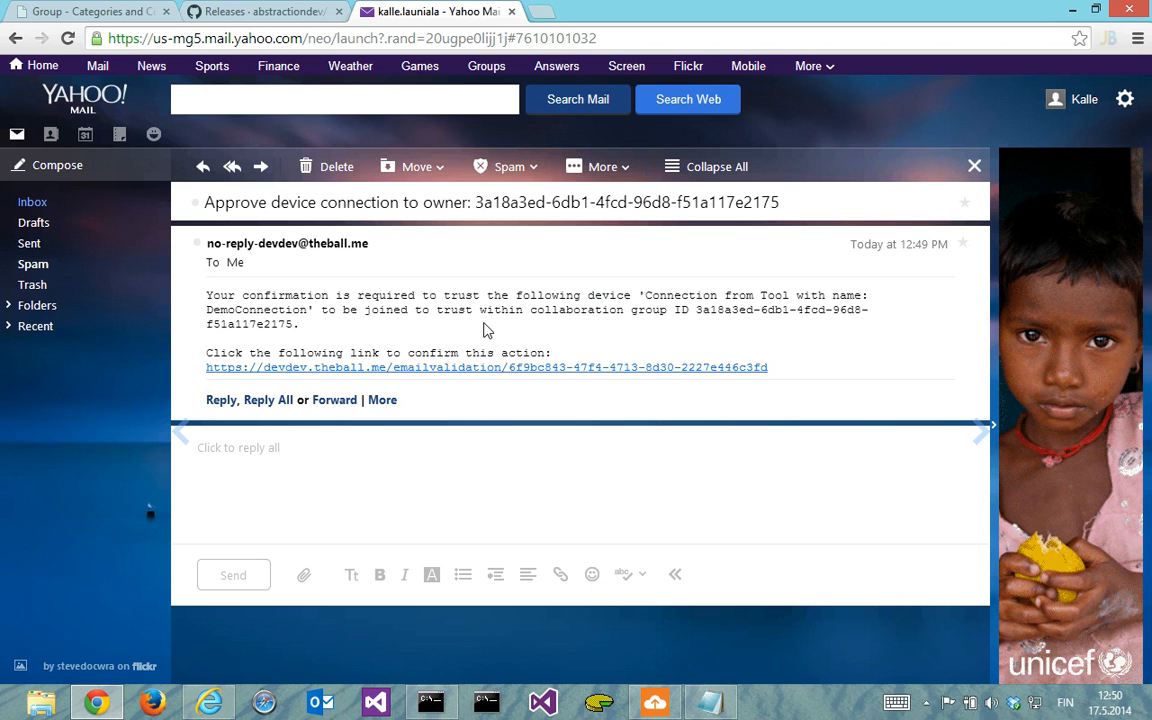
mouse_move(490, 368)
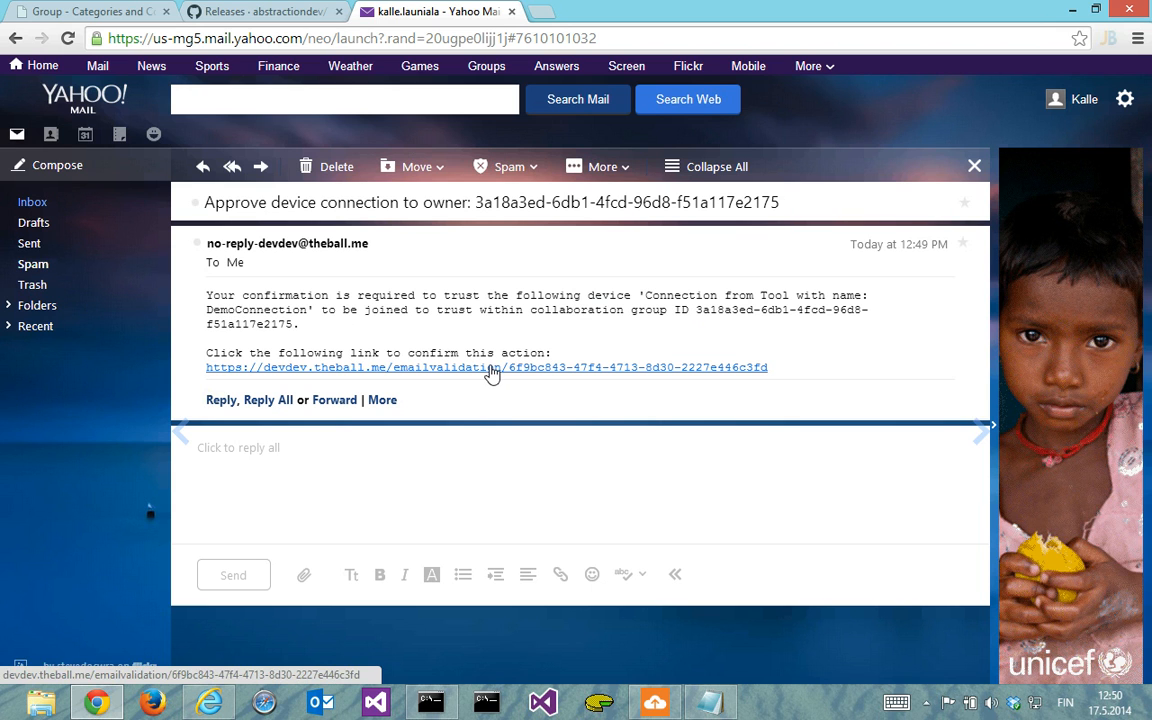
Step: Follow the confirmation link, then view the DevDev Demo group's devices showing DemoConnection with Is validated: true
left_click(488, 368)
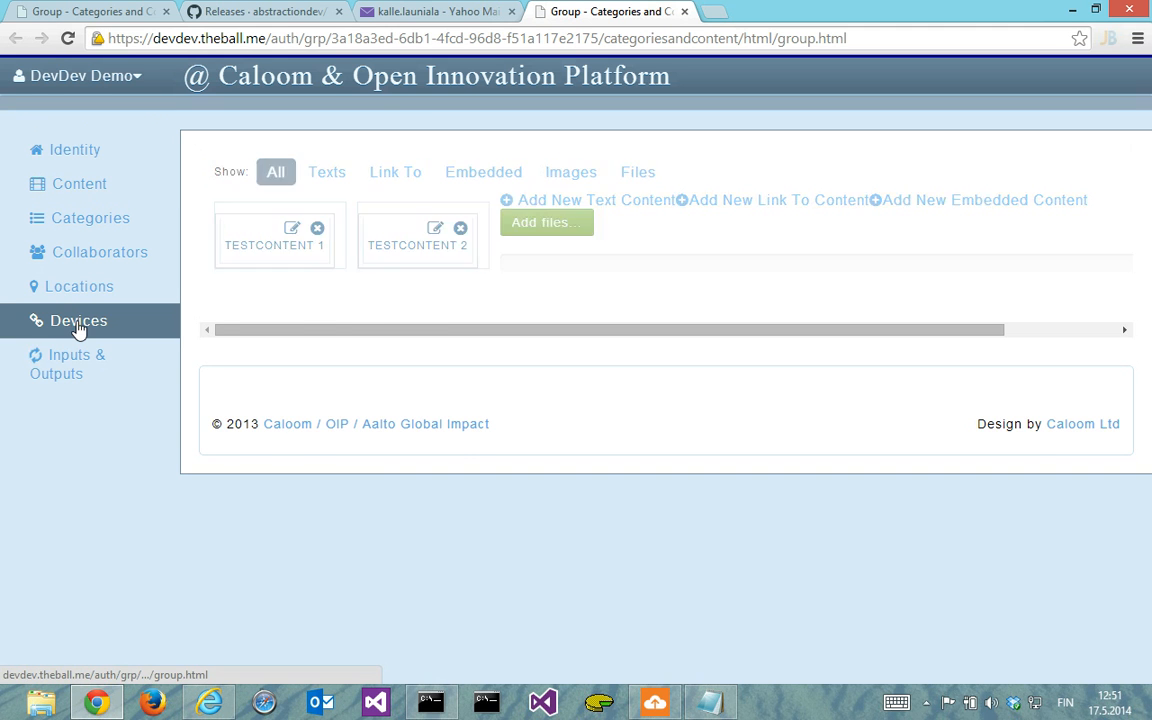
left_click(78, 320)
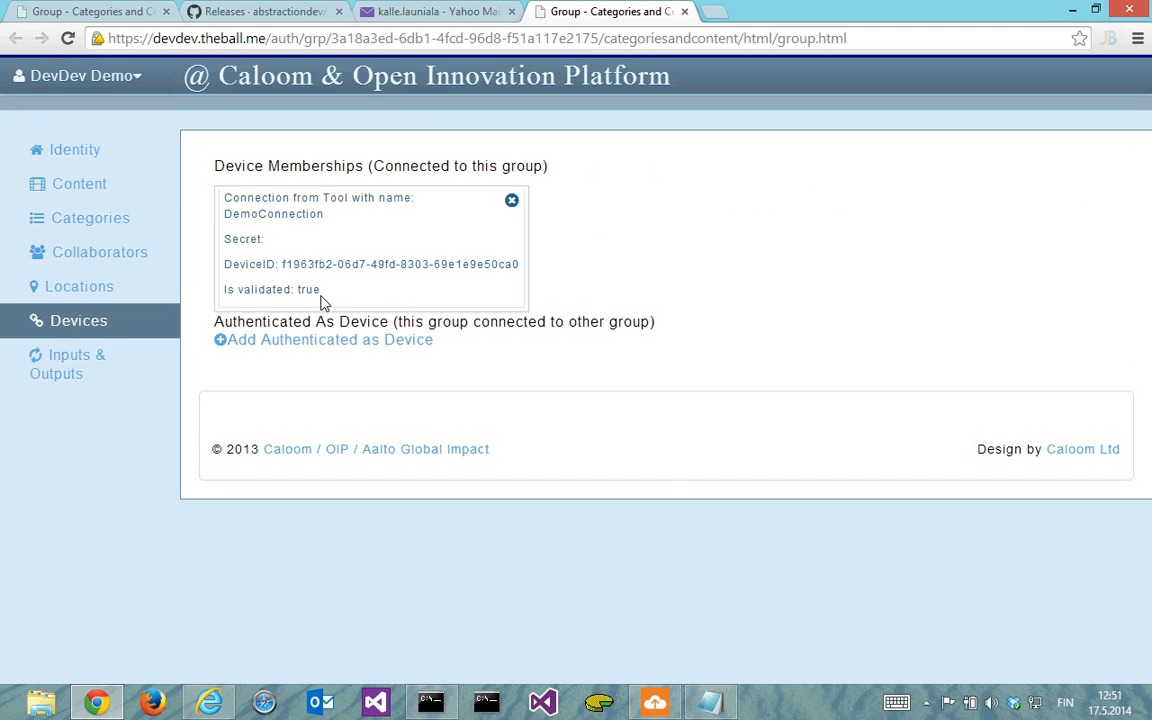
double_click(308, 288)
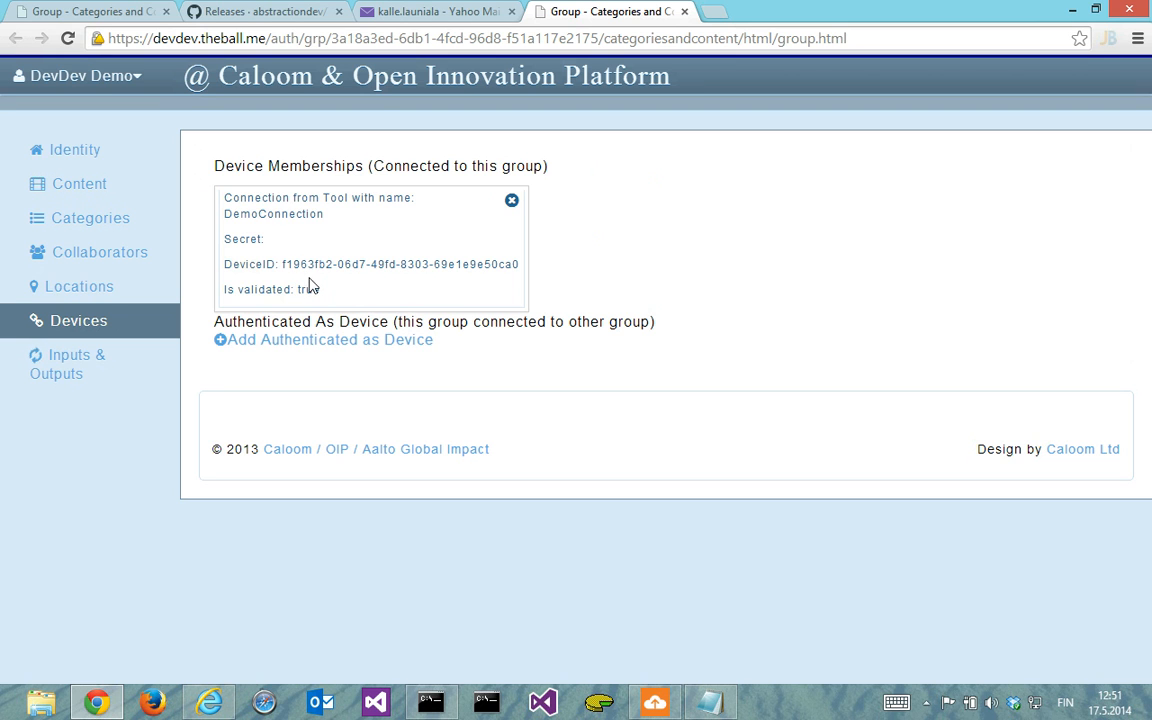
mouse_move(310, 288)
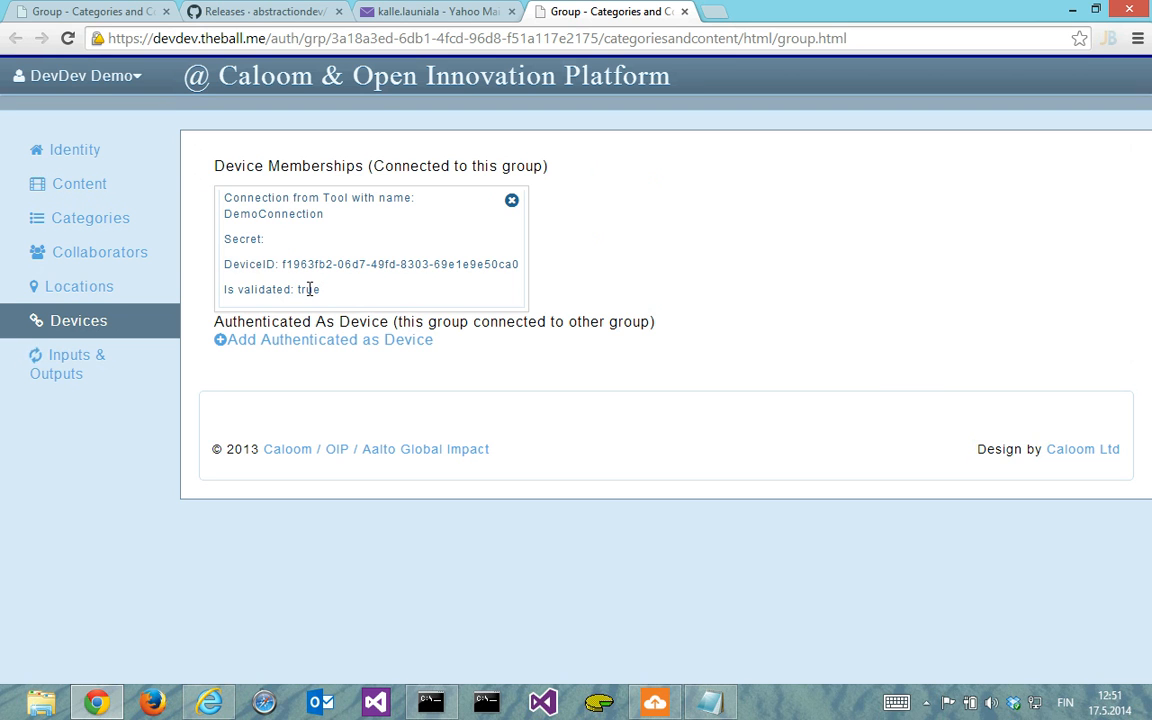
mouse_move(556, 300)
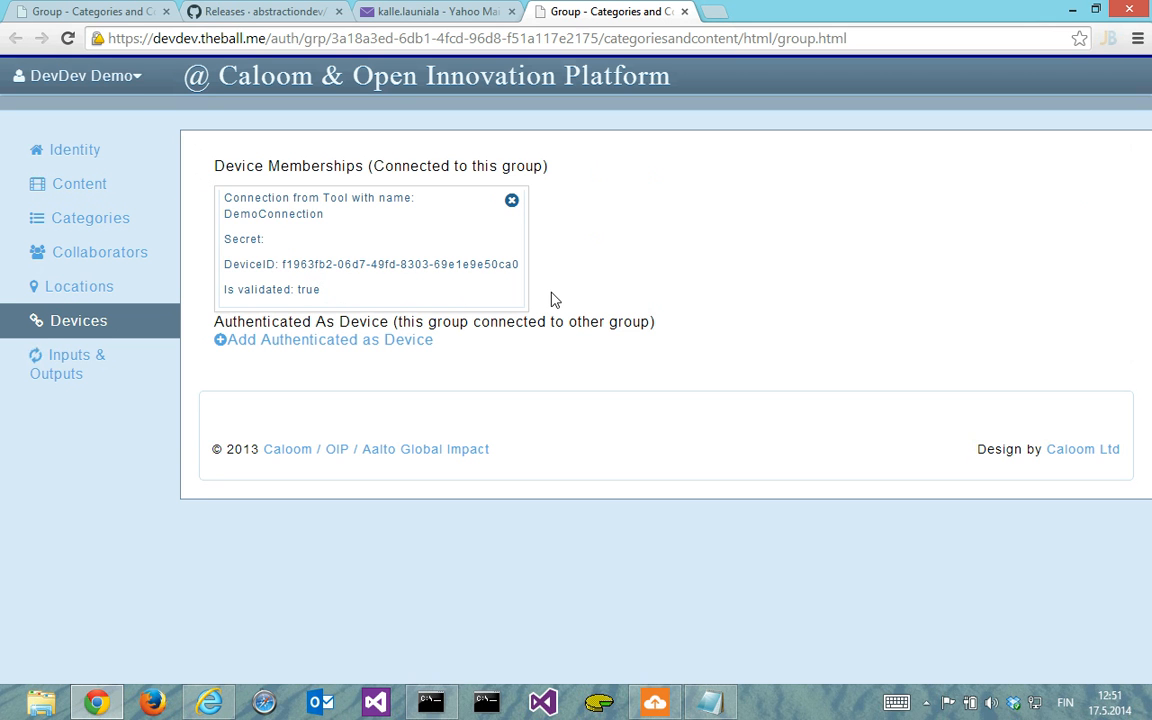
mouse_move(644, 298)
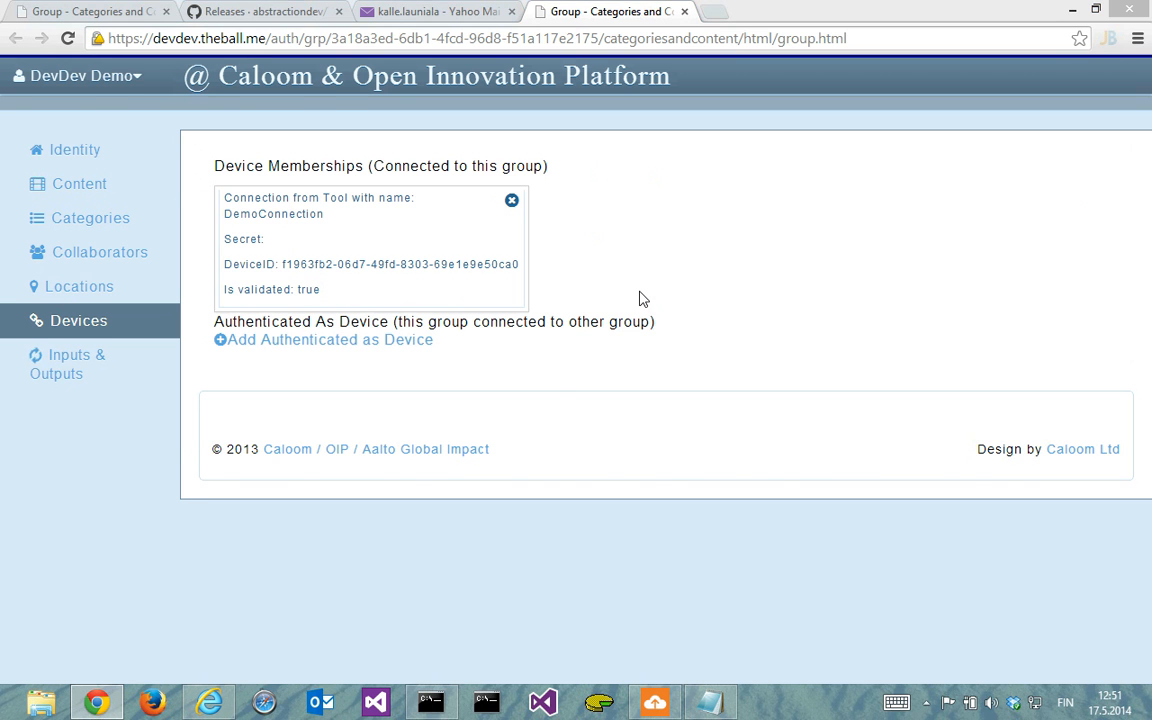
Step: Bring up the notes and the command prompt, repositioning the prompt window for the staging work
left_click(708, 700)
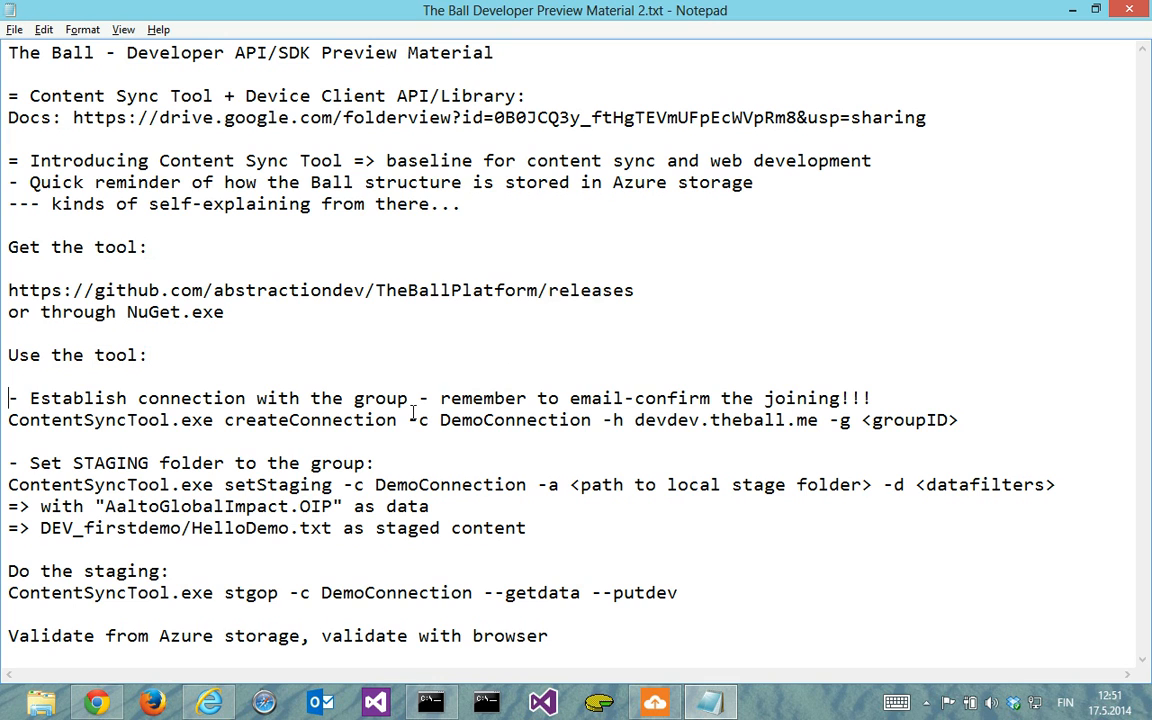
mouse_move(258, 424)
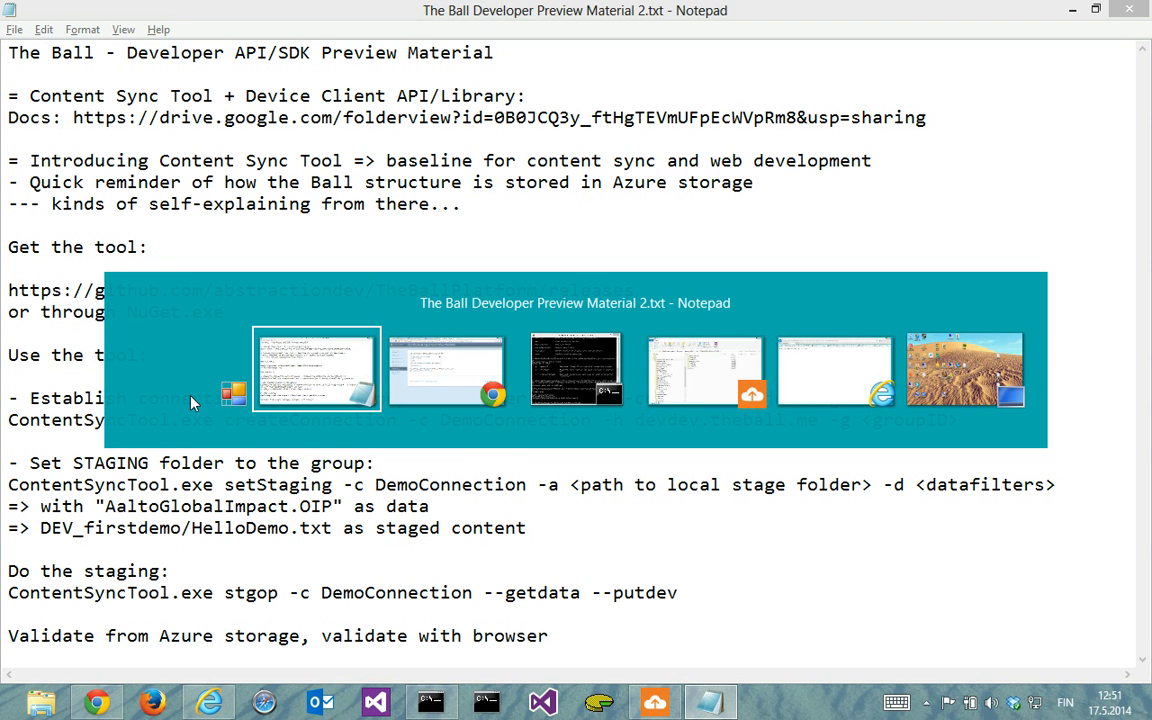
left_click(576, 368)
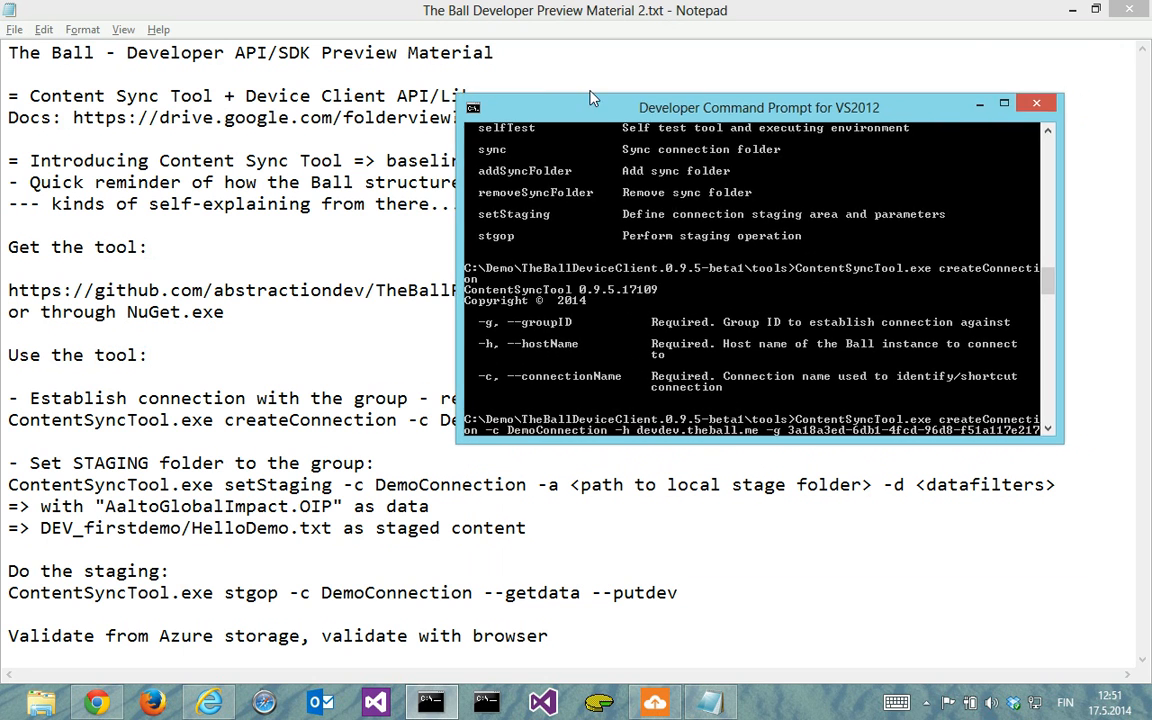
left_click_drag(760, 108, 580, 76)
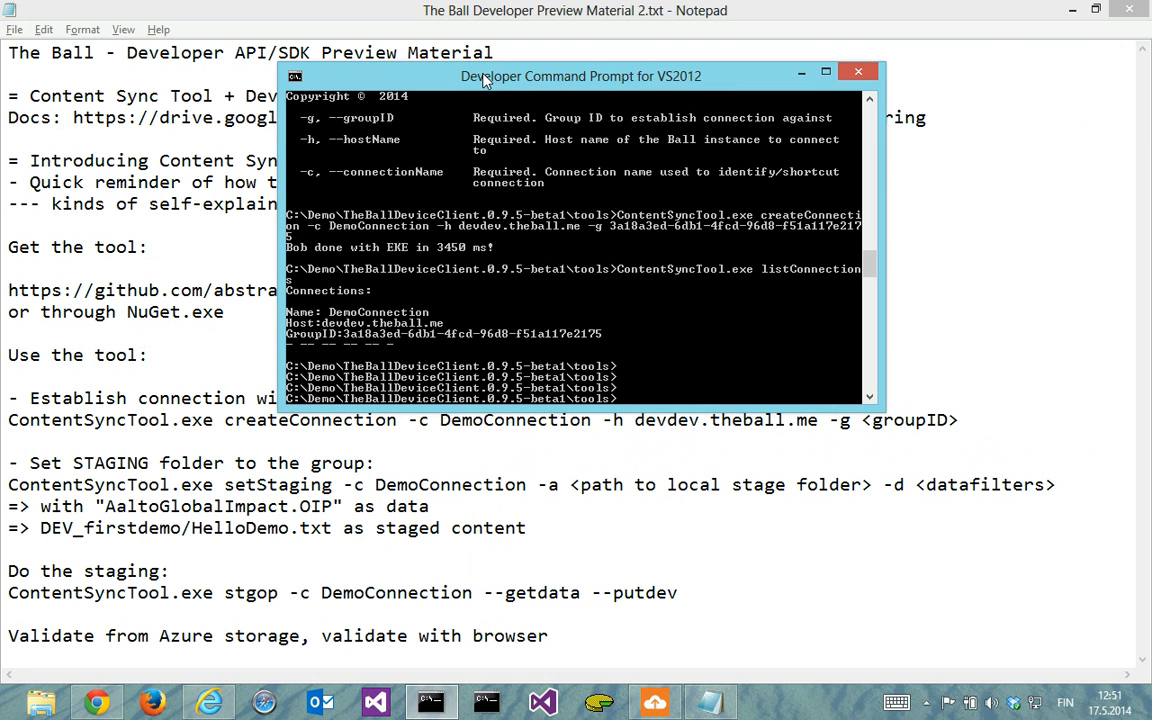
type("ContentSyncTool.exe")
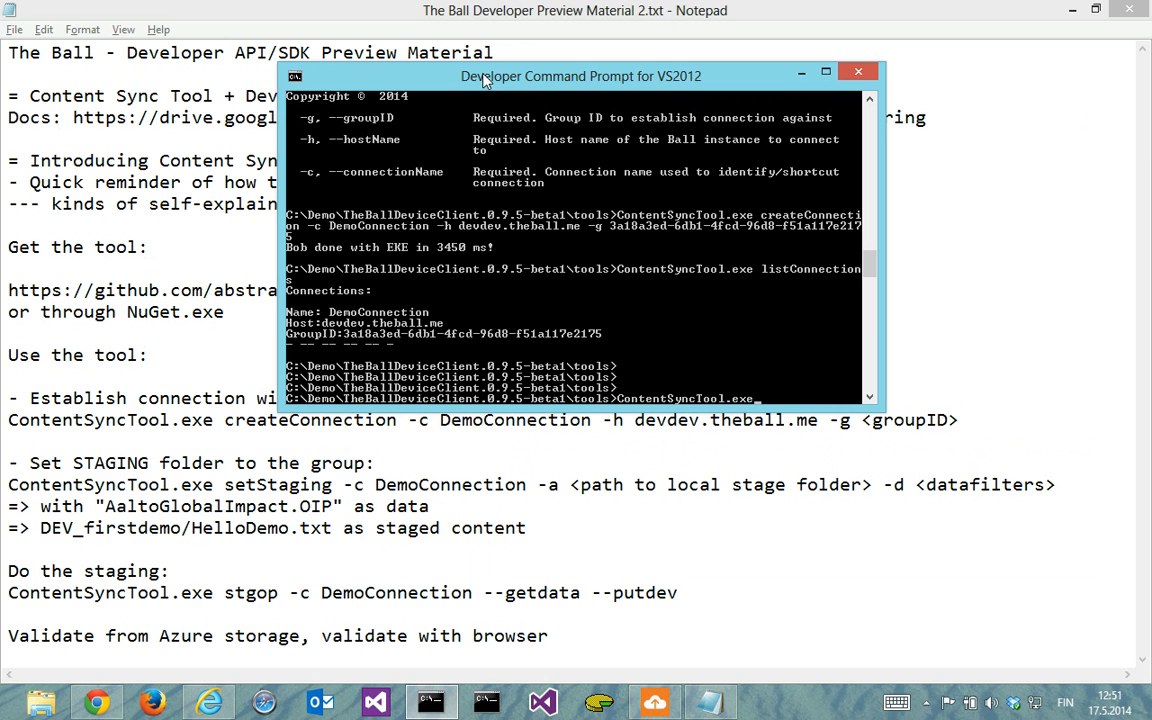
type("cd")
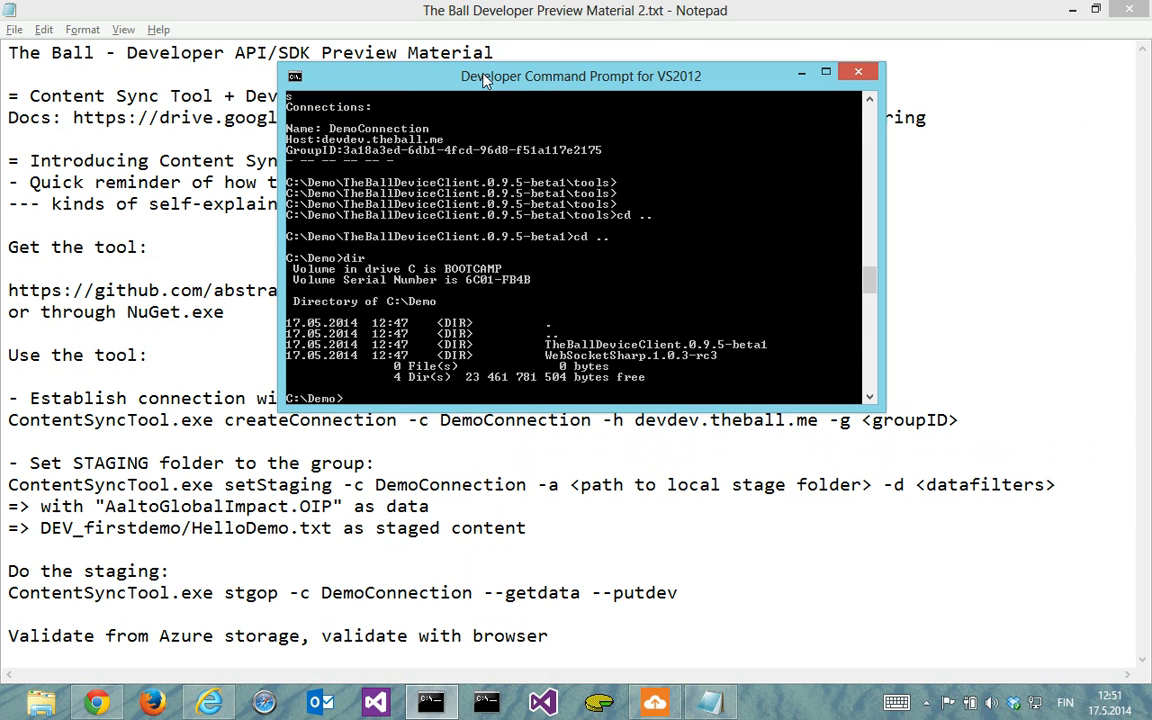
Step: Create the STAGE folder under C:\Demo, enter it, and start the ContentSyncTool.exe path from TheBallDeviceClient.0.9.5-beta1\lib
type("mkdir STAGE_")
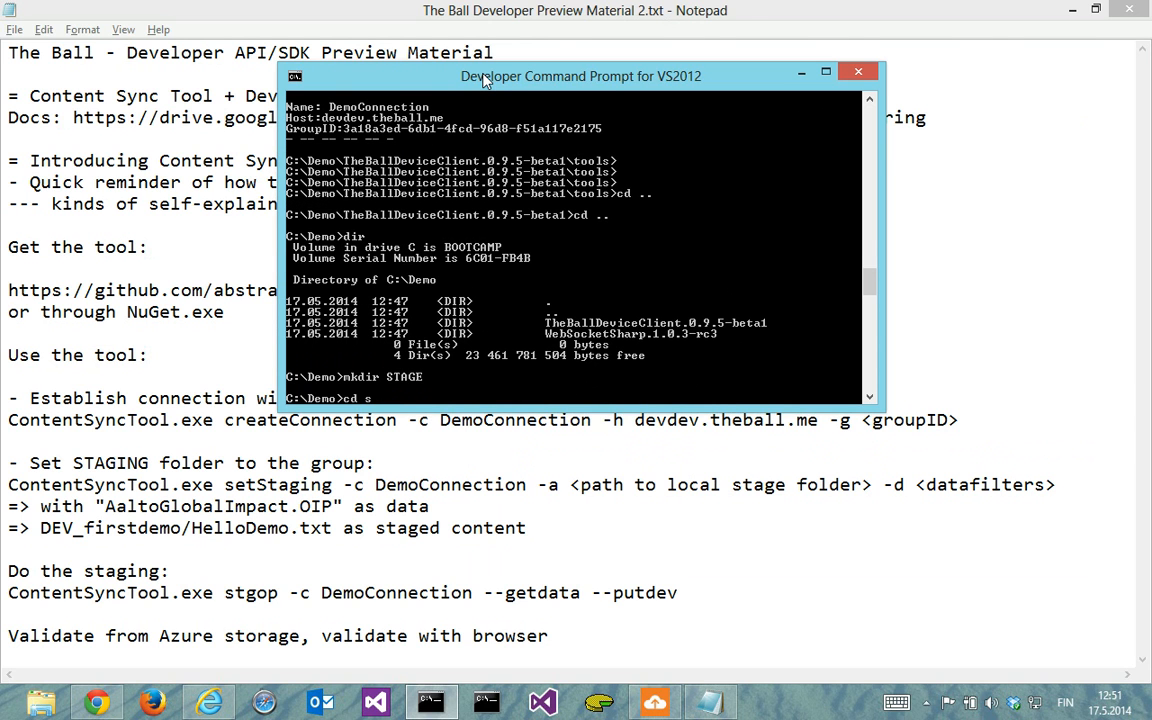
type("TAGE")
type("..\\th")
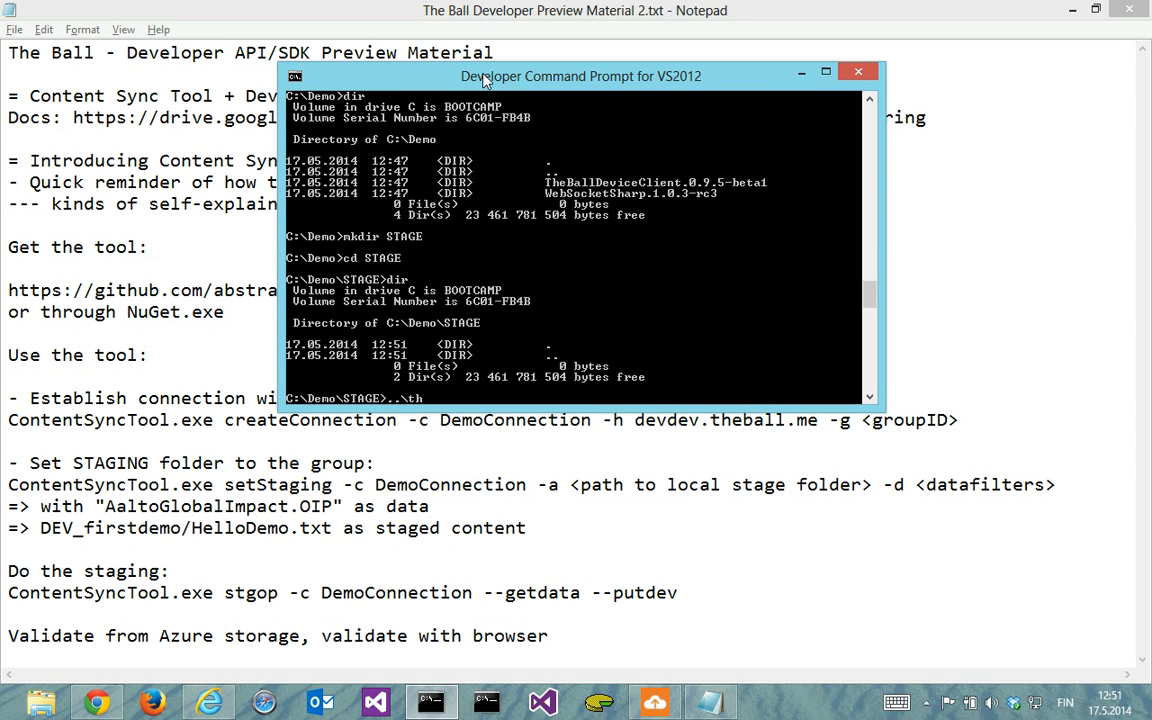
type("TheBallDeviceClient.0.9.5-beta1\\lib")
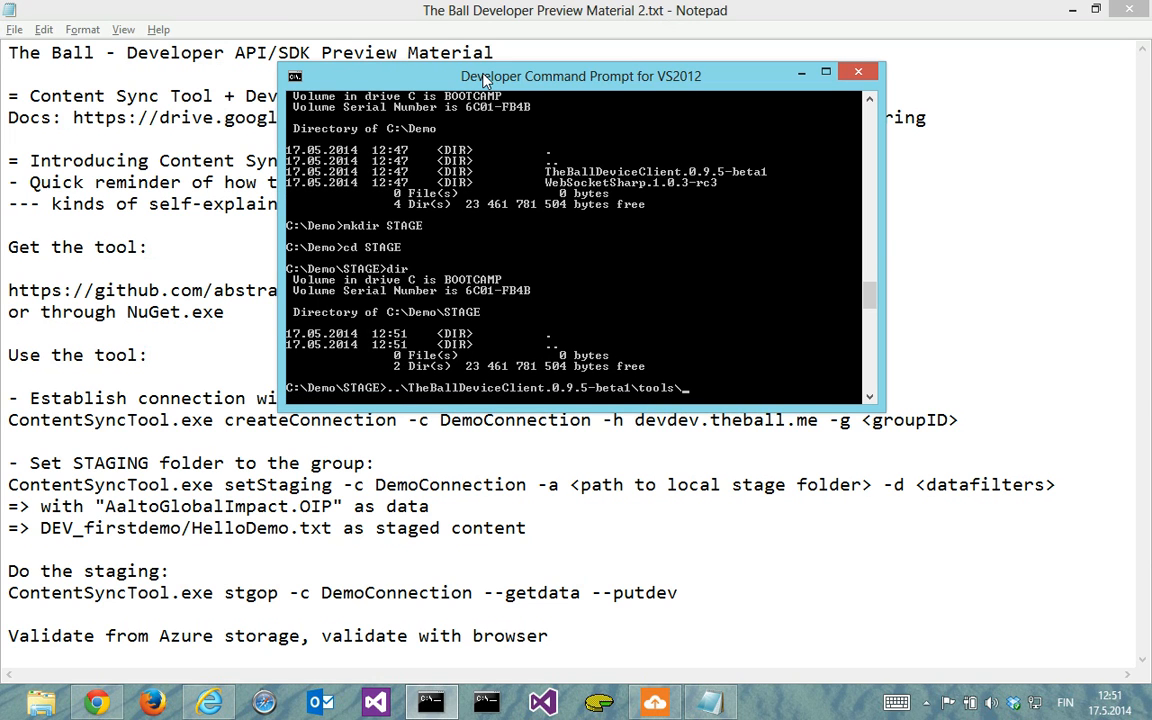
type("ContentSyncTool.exe setStaging")
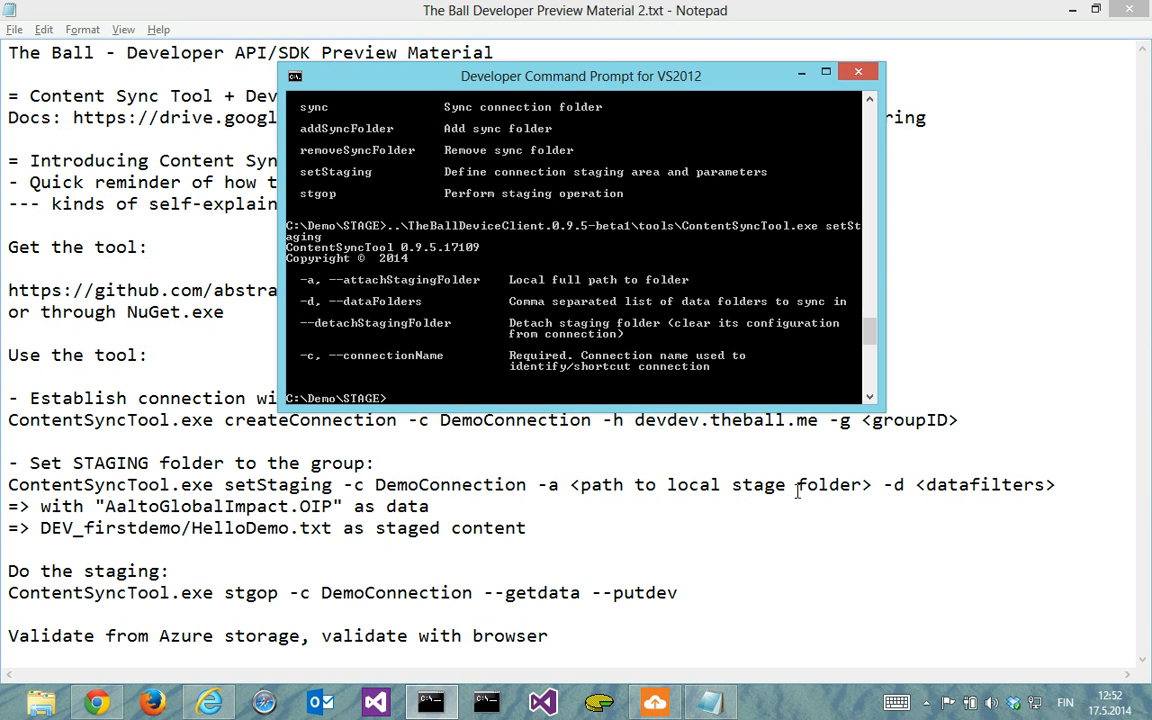
mouse_move(616, 206)
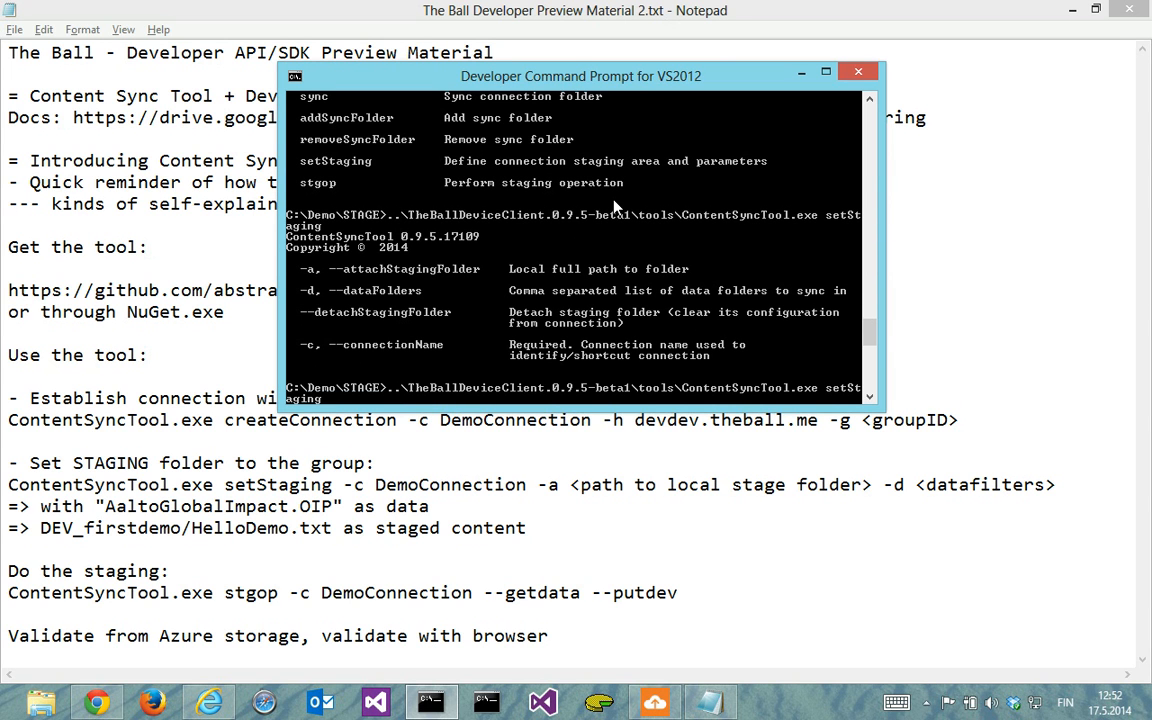
Step: Run setStaging -c DemoConnection -a -d AaltoGlobalImpact.OIP, then begin listConnections to verify
type("-c Demo")
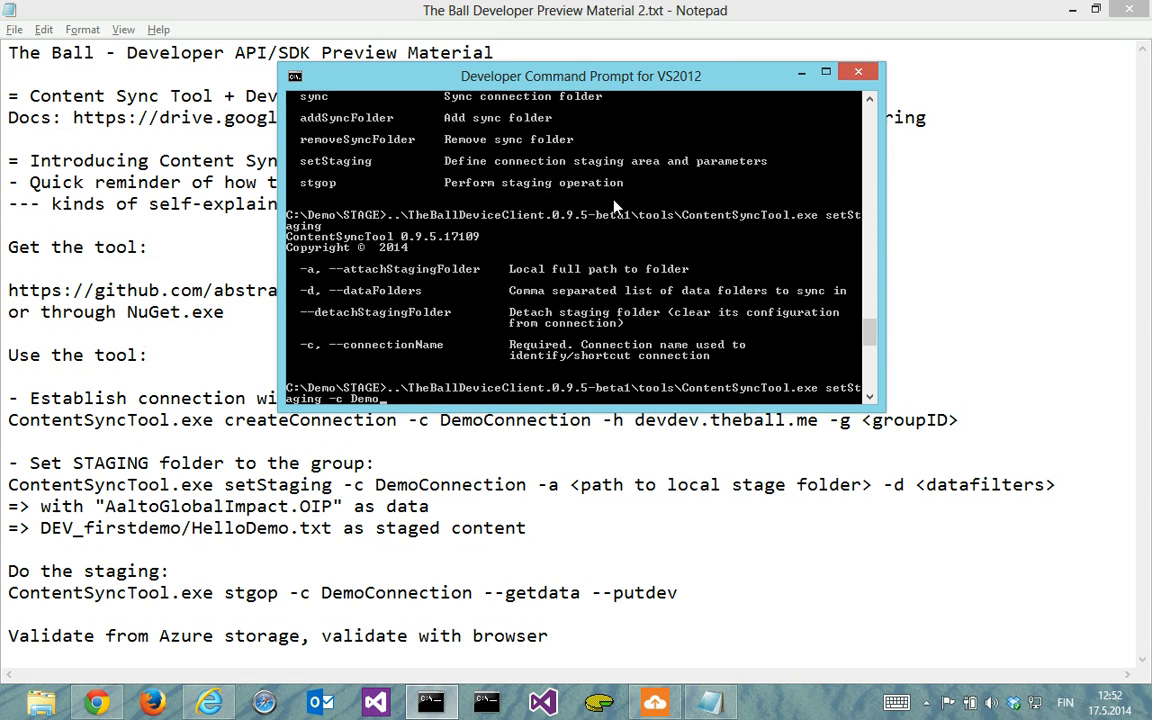
type("Connection")
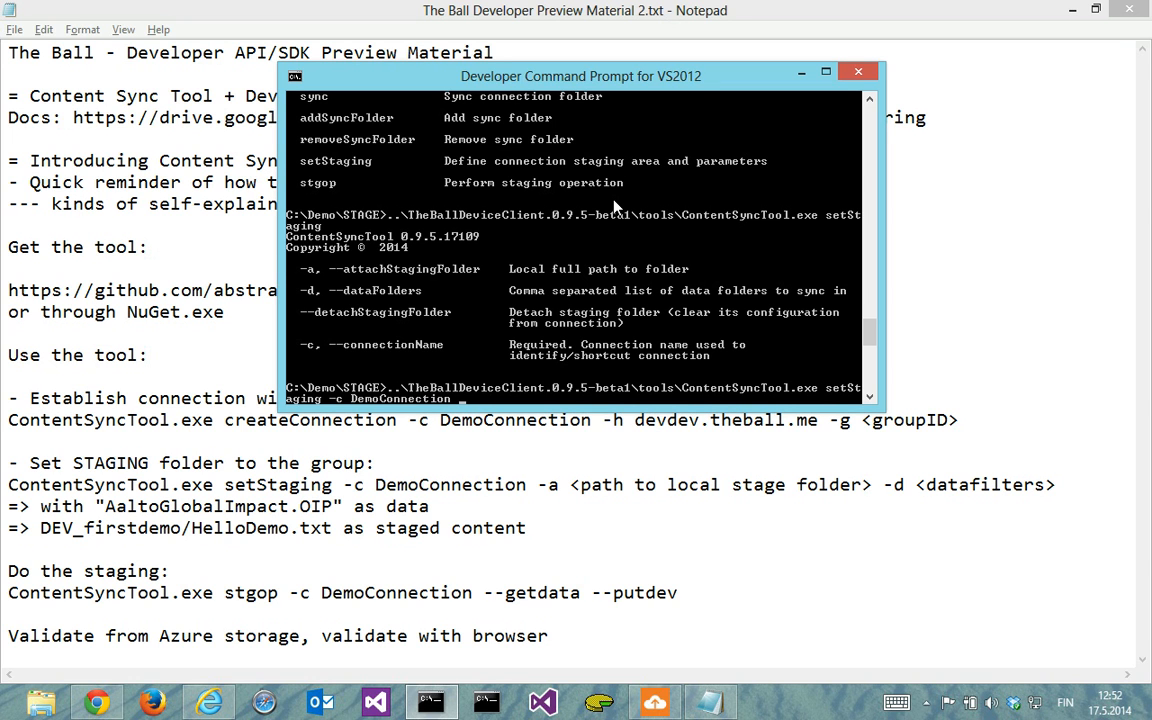
type("-a .")
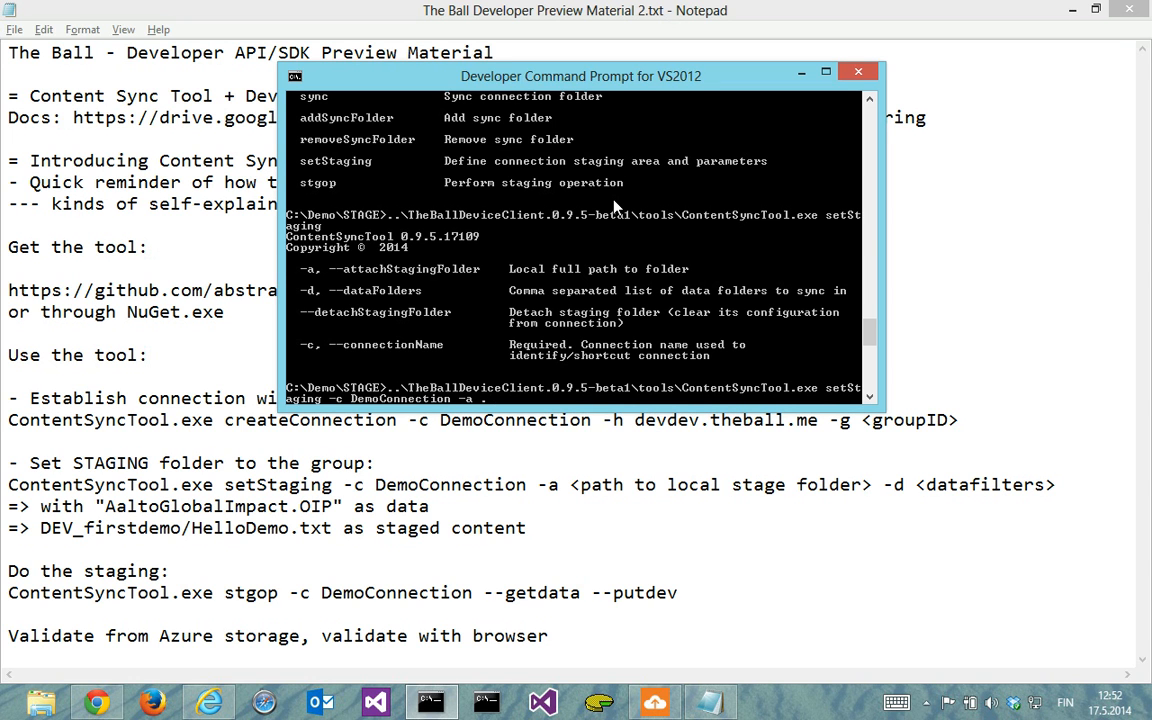
type("-d AaltoGlobalImpact.OIP")
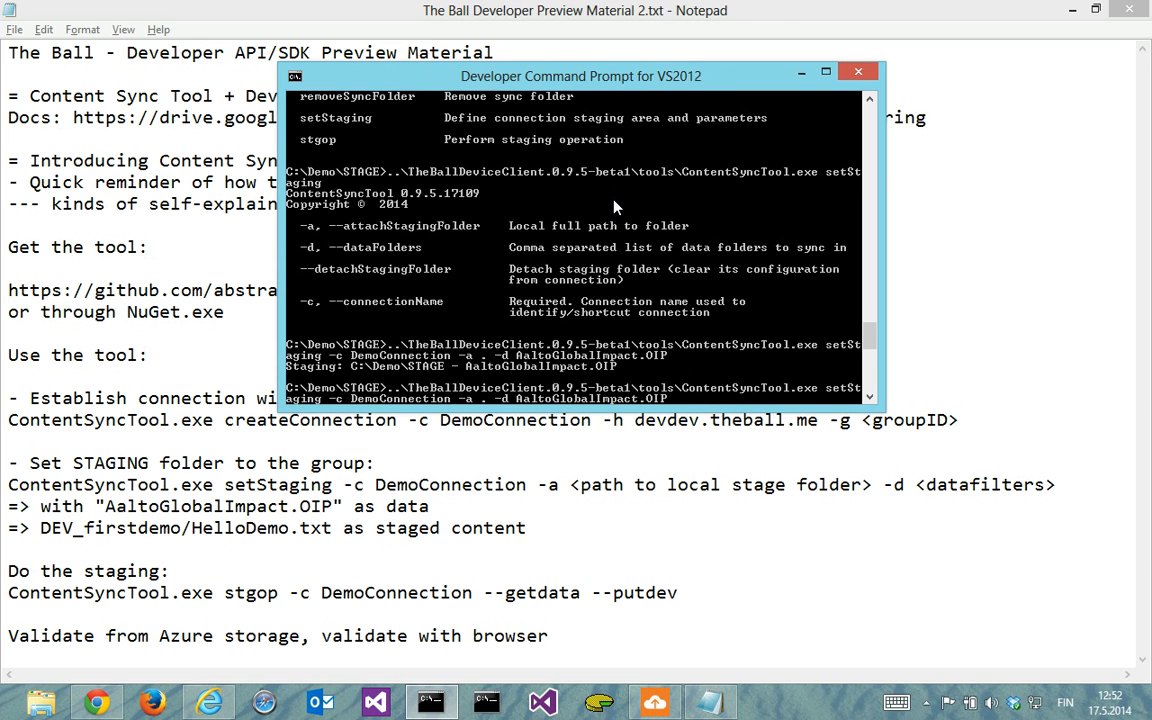
key("Return")
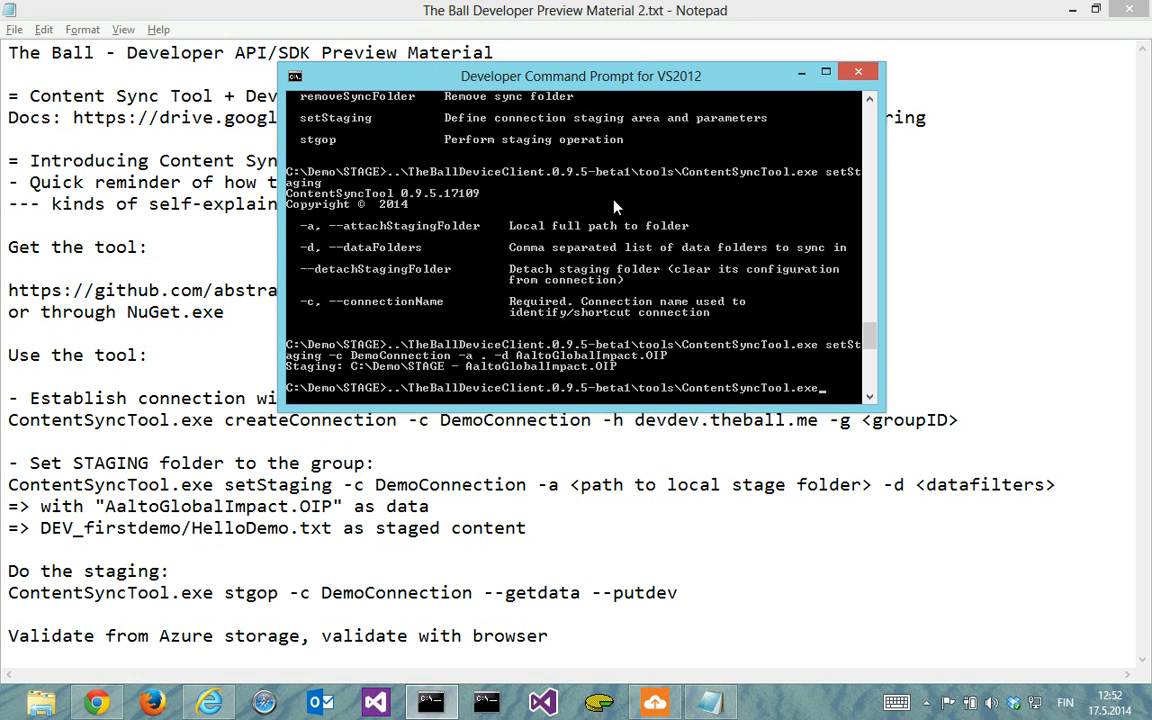
type("listConnections")
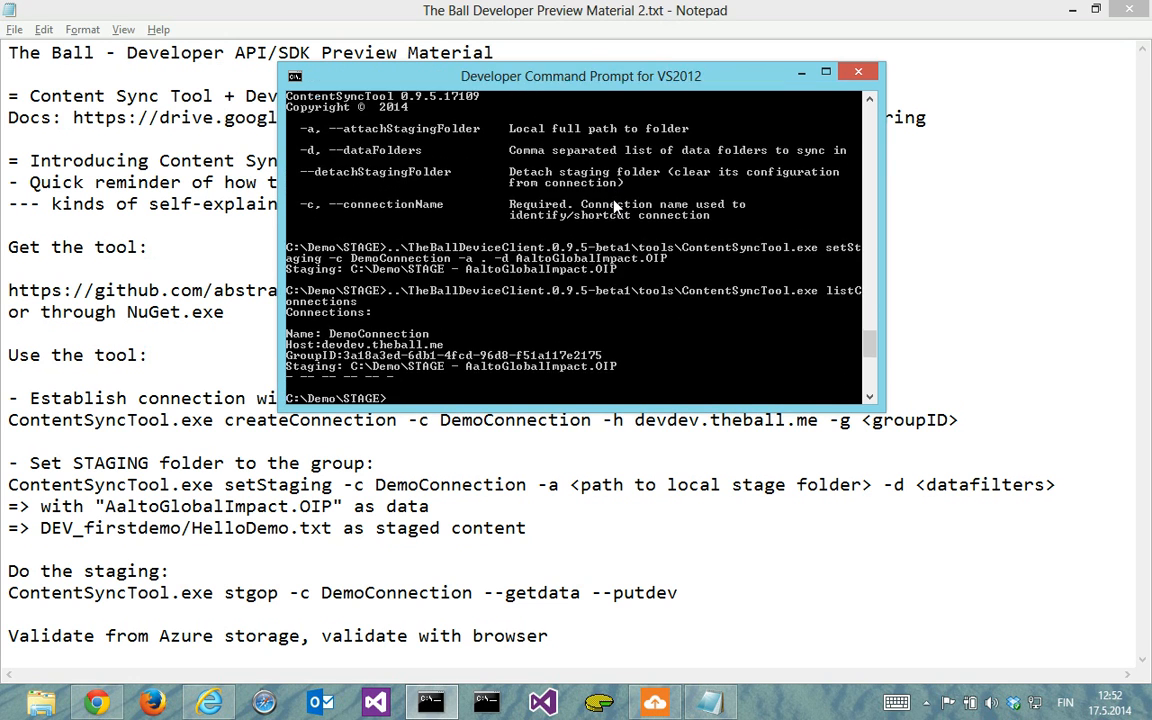
mouse_move(398, 384)
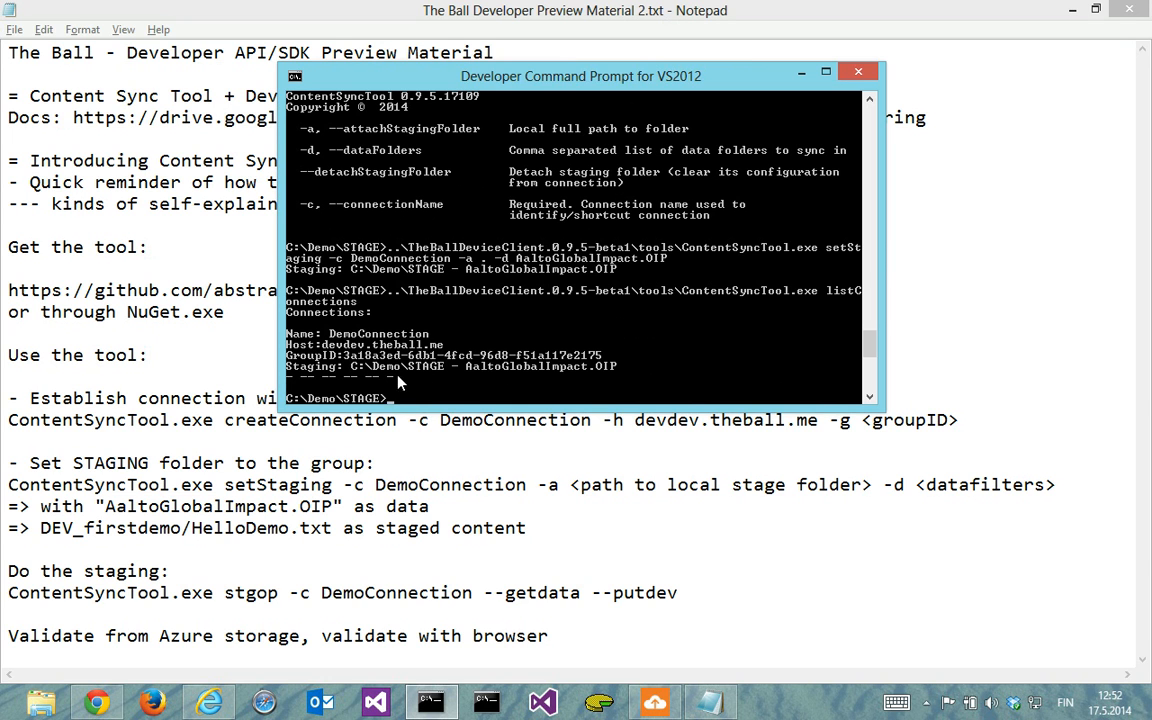
mouse_move(416, 374)
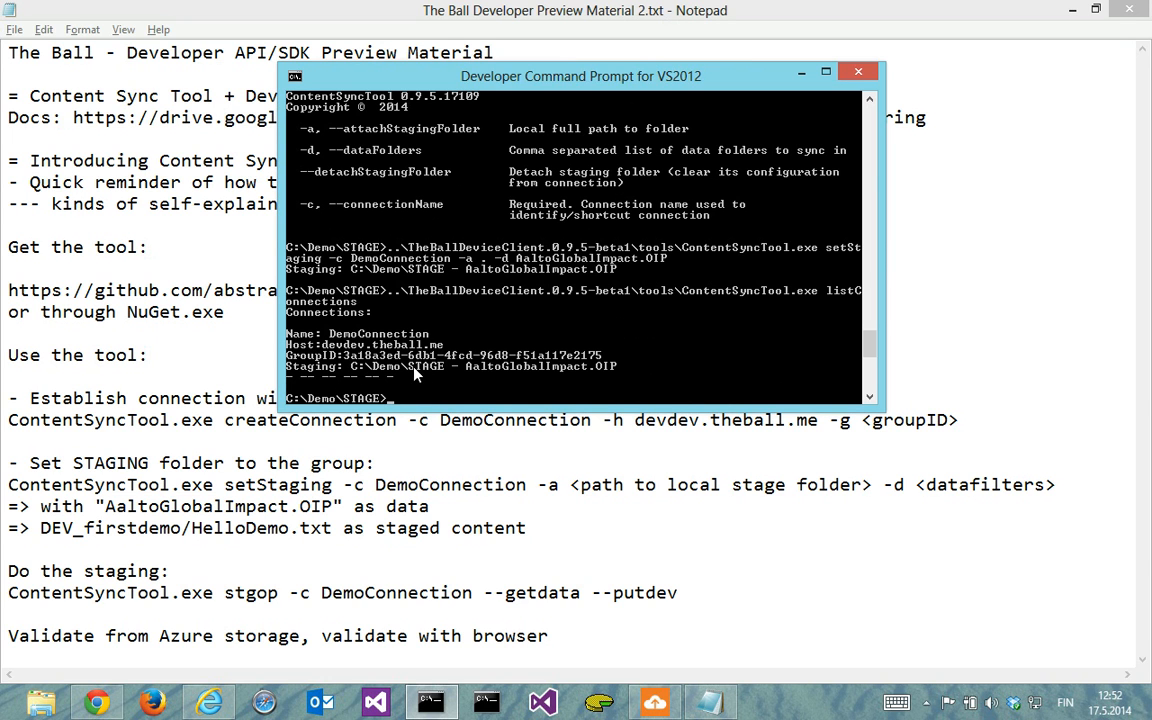
mouse_move(490, 376)
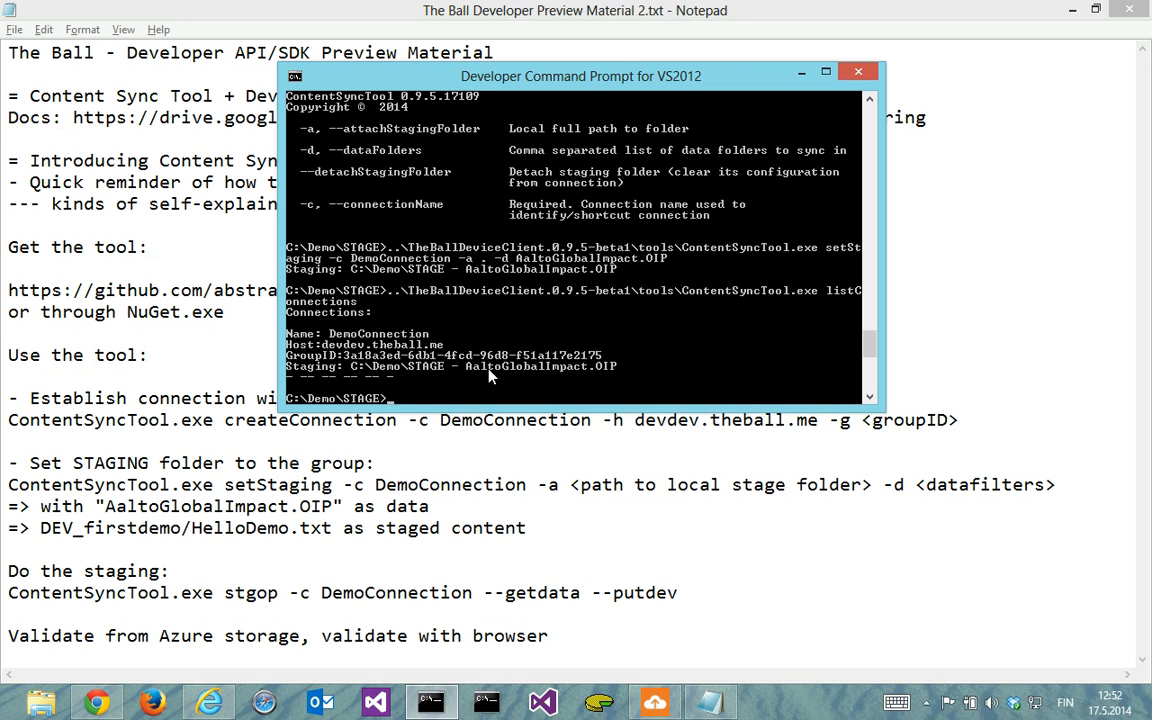
mouse_move(570, 278)
type("..\\TheBallDeviceClient.0.9.5-beta1\\tools\\ContentSyncTool.exe s")
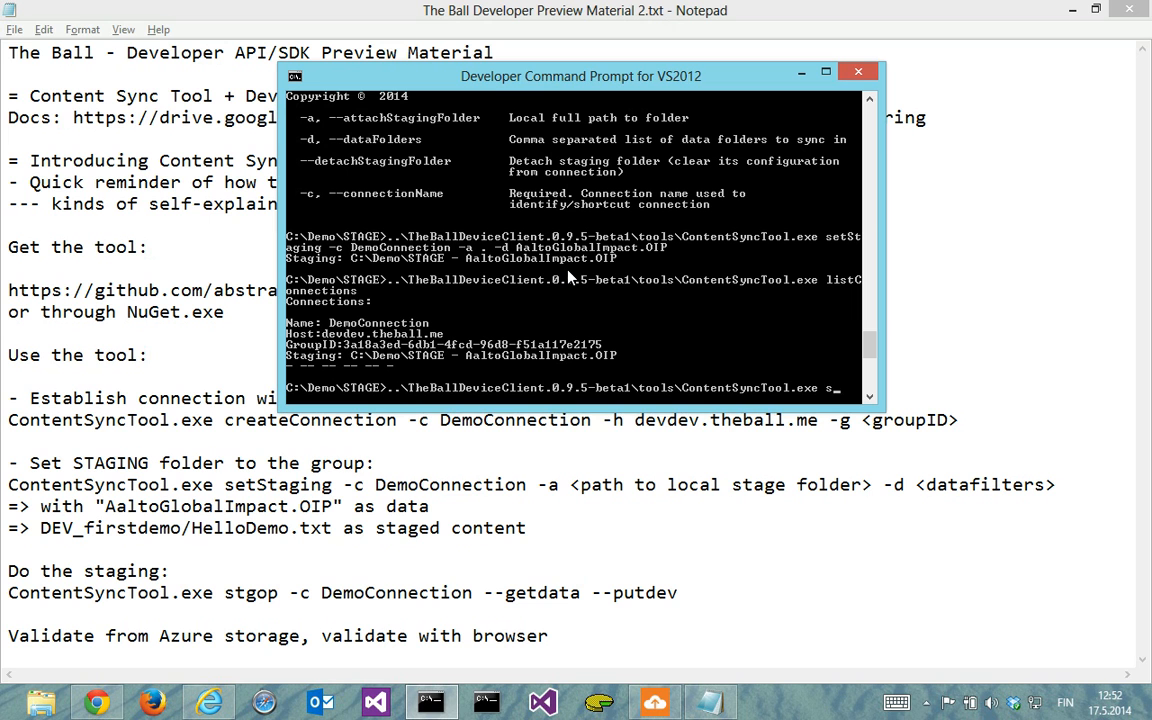
Step: Start the ContentSyncTool.exe stgop command to list its getdata, putdev and putLIVE options
type("tg0")
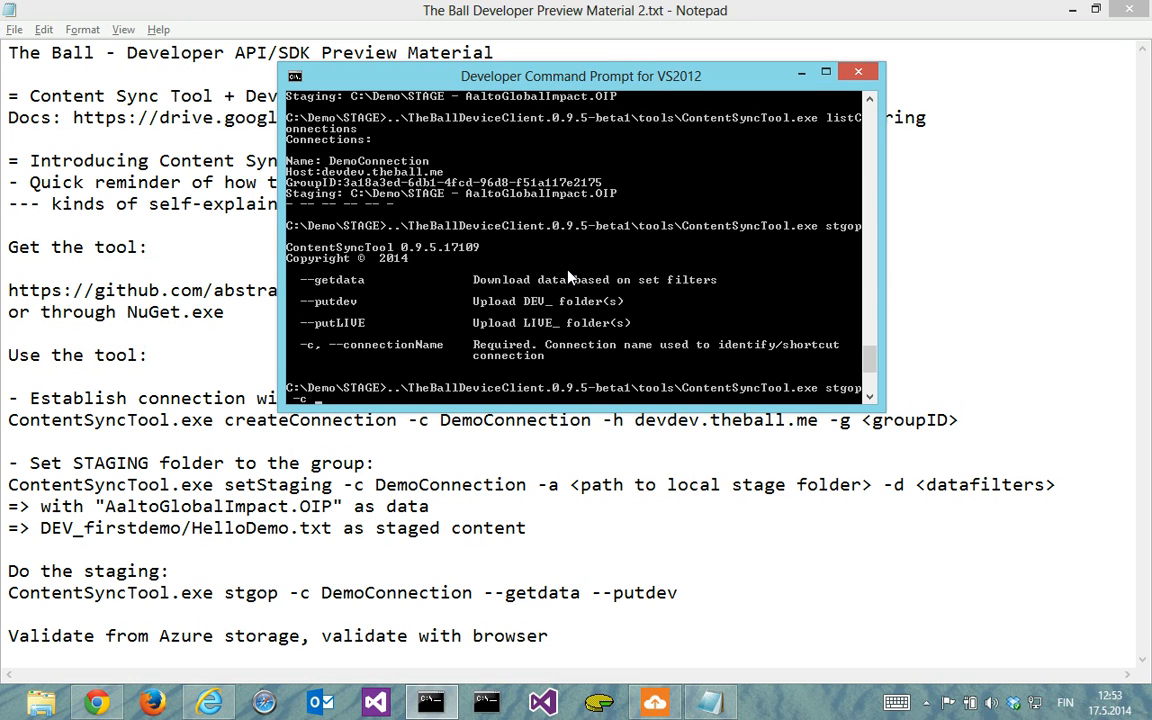
Step: Run stgop -c DemoConnection --getdata and dir to confirm AaltoGlobalImpact.OIP landed in STAGE
type("Demo")
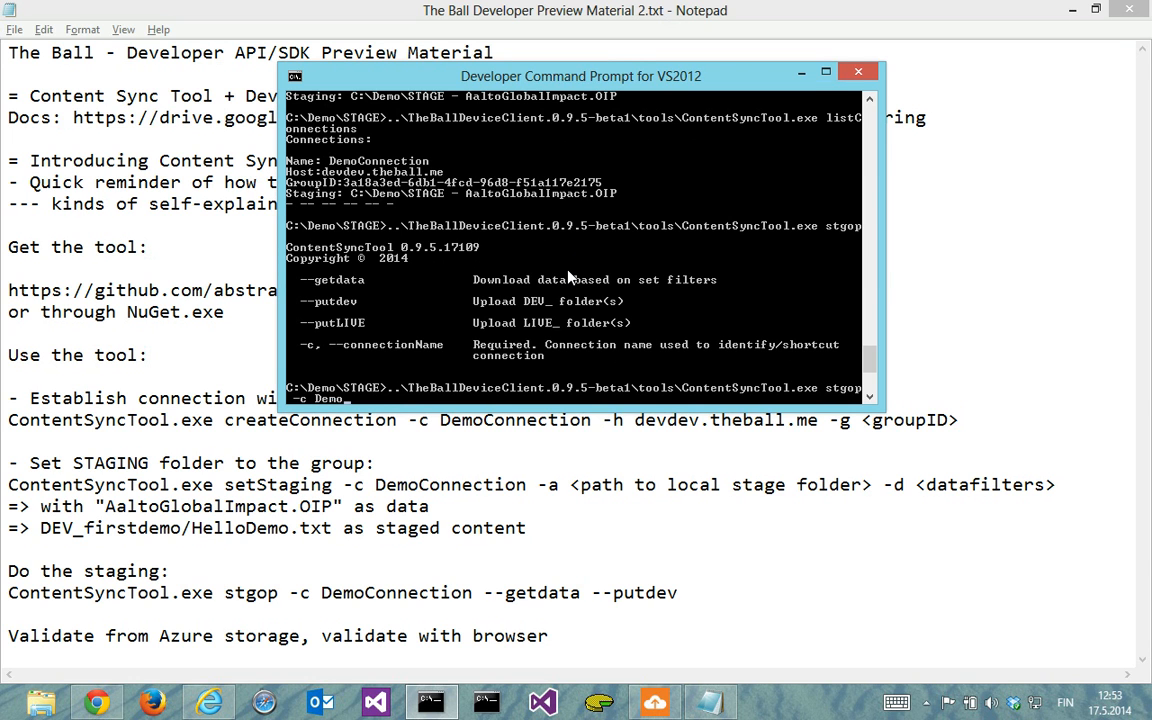
type("Connection --ge")
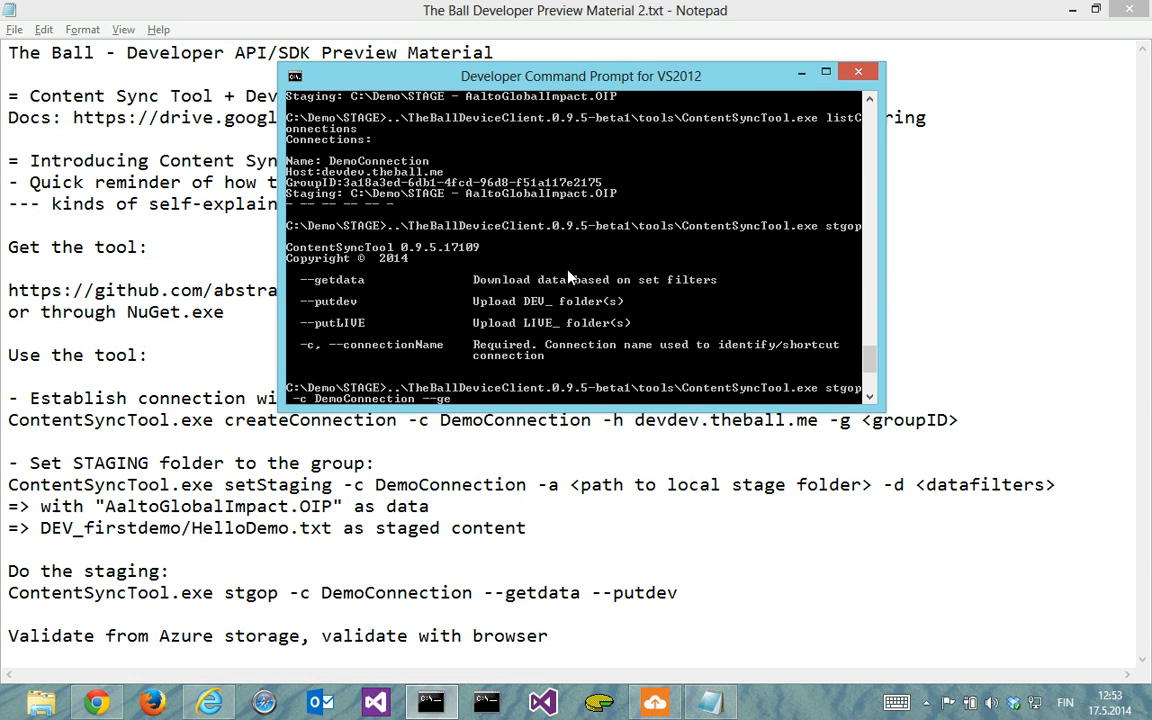
type("tdata --put")
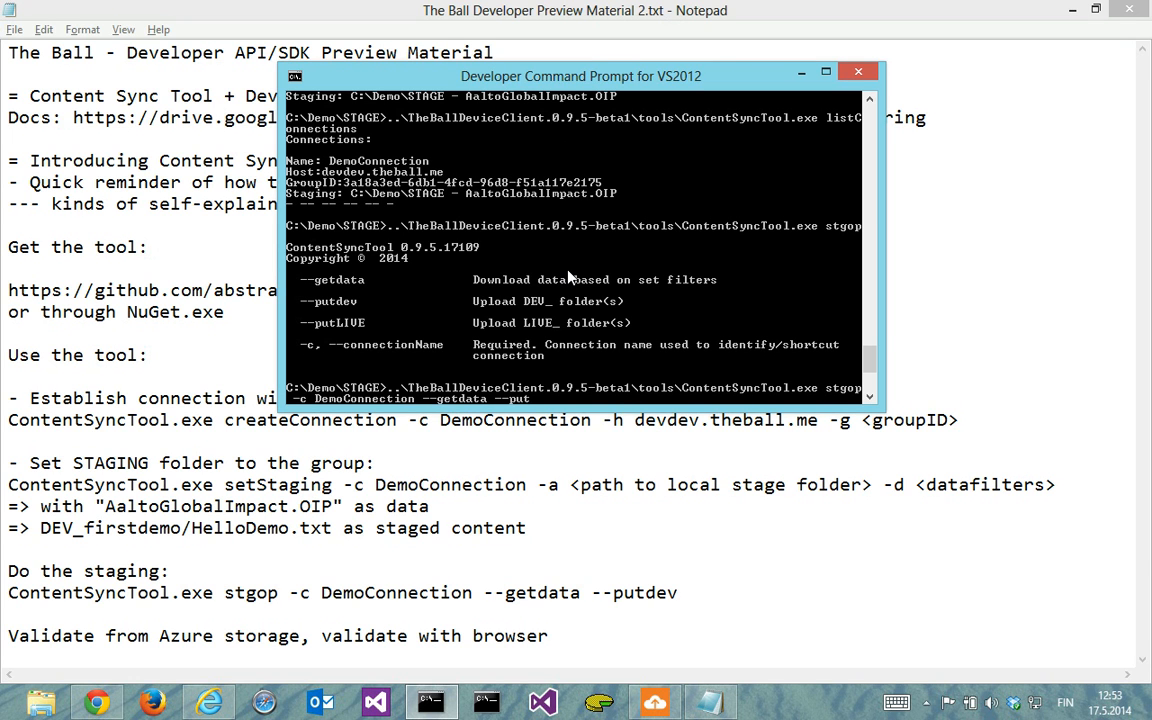
key("BackSpace")
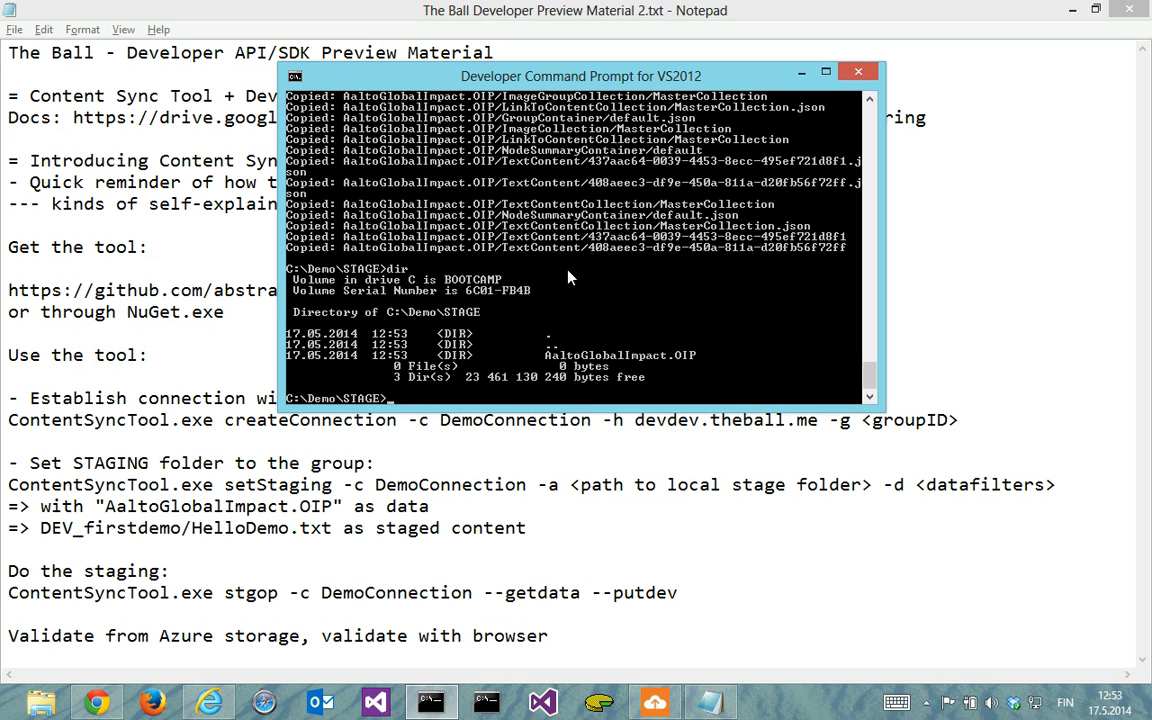
type("dir")
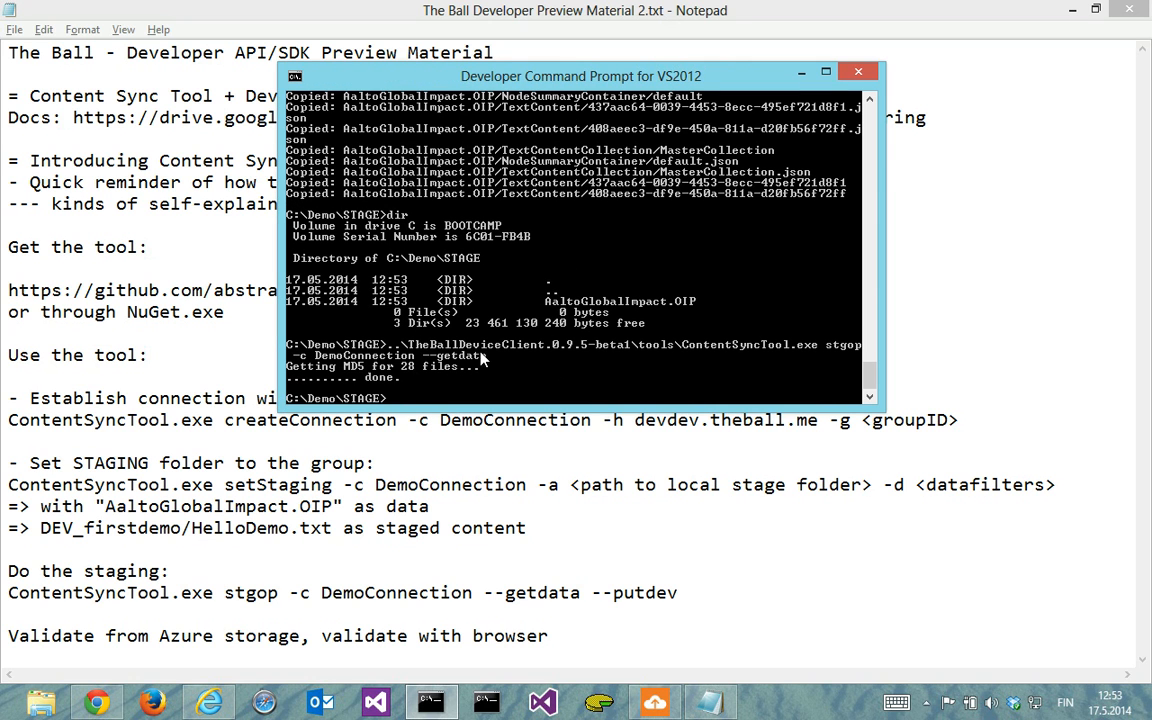
mouse_move(572, 238)
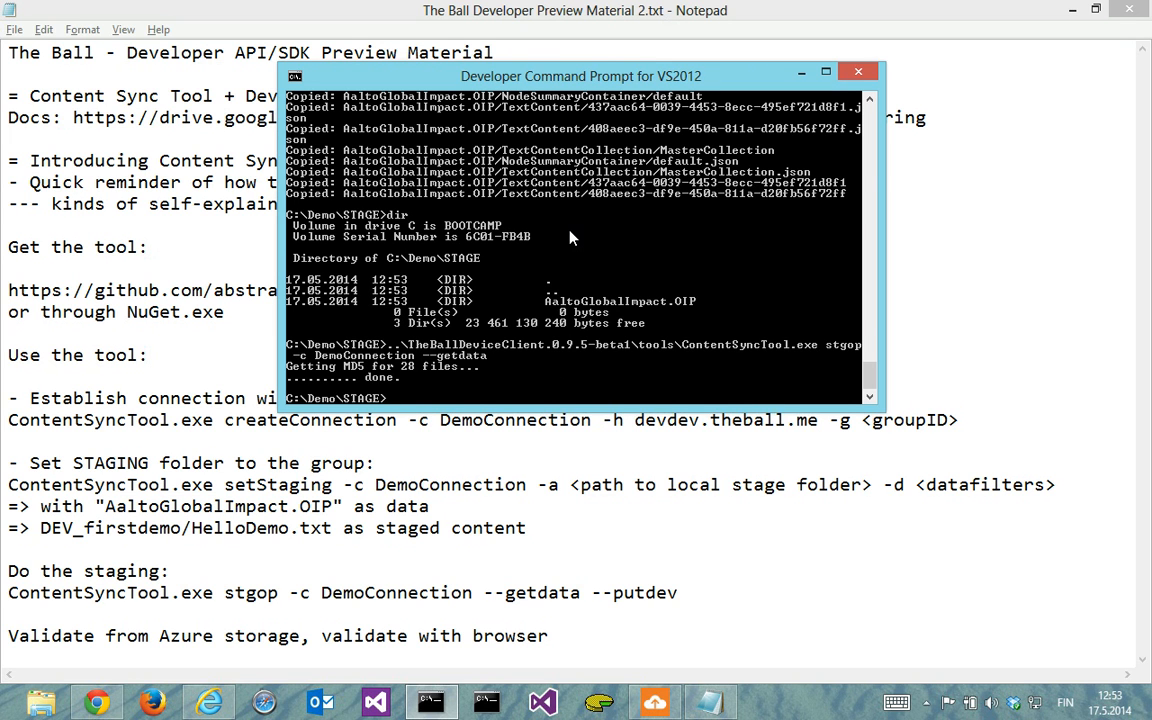
type("mkdir DEV")
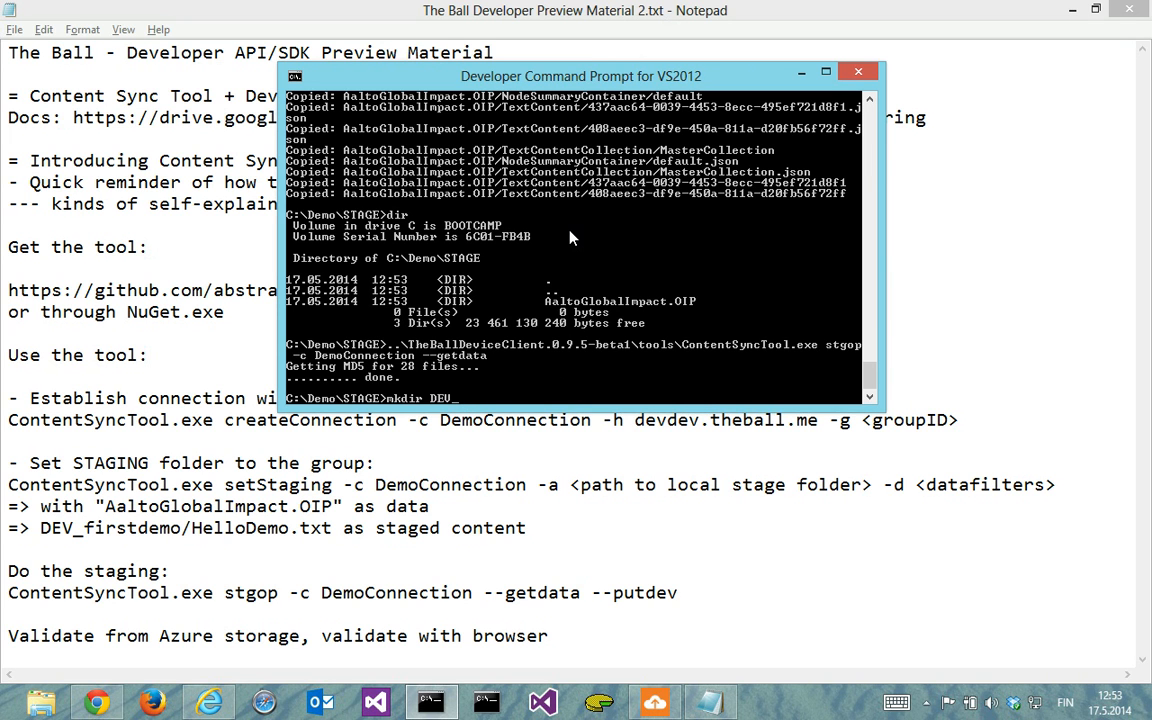
Step: Create the DEV_firstdemo folder and start notepad DEV_firstdemo\HelloDemo.txt
type("firstdemo")
type("n")
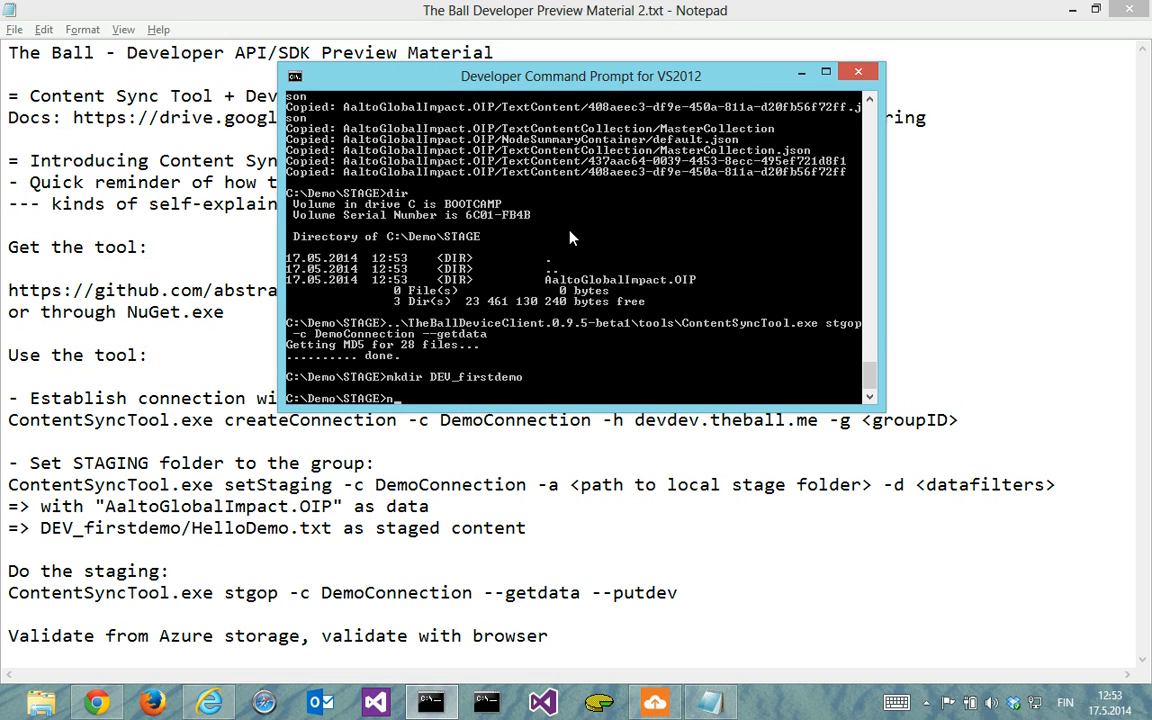
type("otepad")
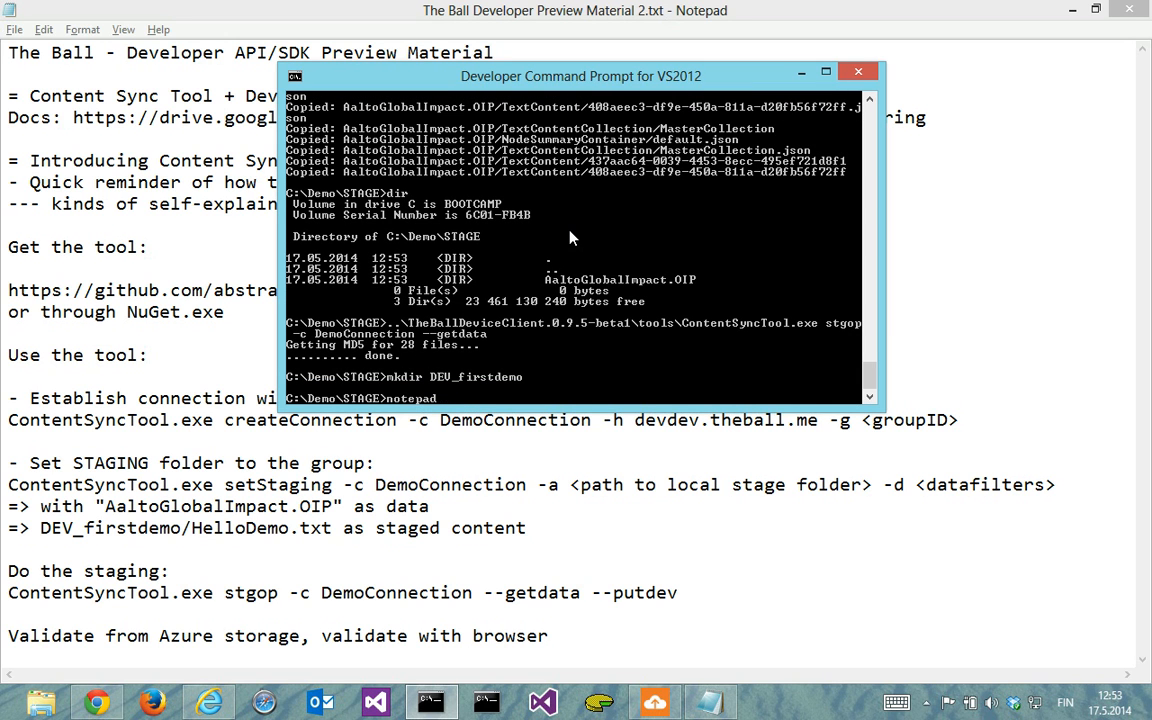
type("DEV_firstdemo\\H")
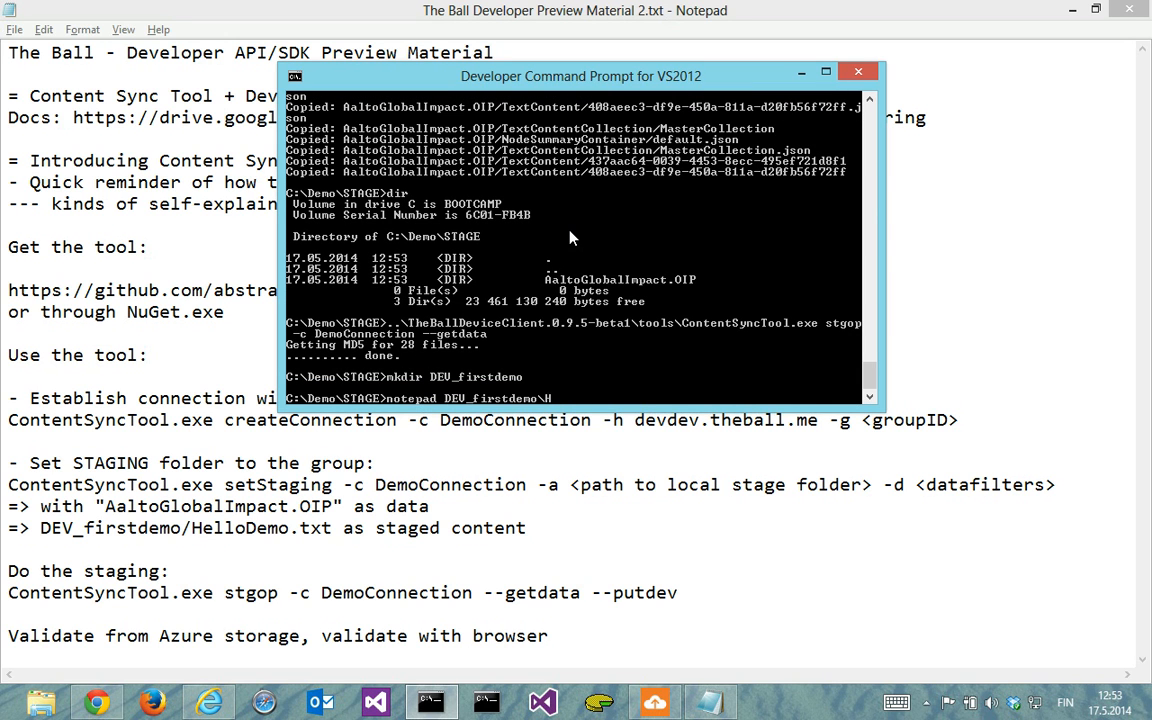
type("elloDemo.txt")
type("H")
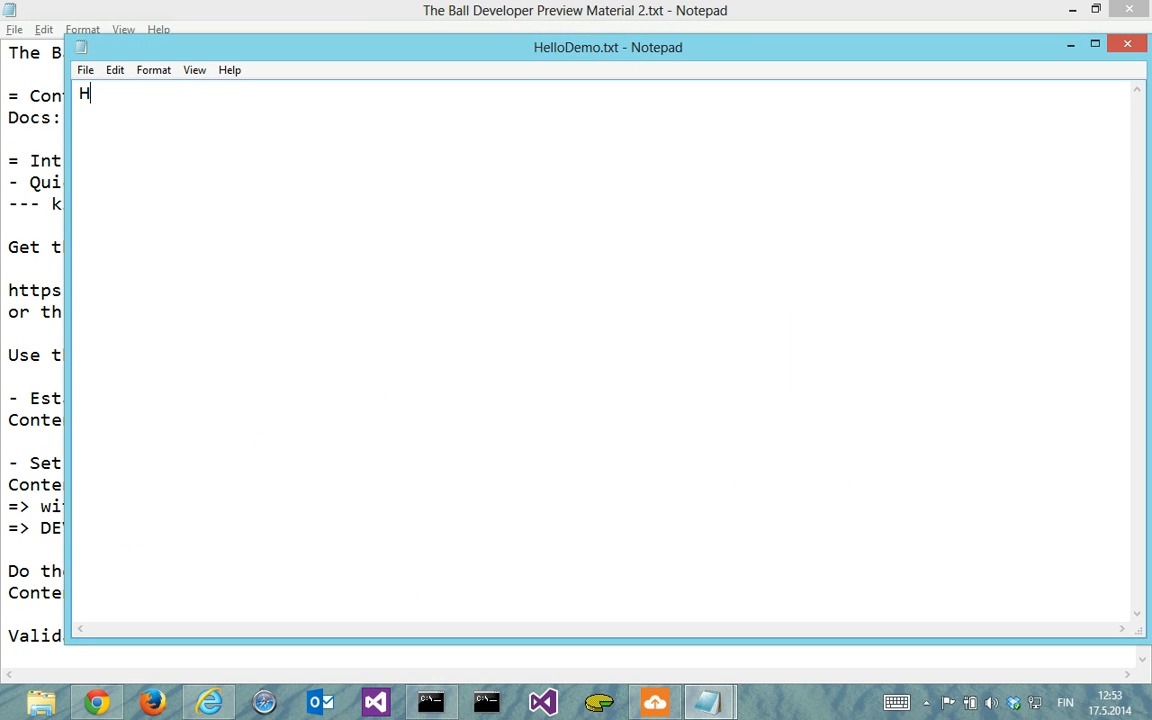
Step: Write 'Hello from video demo by ContentSyncTool :-)!' into HelloDemo.txt
type("ello from")
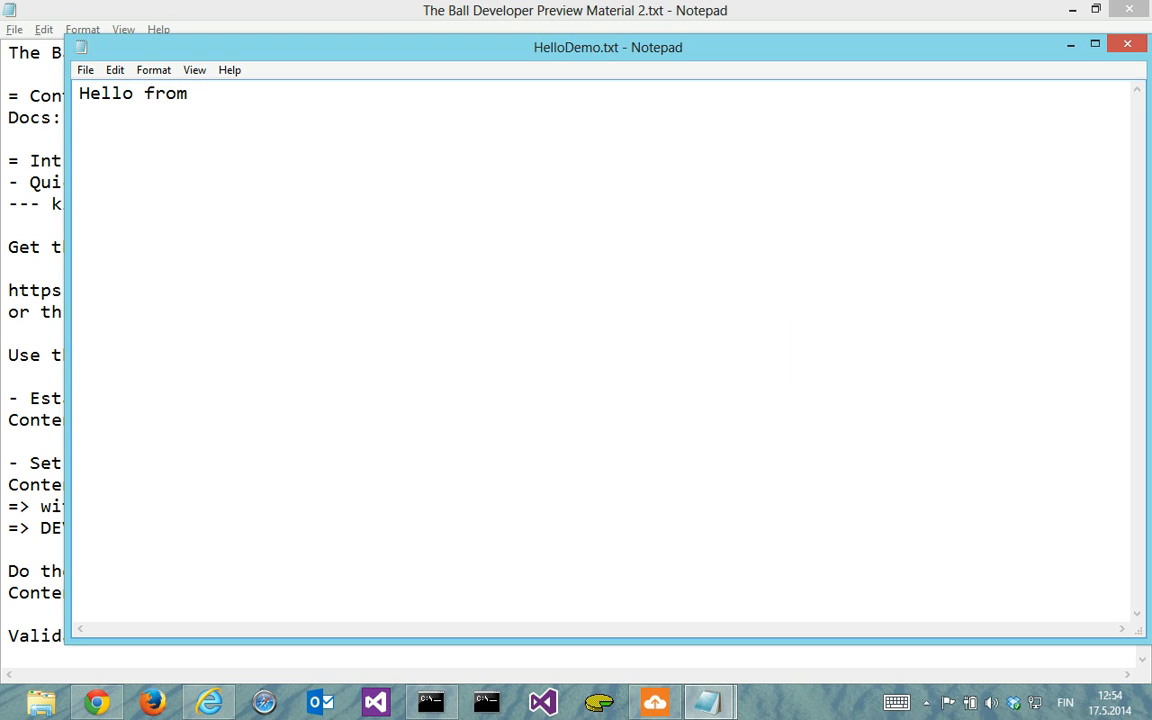
type("video demo")
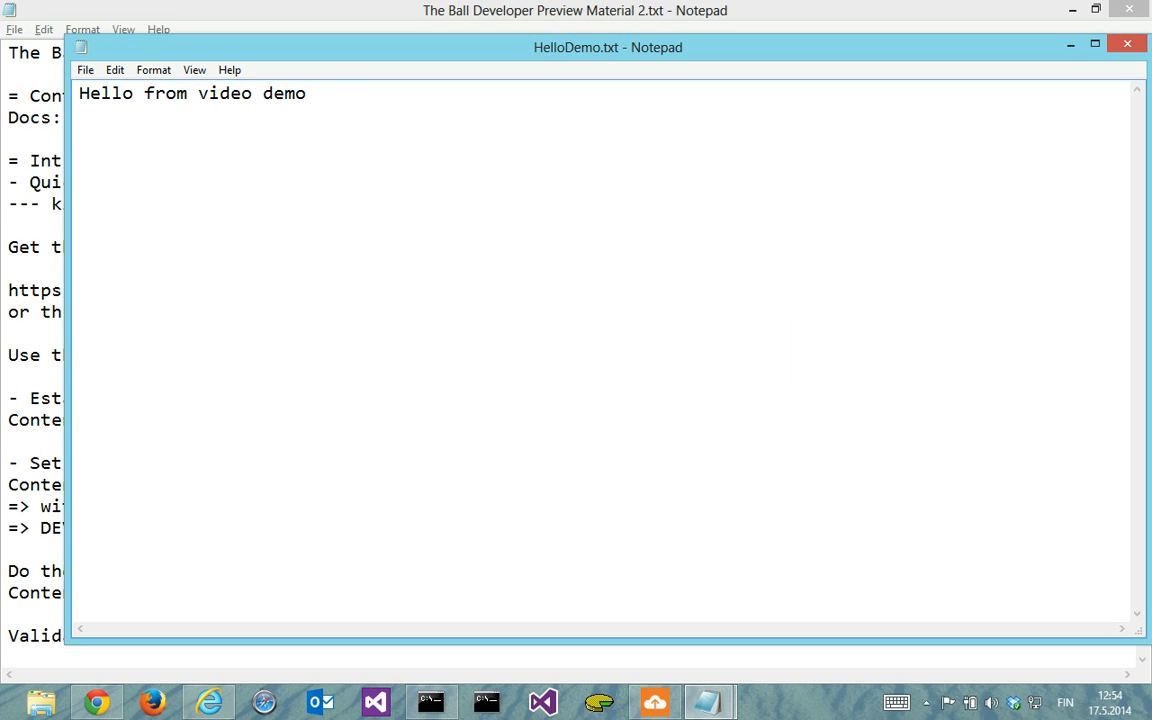
type("by ContentSyncT")
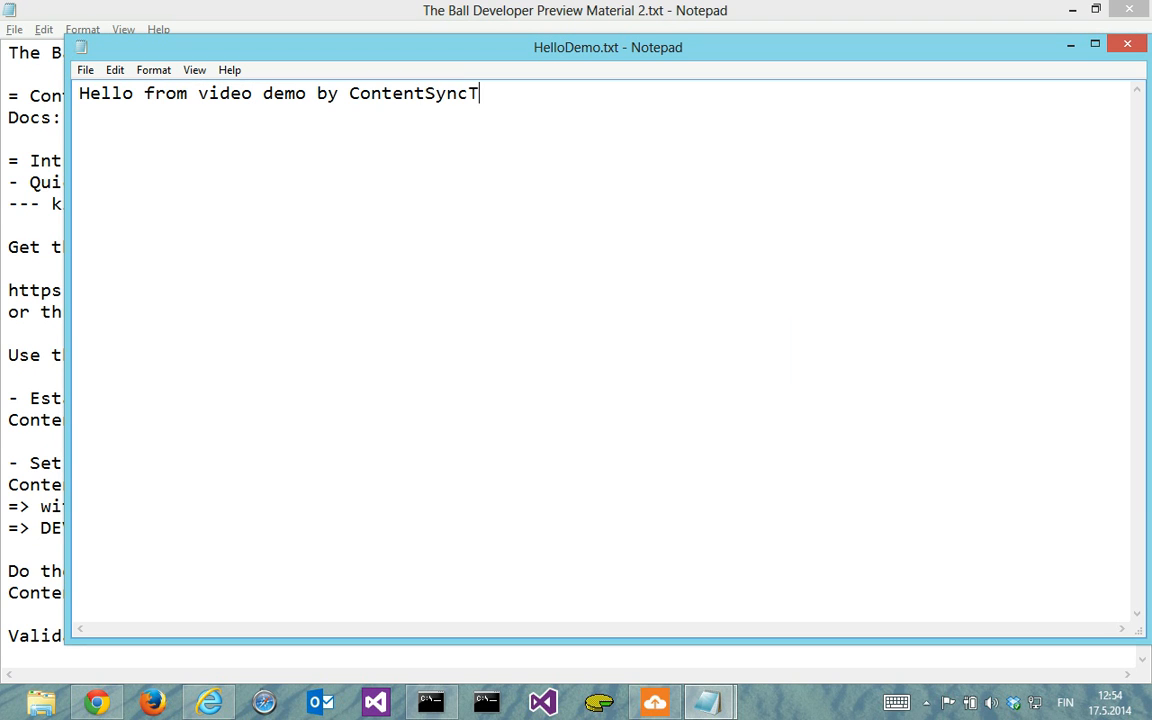
type("ool :-)!")
type("type ")
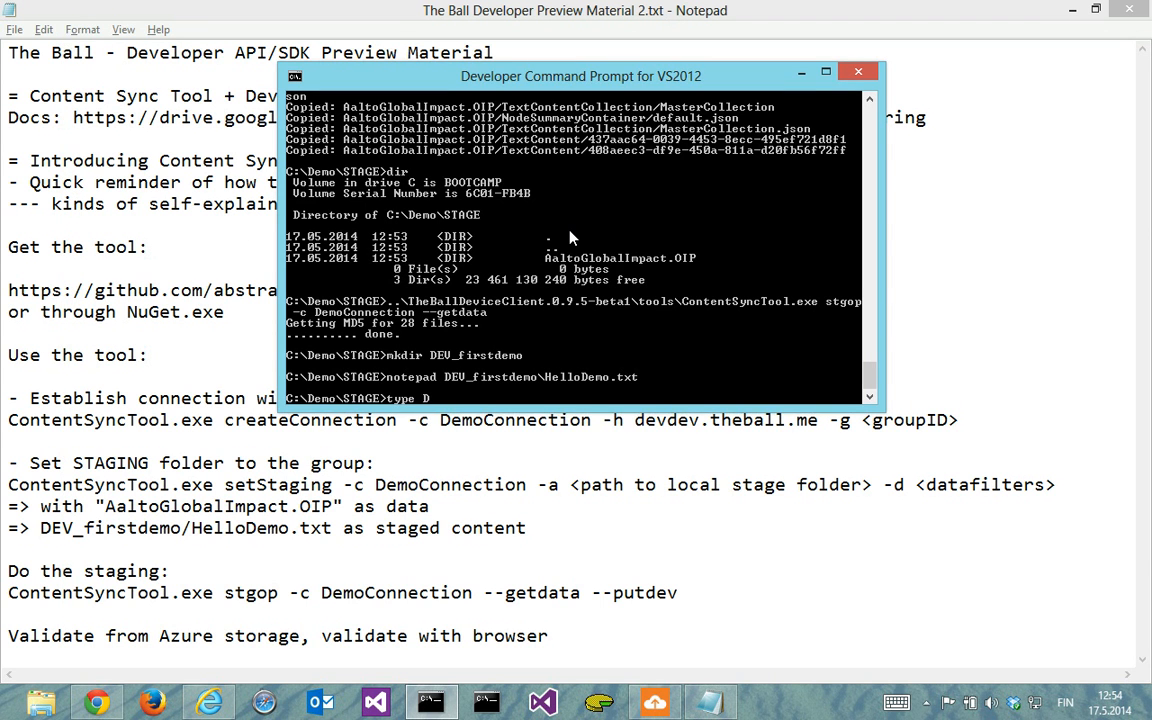
Step: Show DEV_firstdemo\HelloDemo.txt's greeting, then run ContentSyncTool stgop -c DemoConnection --getdata --putdev
type("DEV_firstdemo\\HelloDemo.txt")
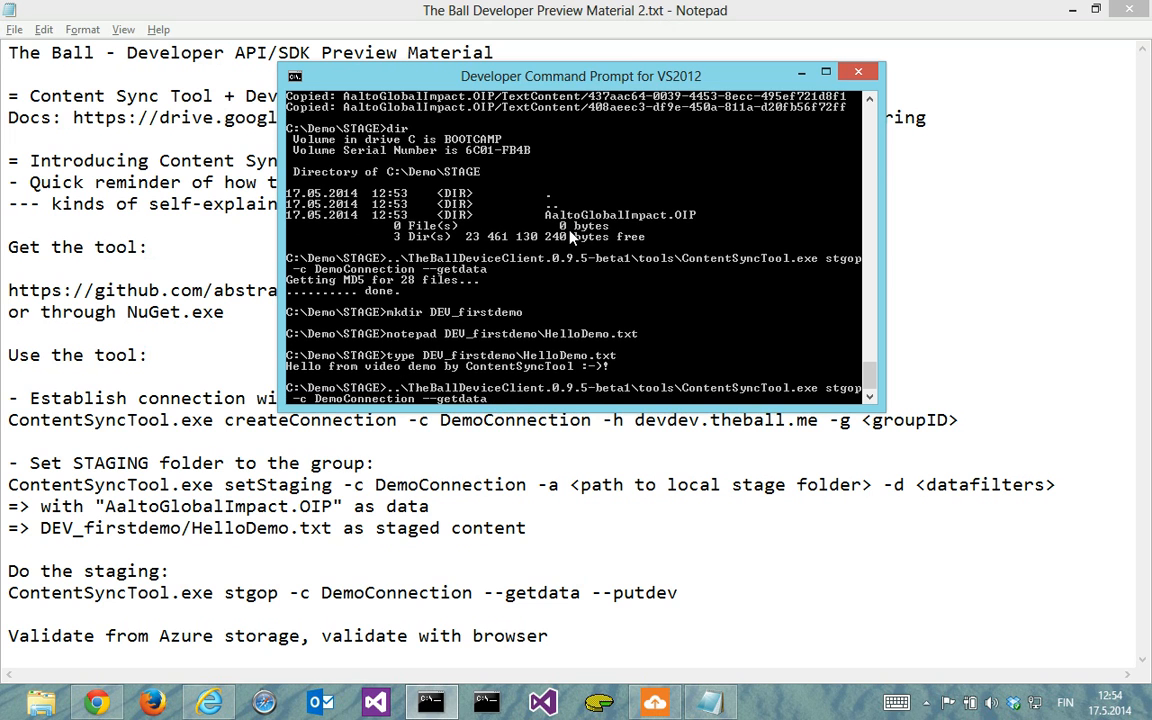
type("--putdev")
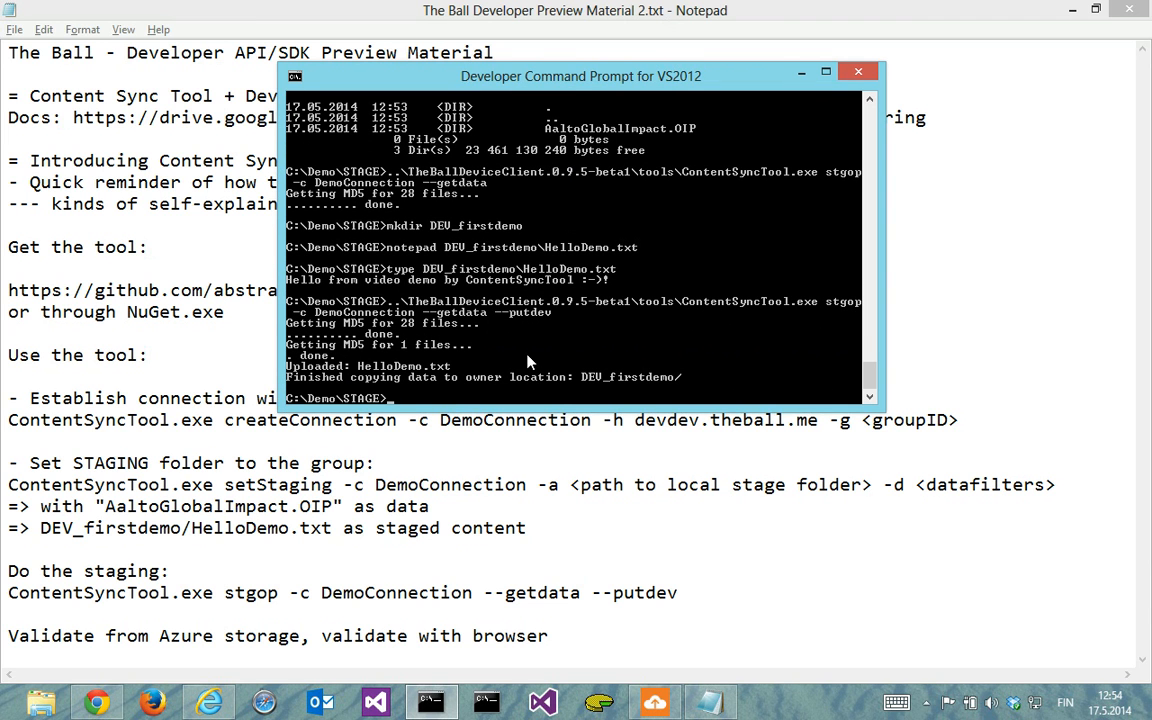
mouse_move(518, 402)
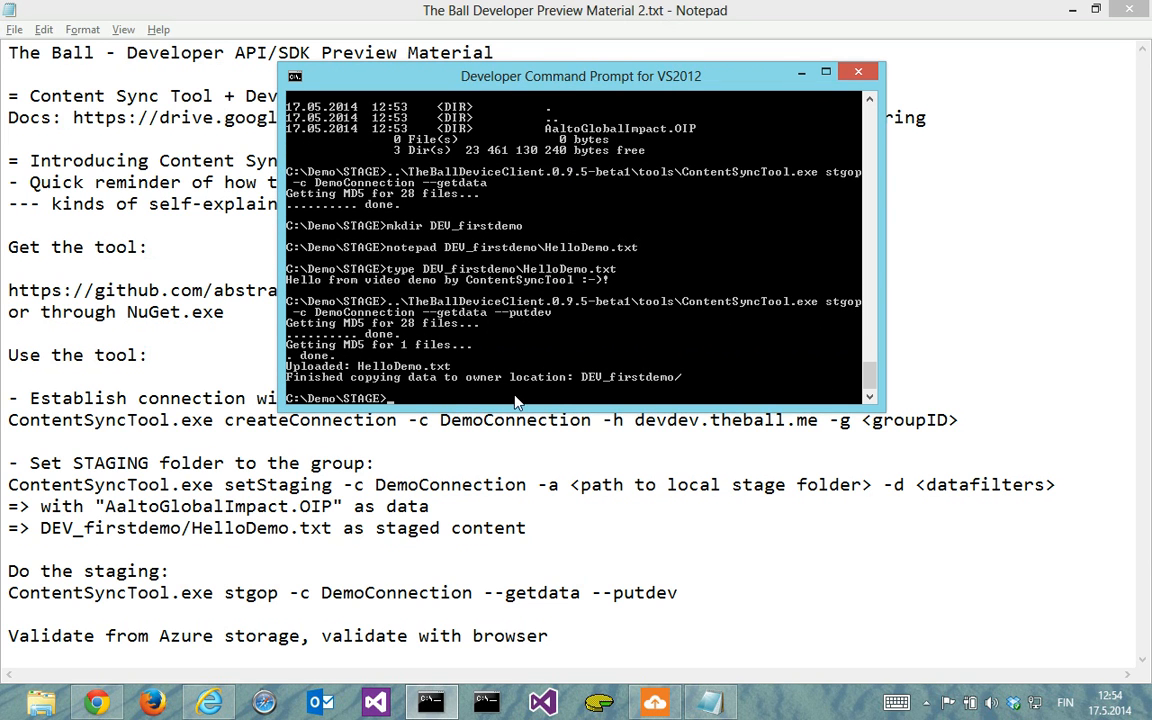
mouse_move(656, 700)
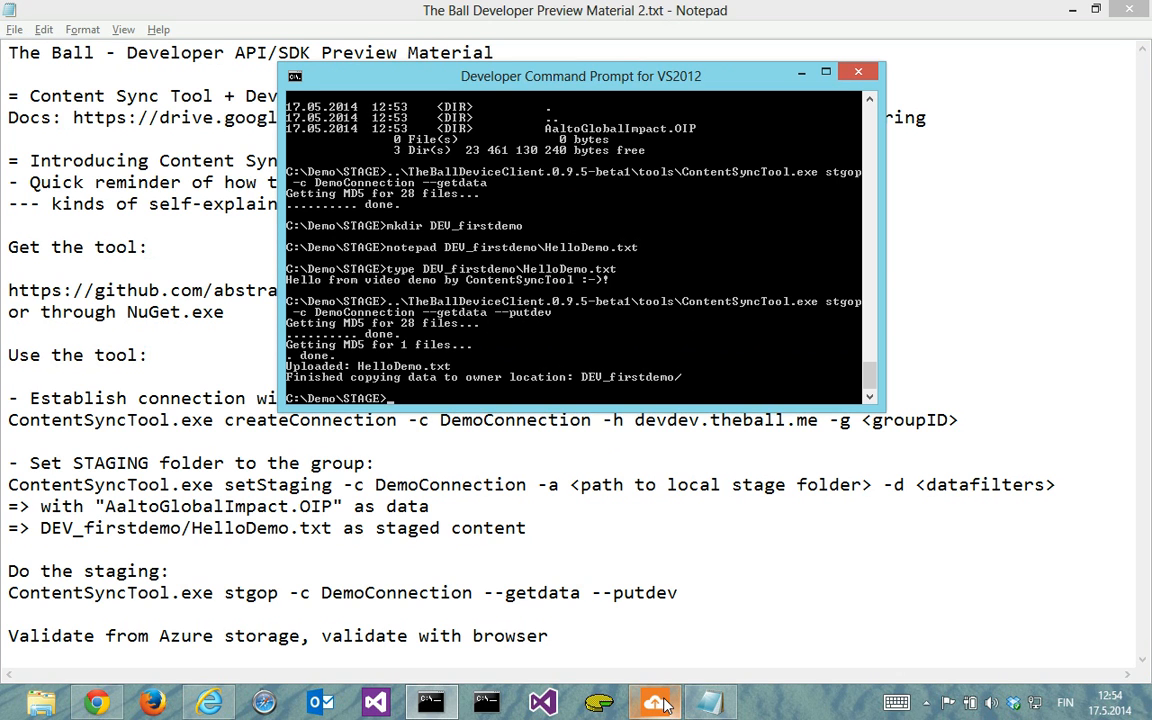
mouse_move(656, 700)
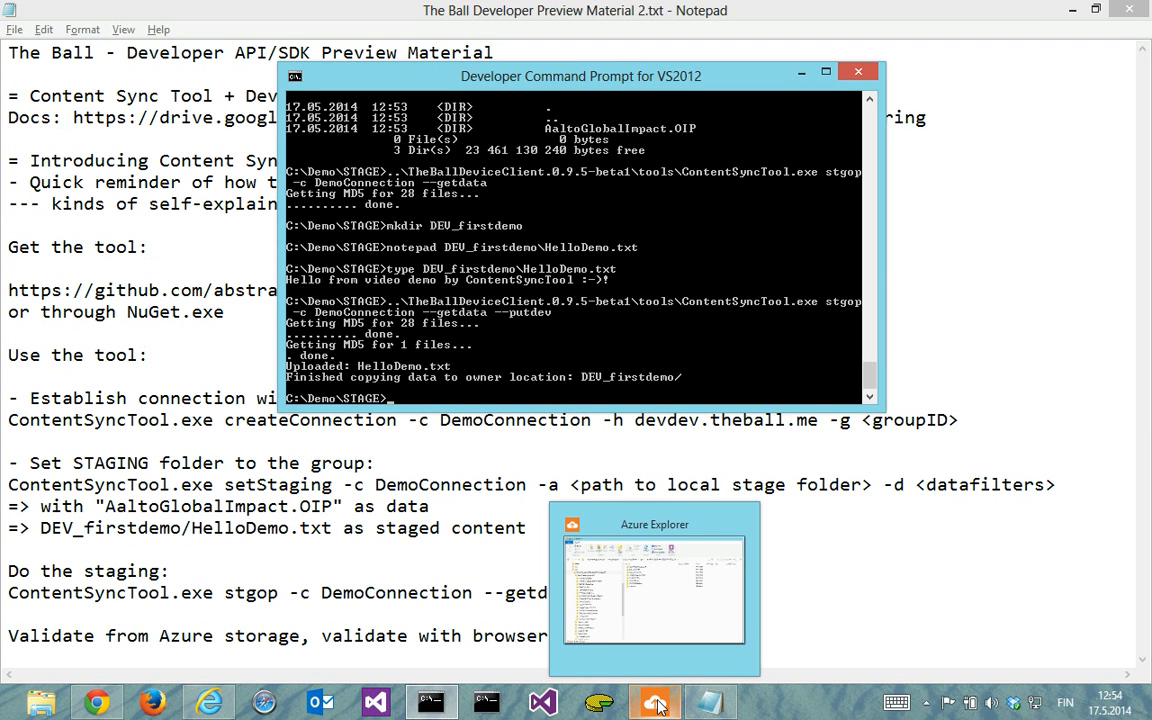
Step: Refresh the group's storage folder in Azure Explorer so DEV_firstdemo appears
left_click(654, 590)
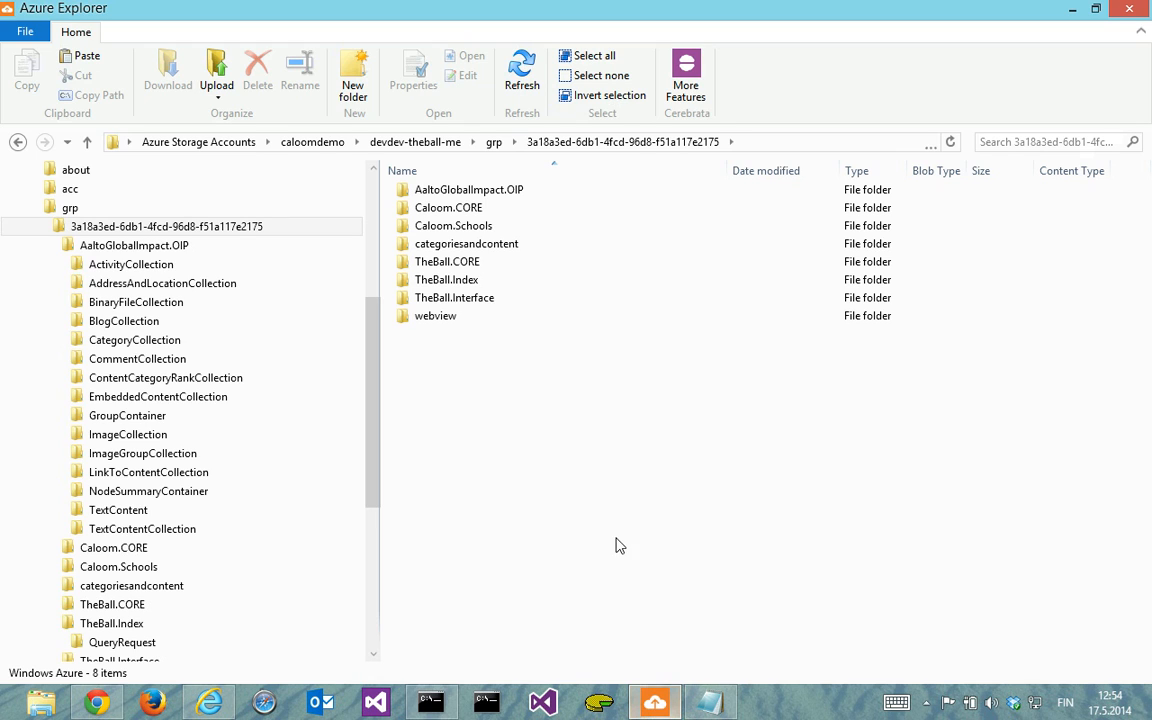
left_click(46, 226)
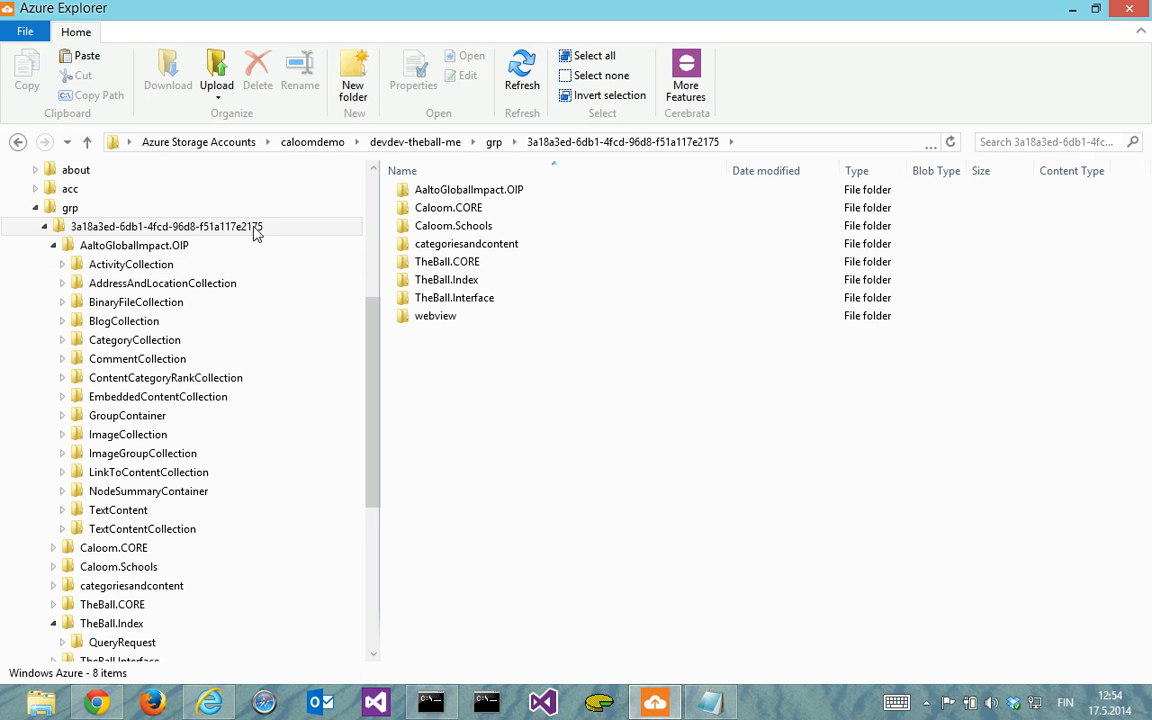
left_click(448, 260)
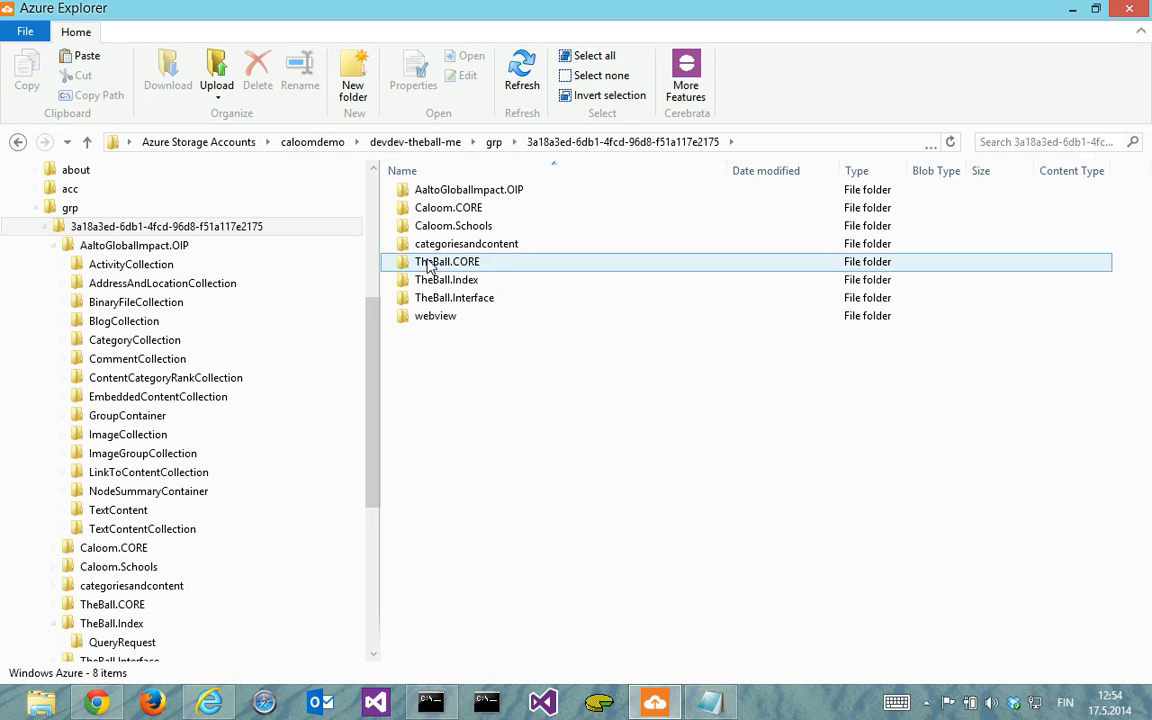
left_click(520, 70)
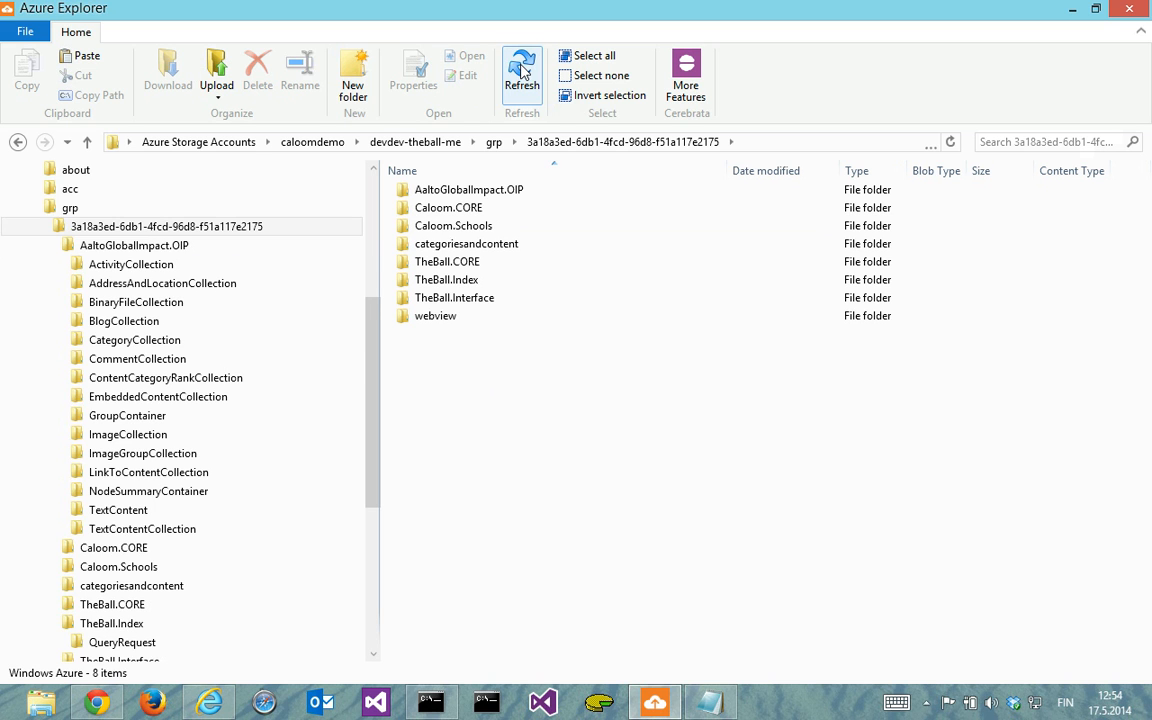
left_click(520, 74)
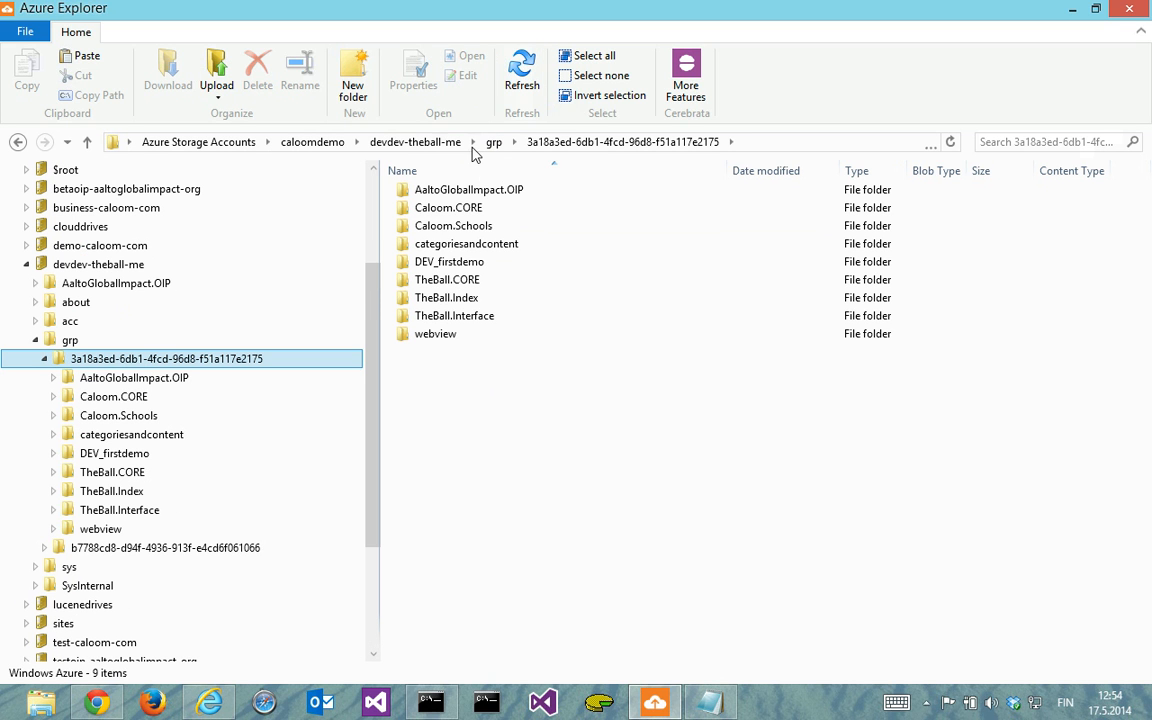
Step: Browse into TheBall.CORE to see its DeviceMembership folder and blob
left_click(454, 316)
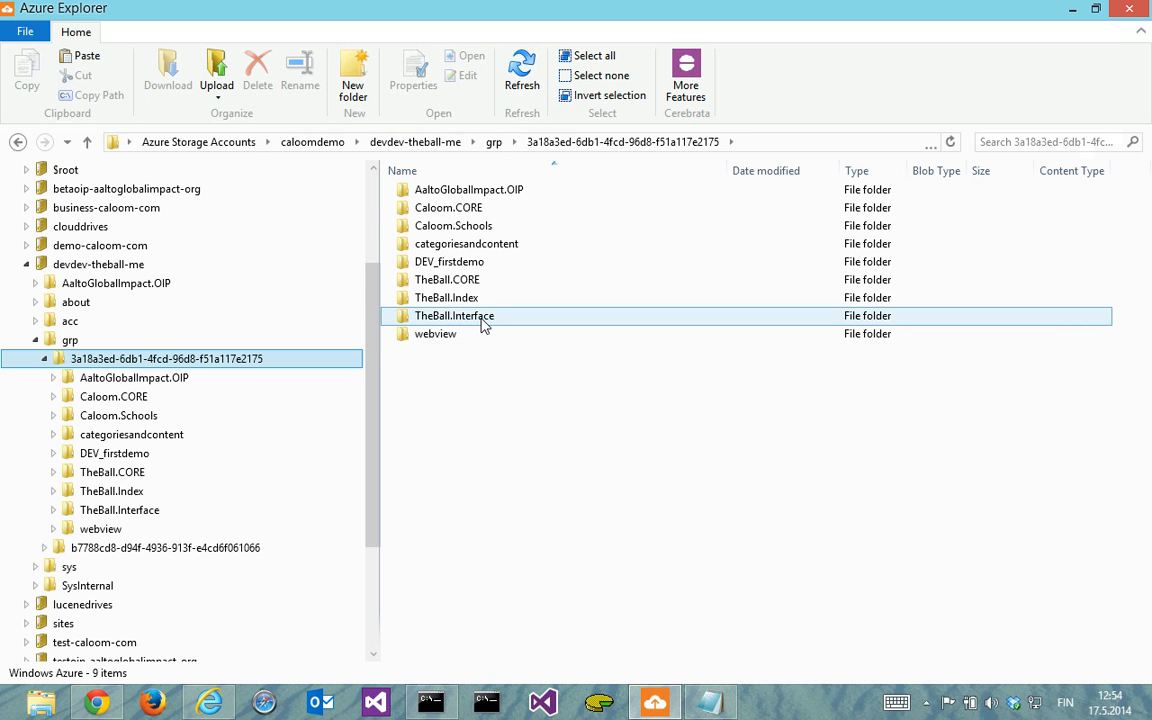
left_click(448, 280)
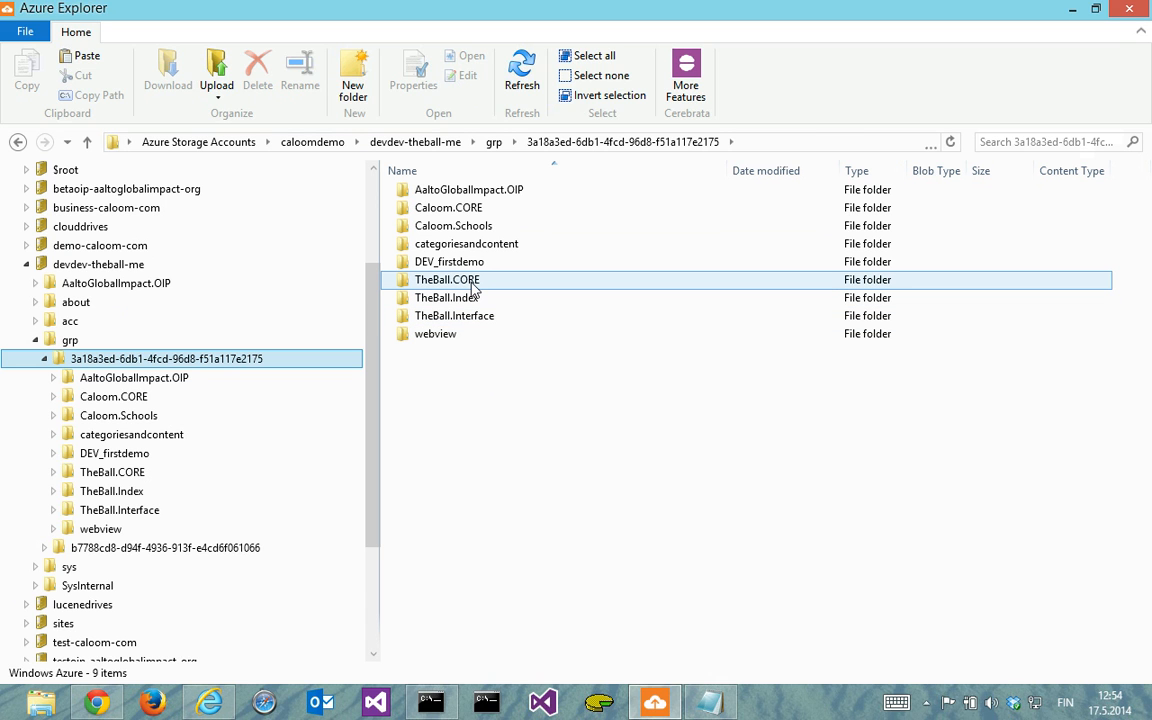
double_click(446, 280)
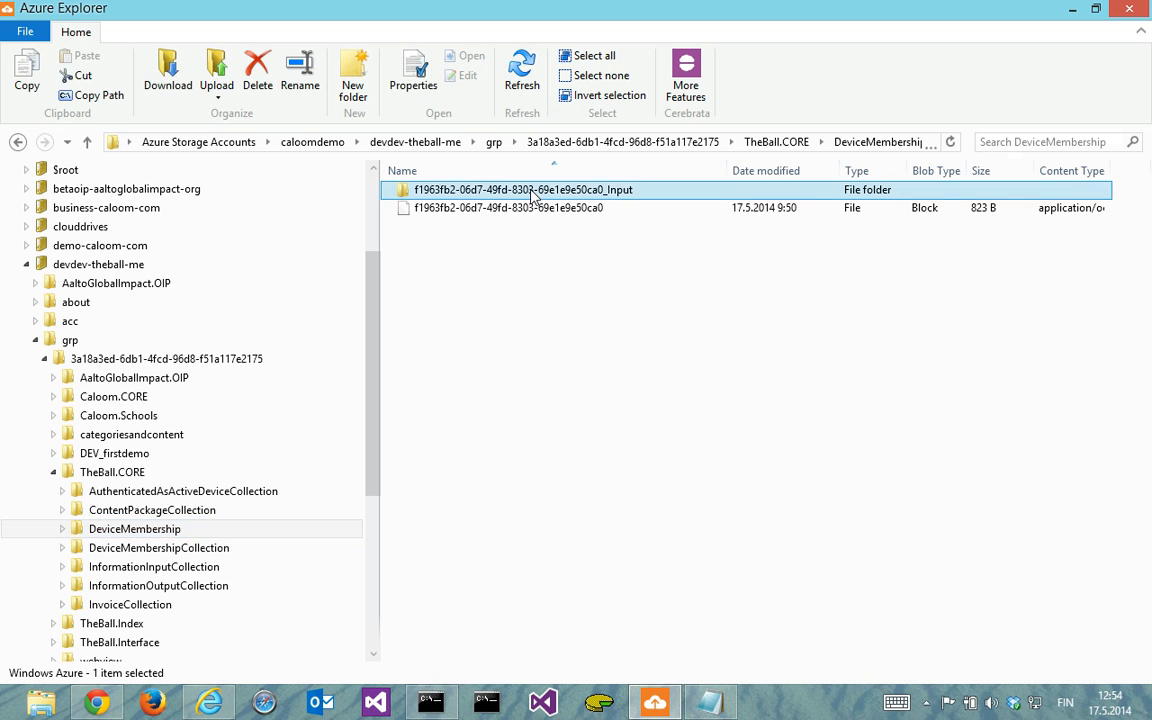
Step: Check the DeviceMembership _Input folder, then select the 47 B HelloDemo.txt in the group's DEV_firstdemo folder
double_click(520, 188)
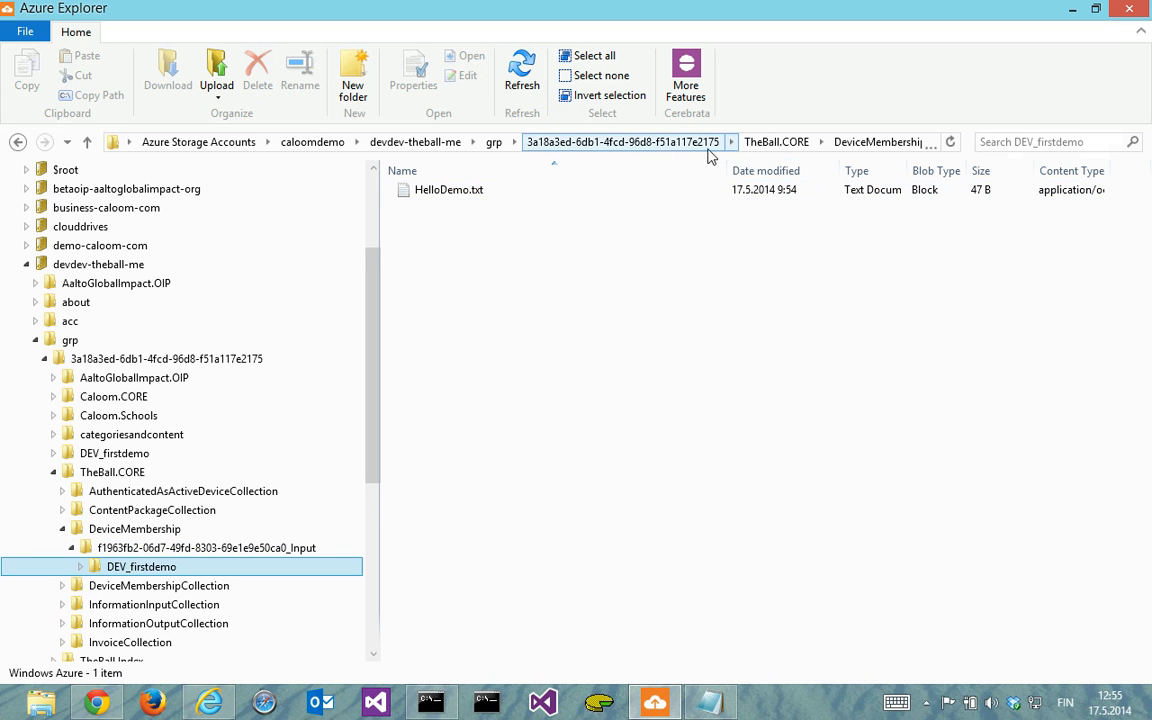
mouse_move(668, 156)
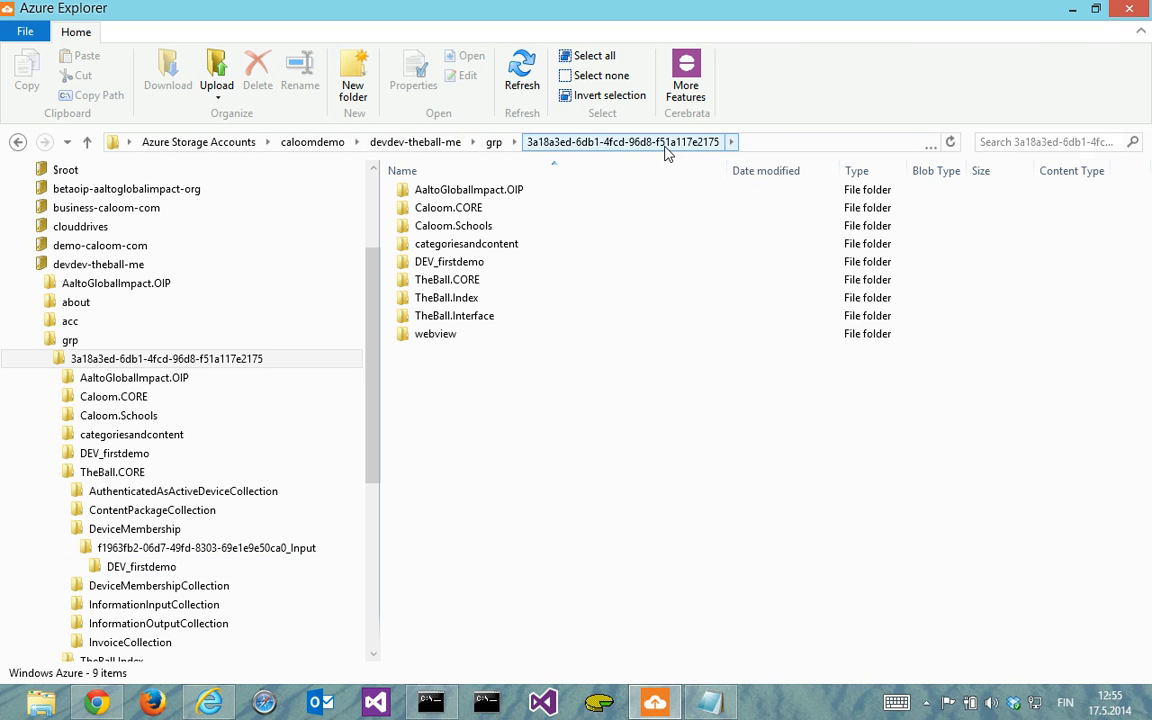
left_click(450, 260)
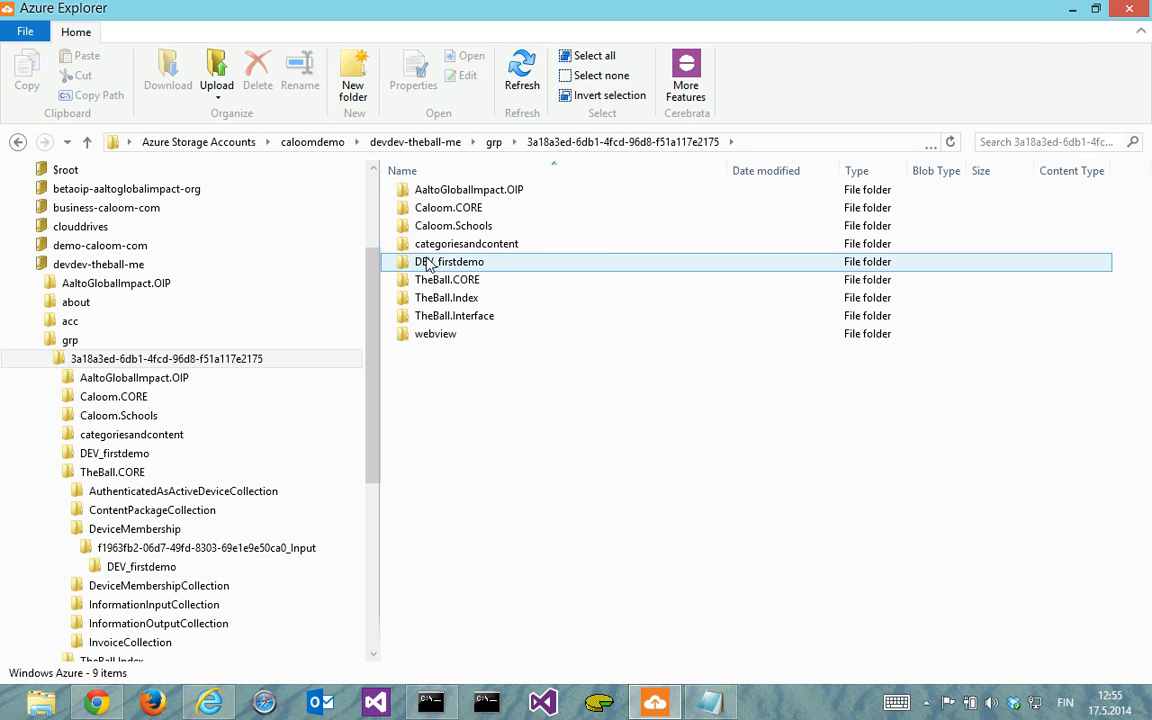
mouse_move(448, 272)
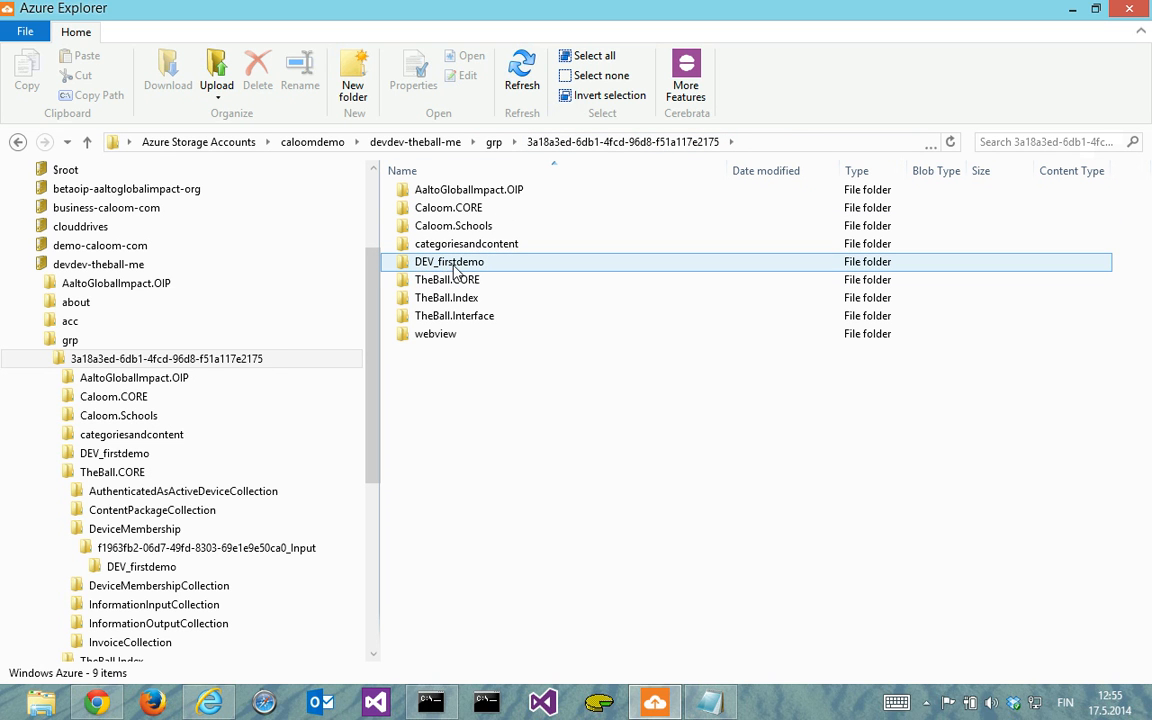
double_click(448, 260)
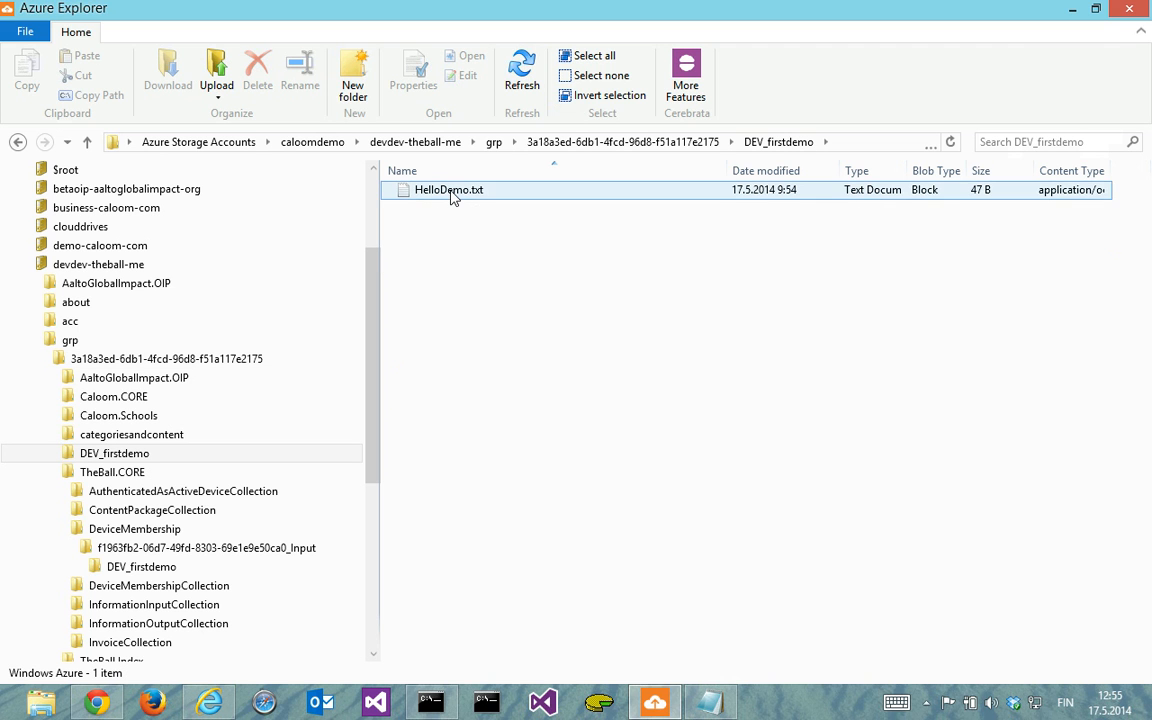
left_click(508, 286)
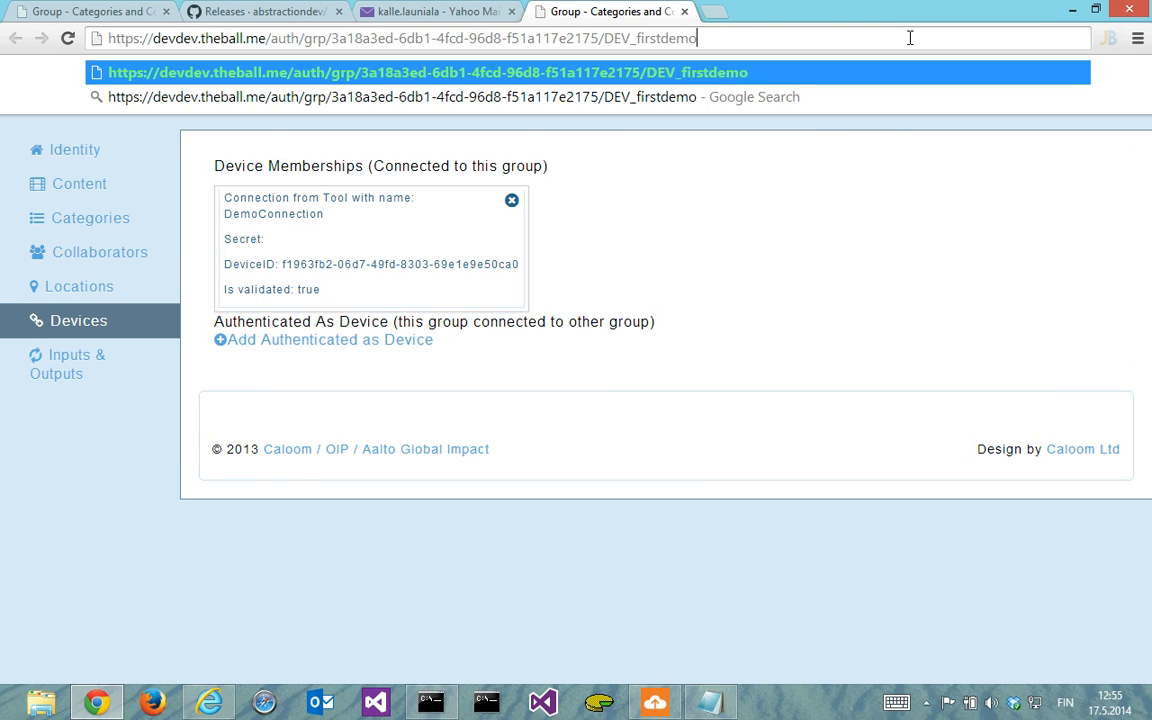
Step: Enter the devdev.theball.me/auth/grp/<groupID>/DEV_firstdemo address in Chrome's address bar
left_click(432, 700)
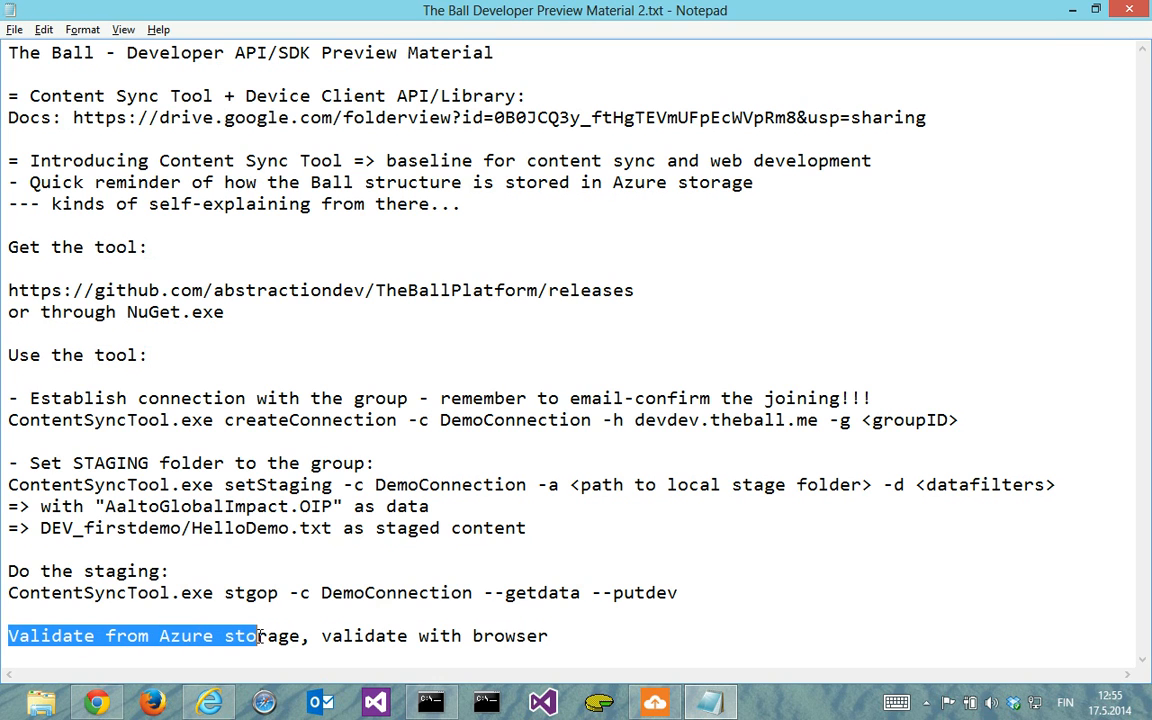
Step: Return to the Notepad preview notes at the final validation step
left_click(548, 636)
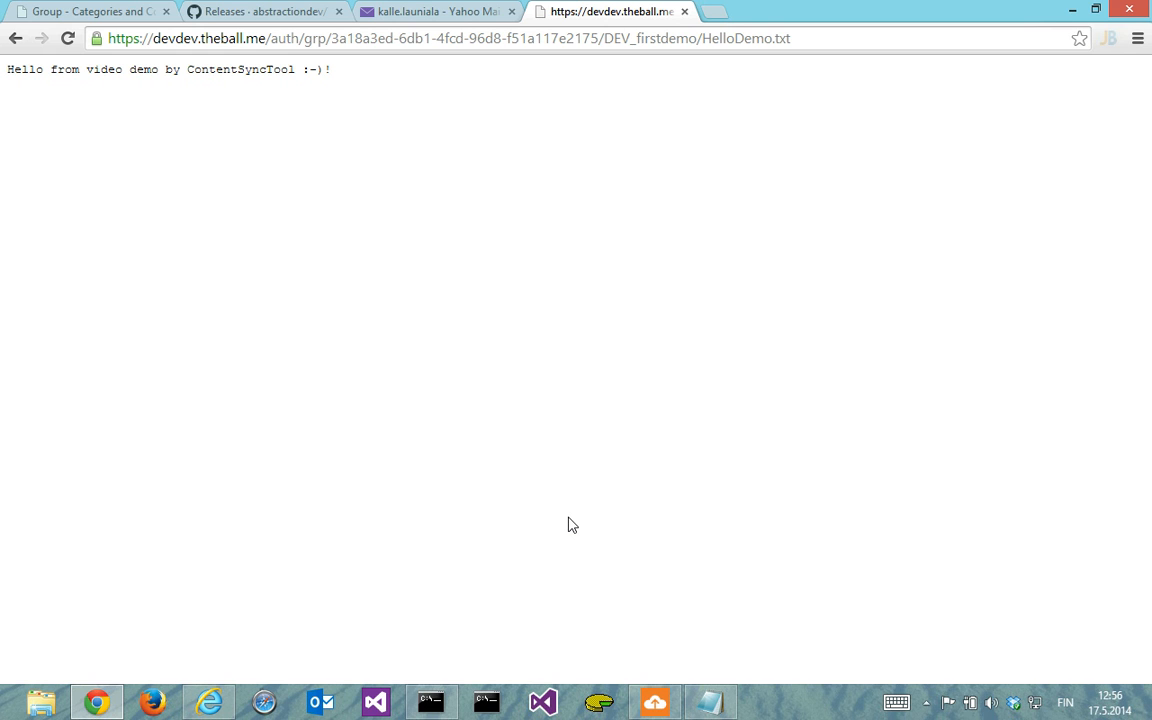
Step: With HelloDemo.txt's greeting shown in Chrome, switch back toward the Notepad notes
key("alt+tab")
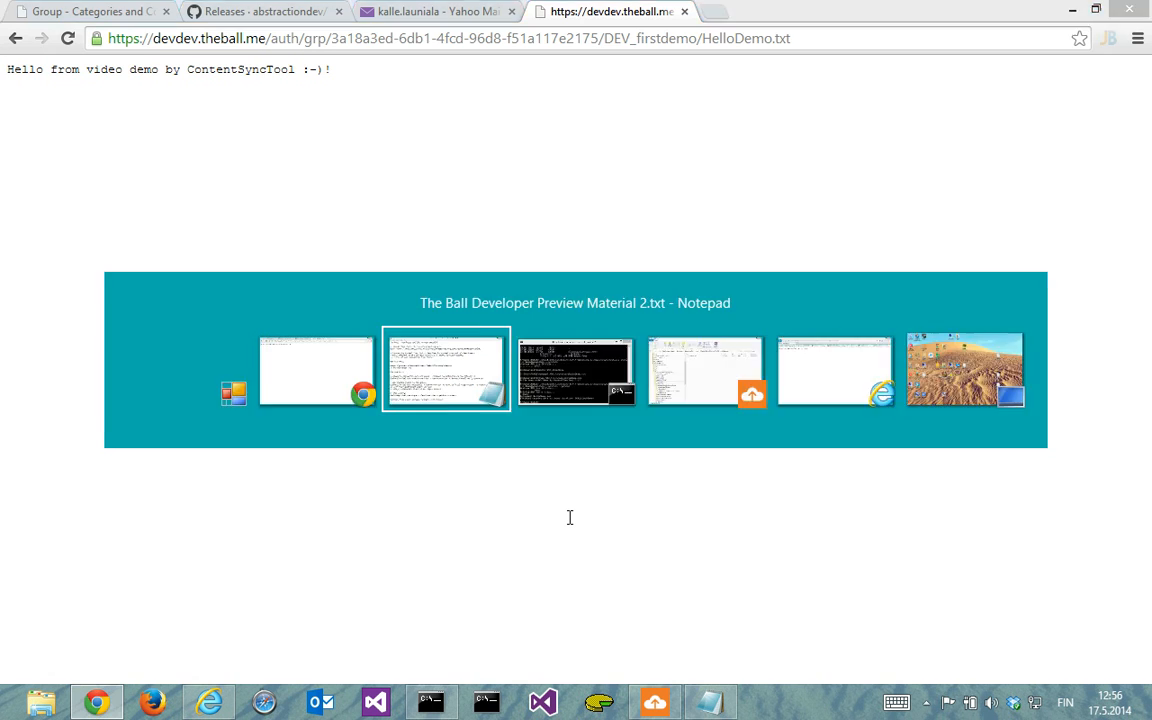